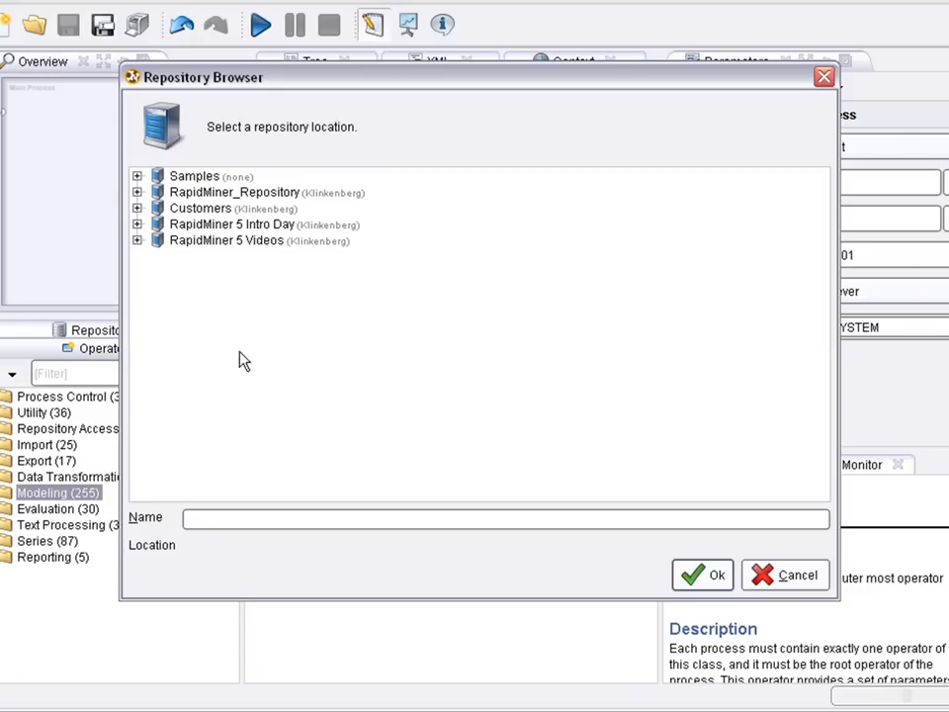
- Save the empty process as 'Direct Marketing' in the RapidMiner 5 Videos repository
{"action": "left_click", "coordinate": [228, 239]}
{"action": "type", "text": "Diredct"}
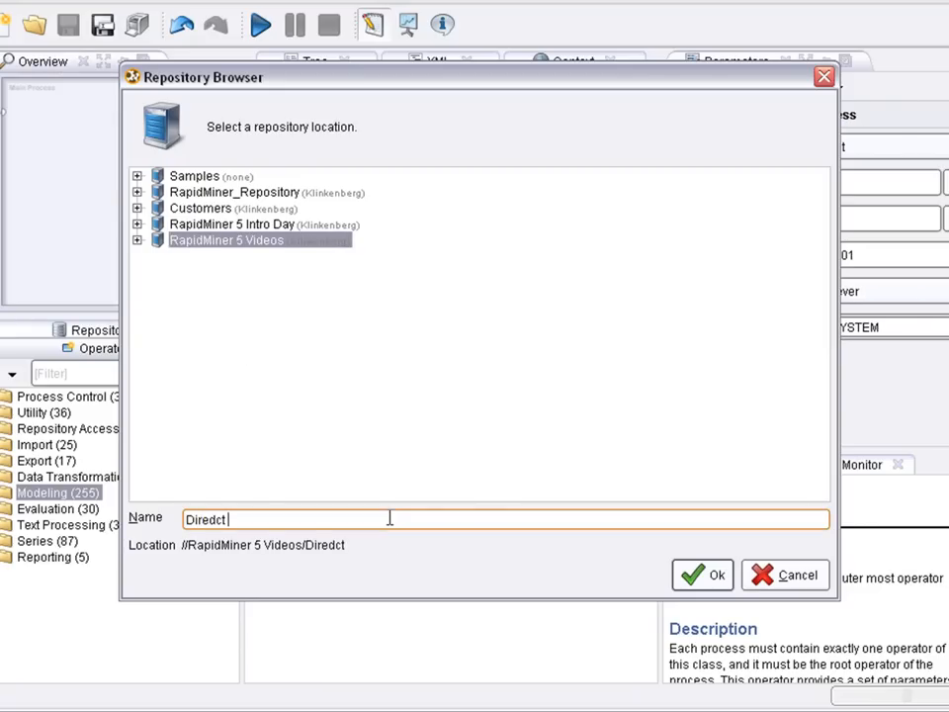
{"action": "key", "text": "Backspace"}
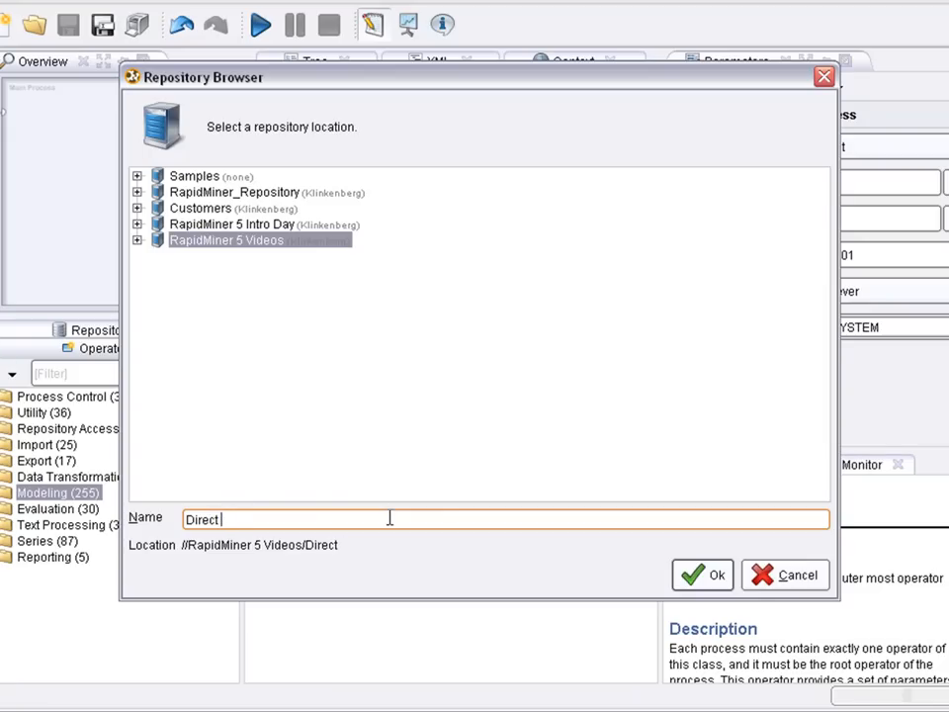
{"action": "type", "text": "Marketing"}
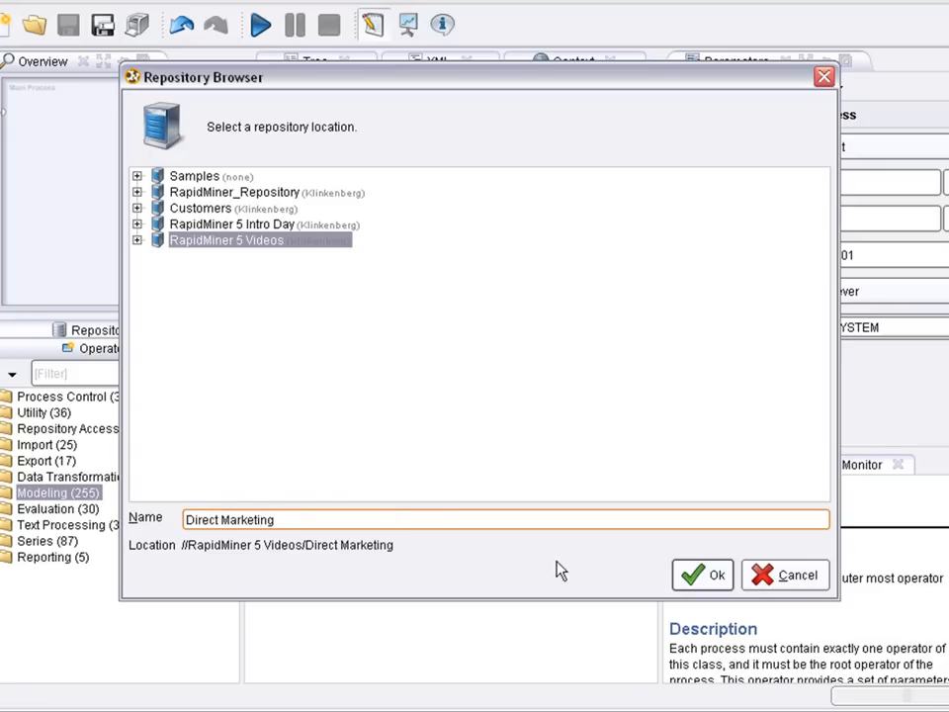
{"action": "left_click", "coordinate": [704, 573]}
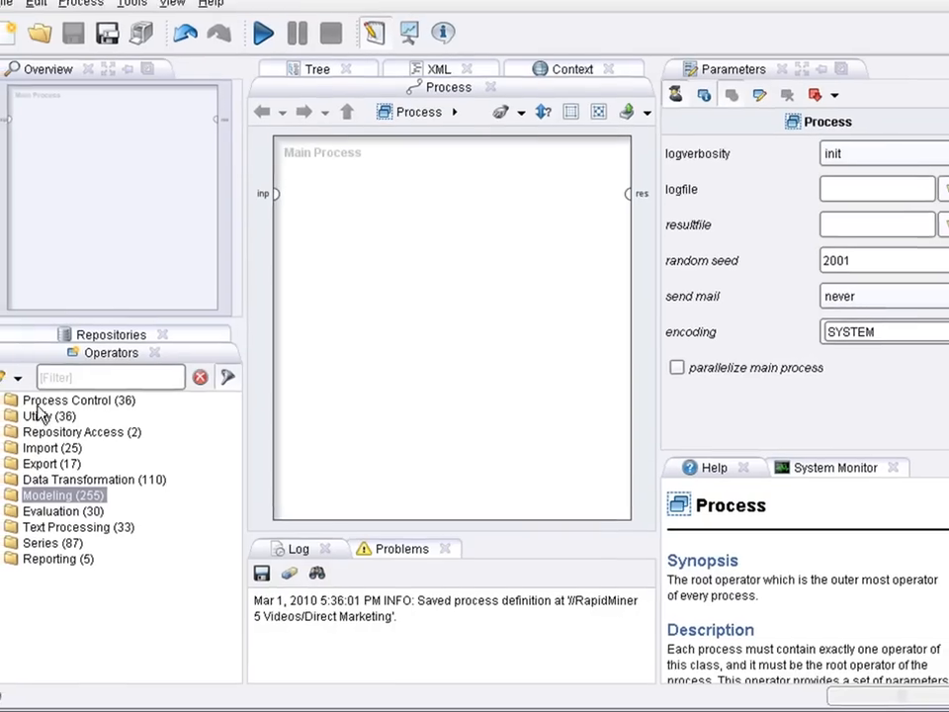
- Add a Read AML operator reading direct_marketing.aml and start the process run
{"action": "left_click", "coordinate": [11, 462]}
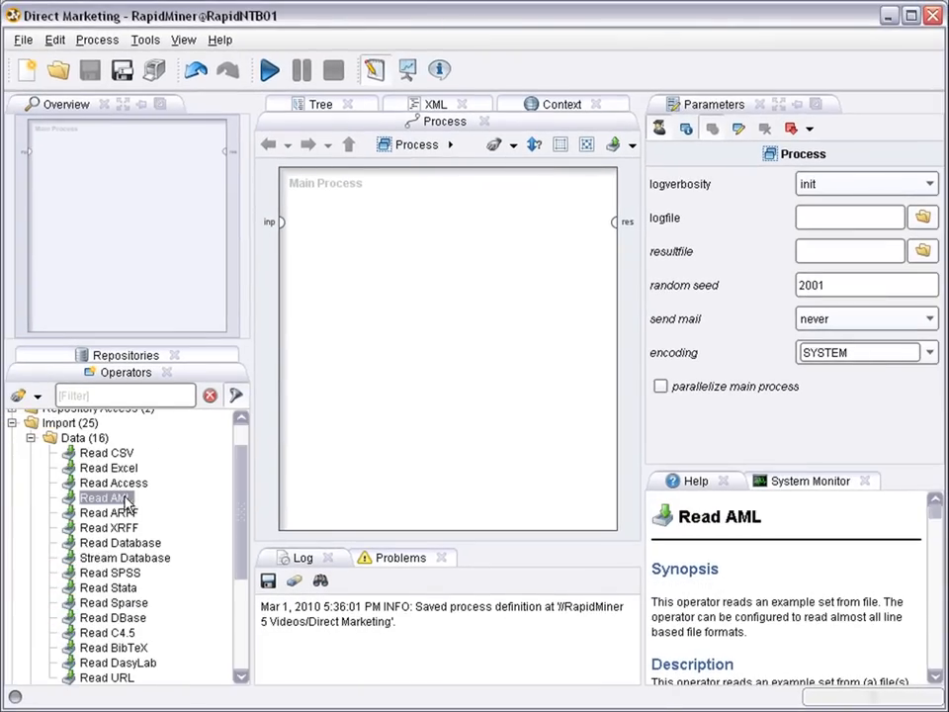
{"action": "left_click_drag", "start_coordinate": [107, 499], "coordinate": [356, 229]}
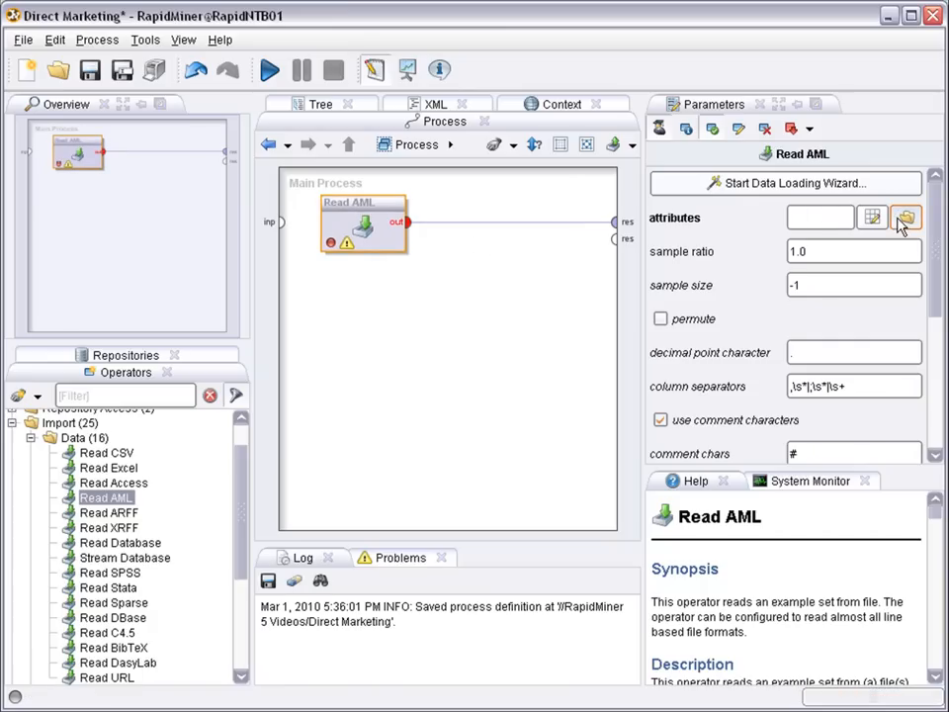
{"action": "mouse_move", "coordinate": [354, 348]}
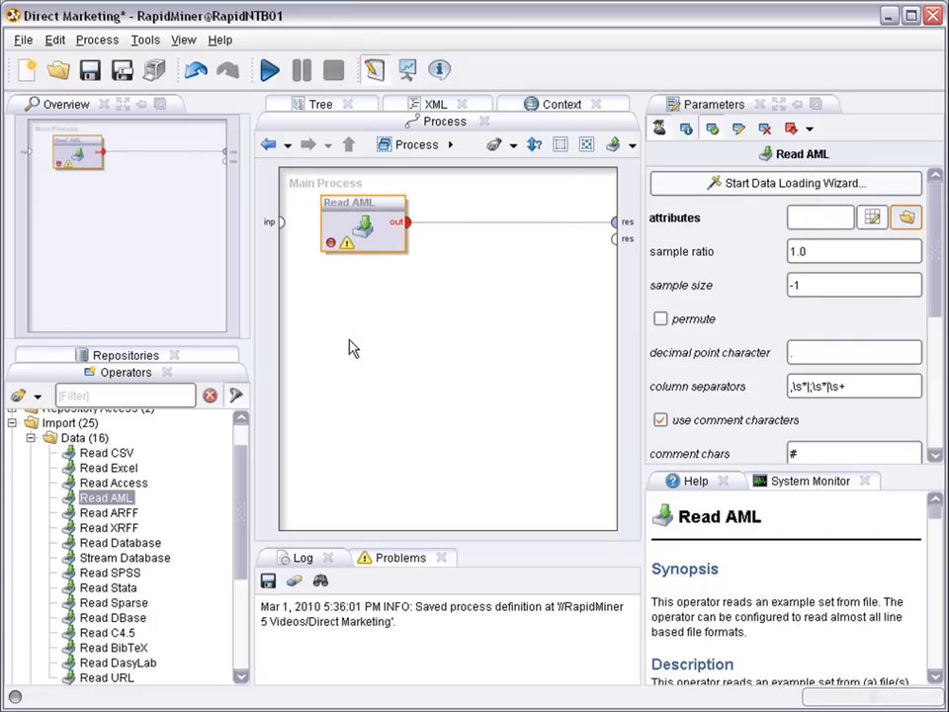
{"action": "left_click", "coordinate": [906, 216]}
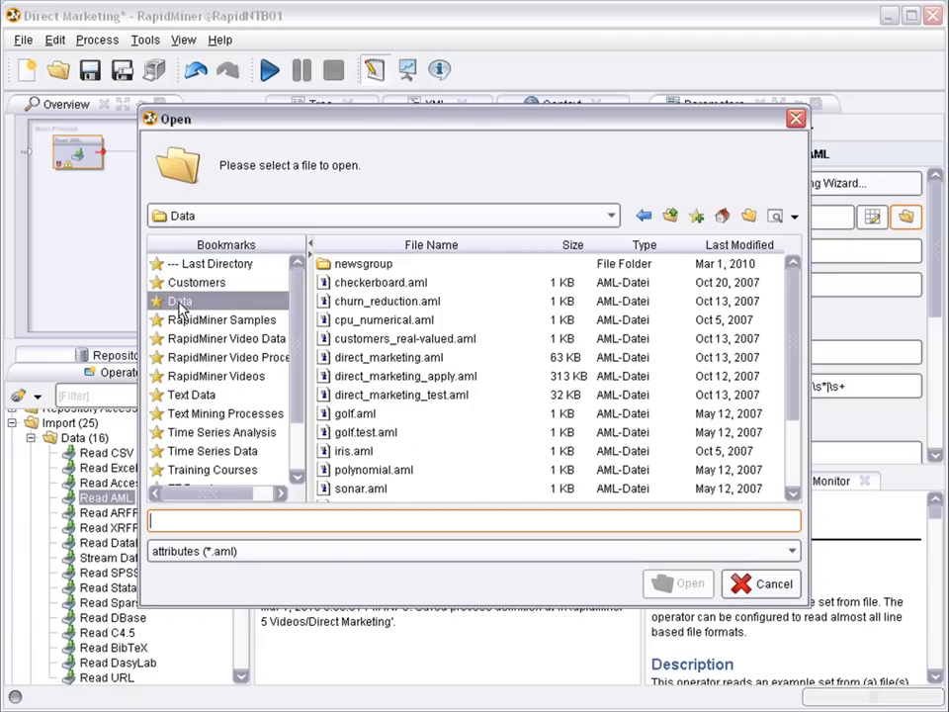
{"action": "left_click", "coordinate": [387, 356]}
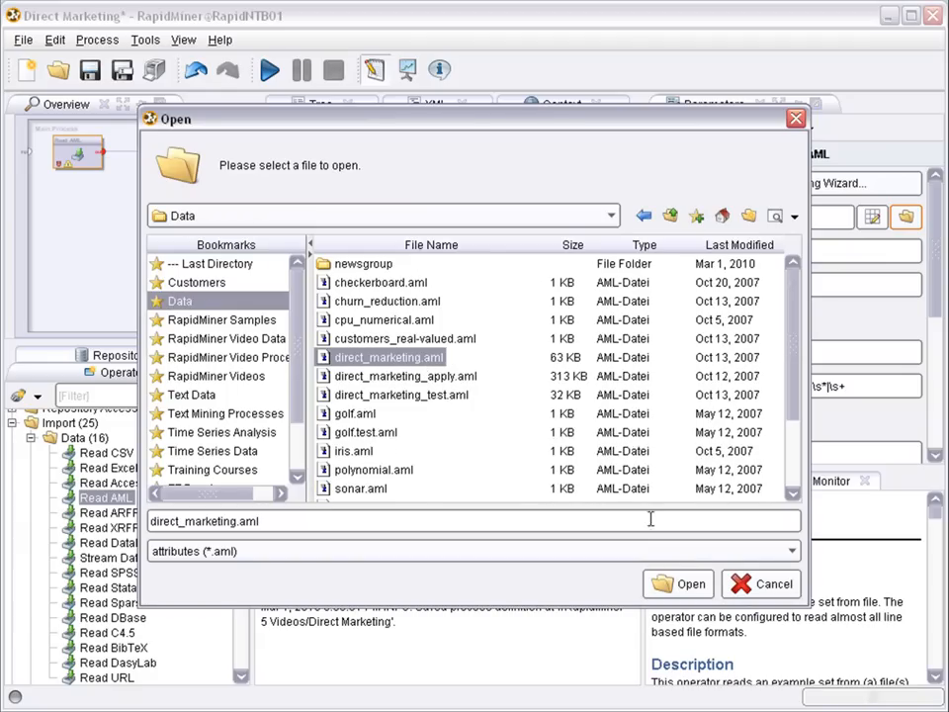
{"action": "left_click", "coordinate": [691, 583]}
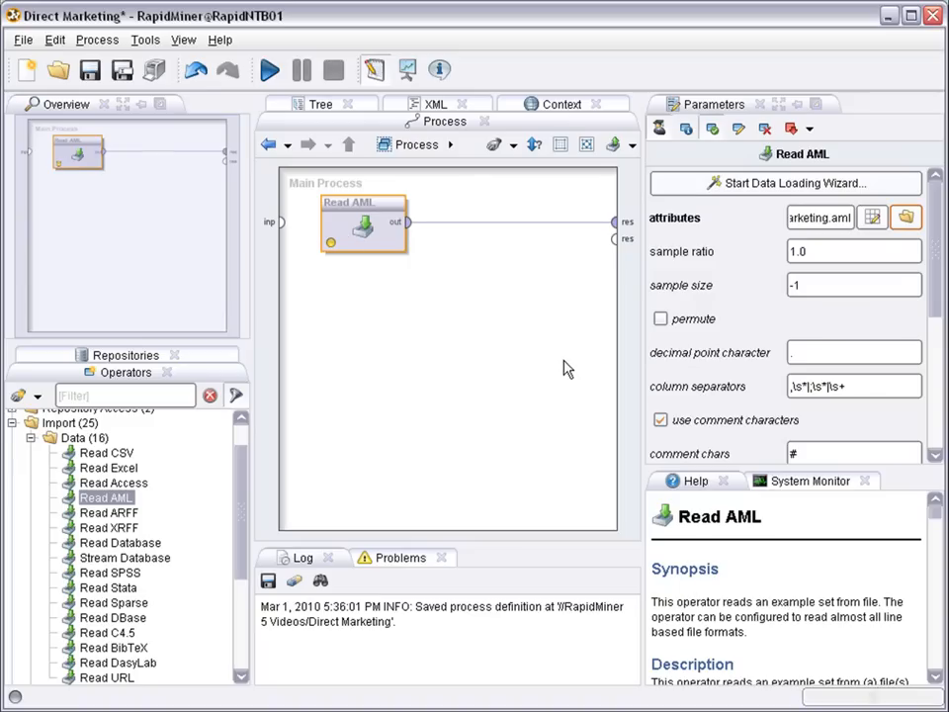
{"action": "left_click", "coordinate": [269, 70]}
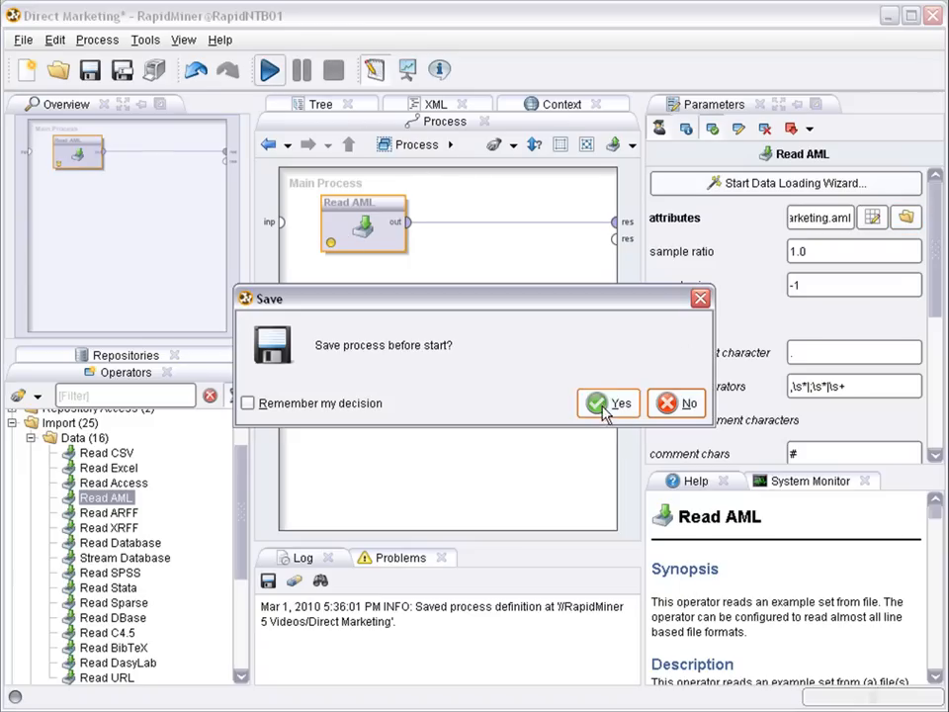
- Save and run, review the ExampleSet metadata (2000 examples, 8 attributes), return to Design
{"action": "left_click", "coordinate": [609, 403]}
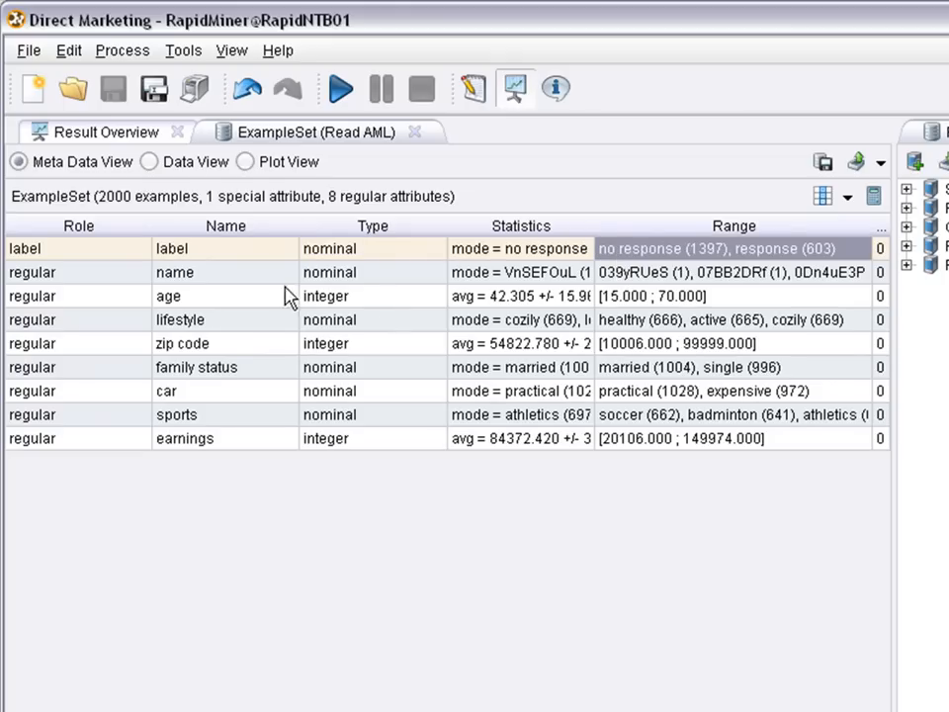
{"action": "mouse_move", "coordinate": [249, 285]}
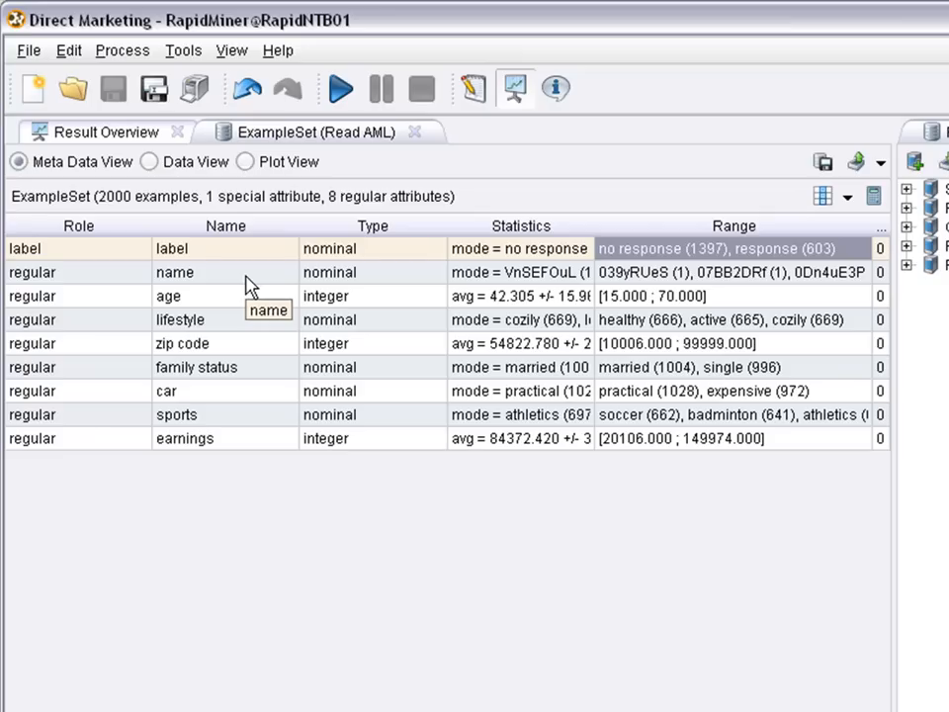
{"action": "left_click", "coordinate": [168, 297]}
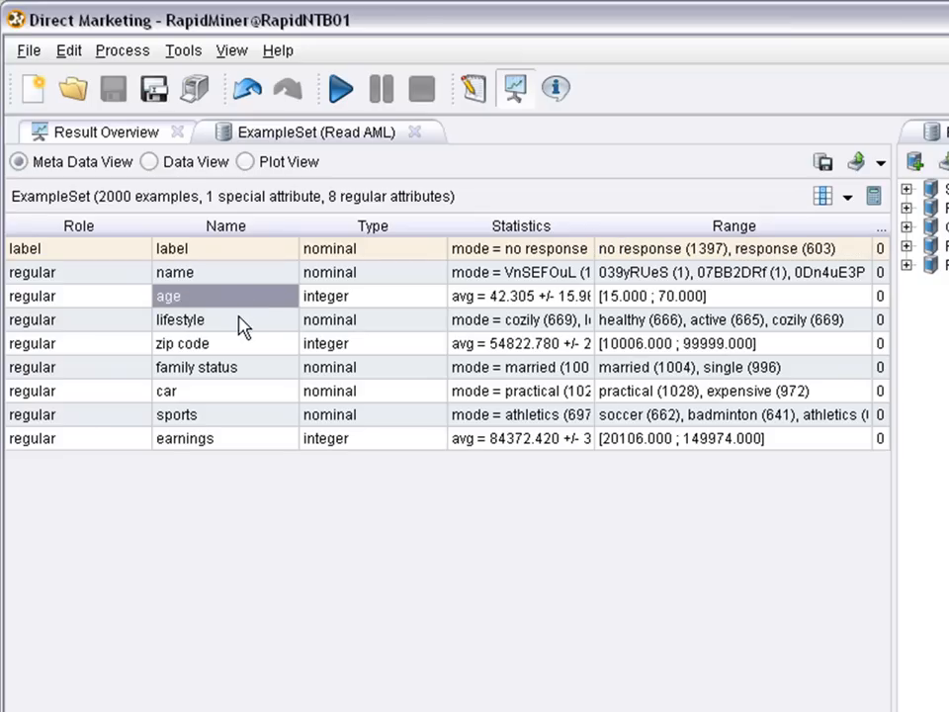
{"action": "left_click", "coordinate": [197, 365]}
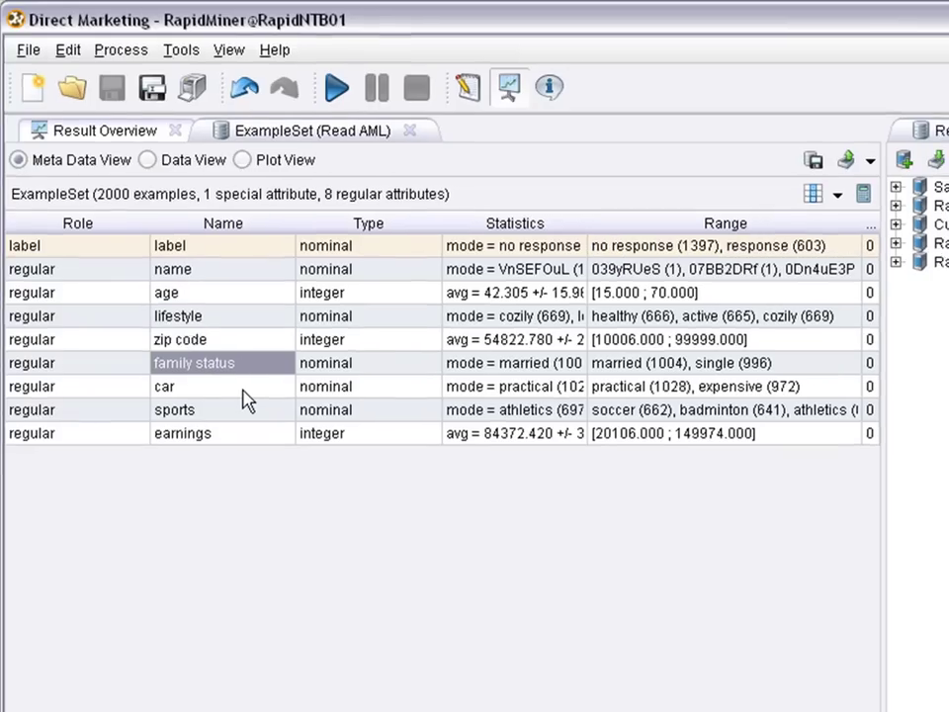
{"action": "left_click", "coordinate": [909, 17]}
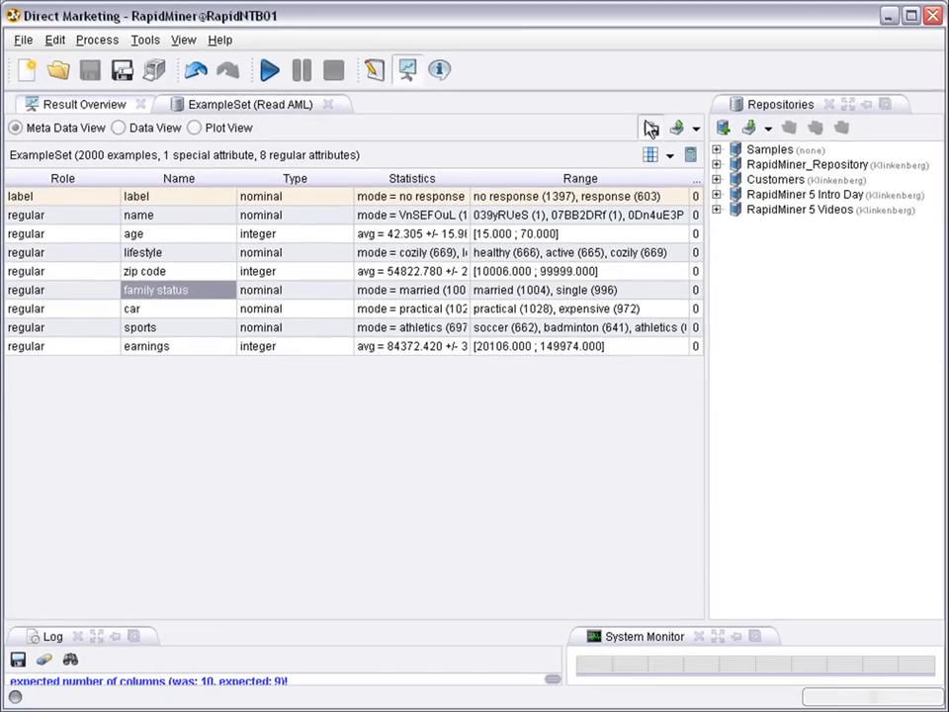
{"action": "mouse_move", "coordinate": [775, 590]}
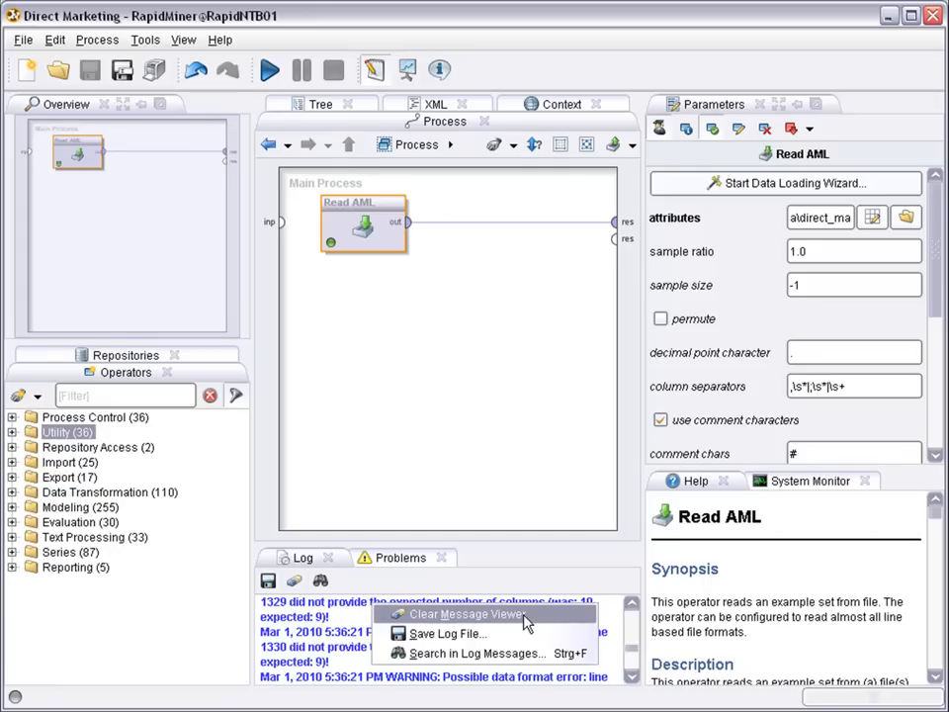
- Clear the log's warning messages and look through the Read AML parameter list
{"action": "left_click", "coordinate": [458, 613]}
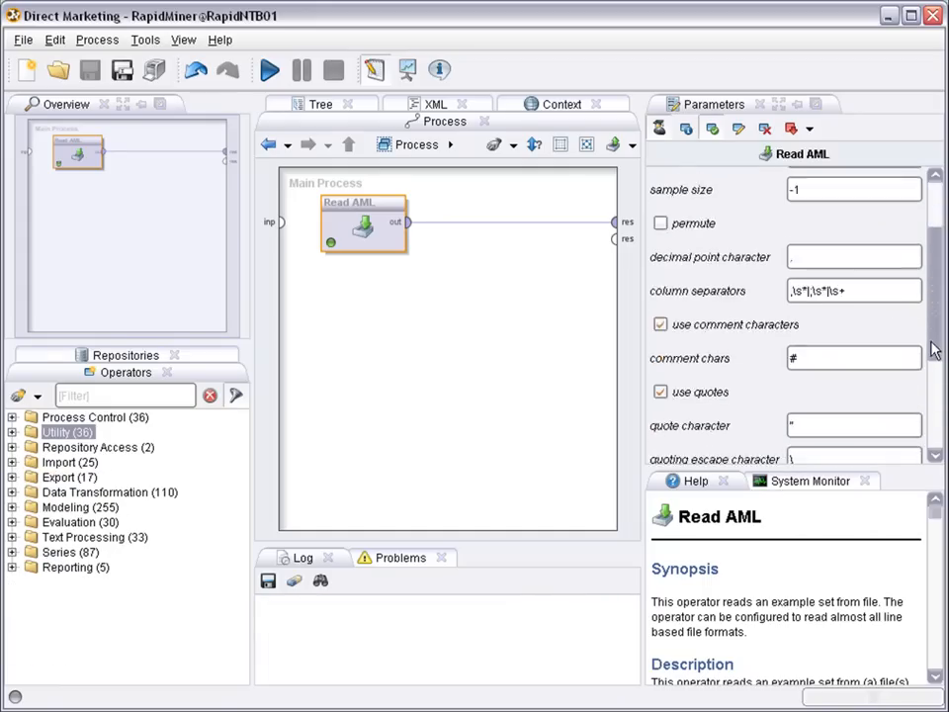
{"action": "scroll", "scroll_direction": "down", "scroll_amount": 3}
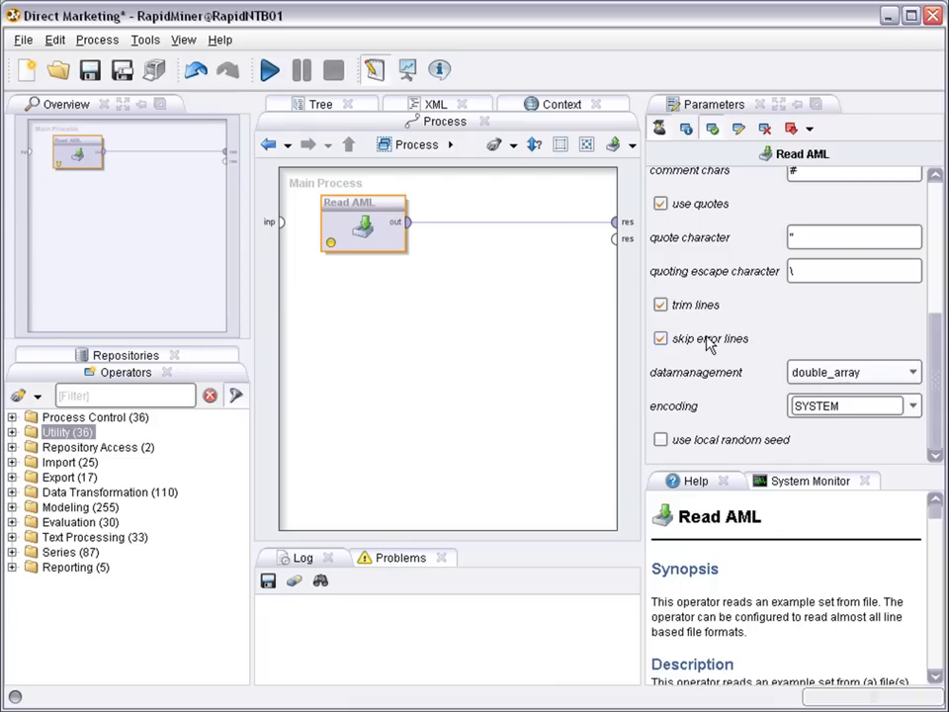
{"action": "scroll", "scroll_direction": "up", "scroll_amount": 3}
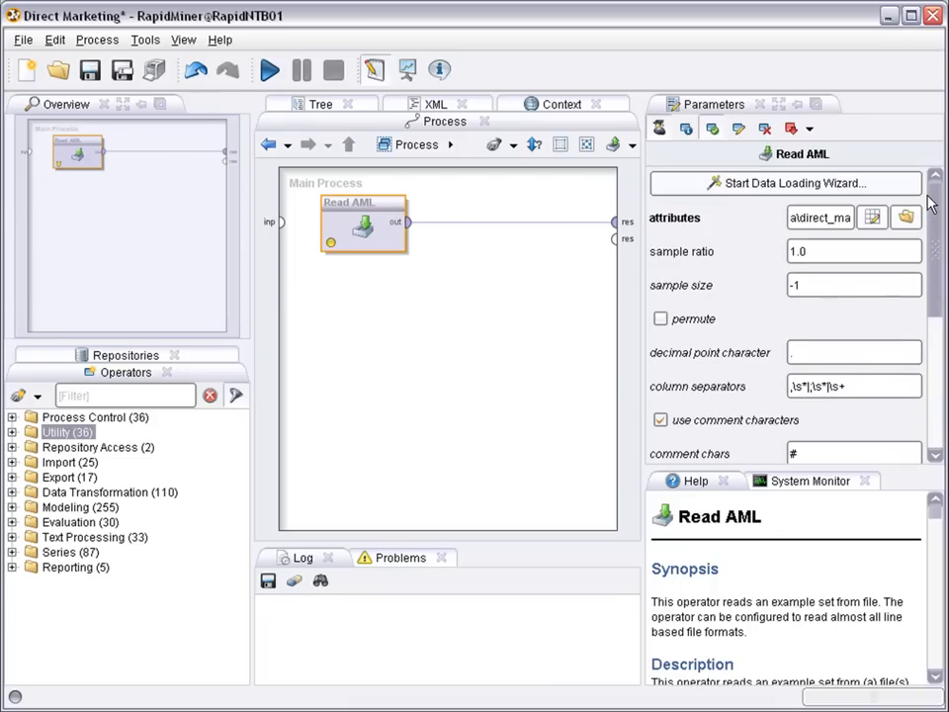
{"action": "mouse_move", "coordinate": [395, 385]}
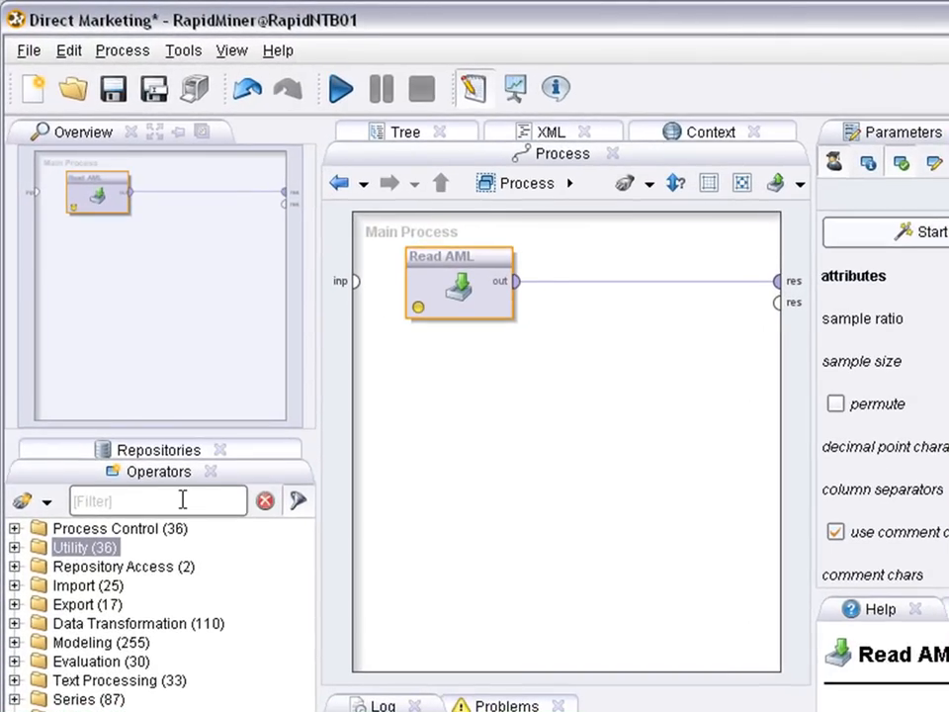
{"action": "mouse_move", "coordinate": [158, 500]}
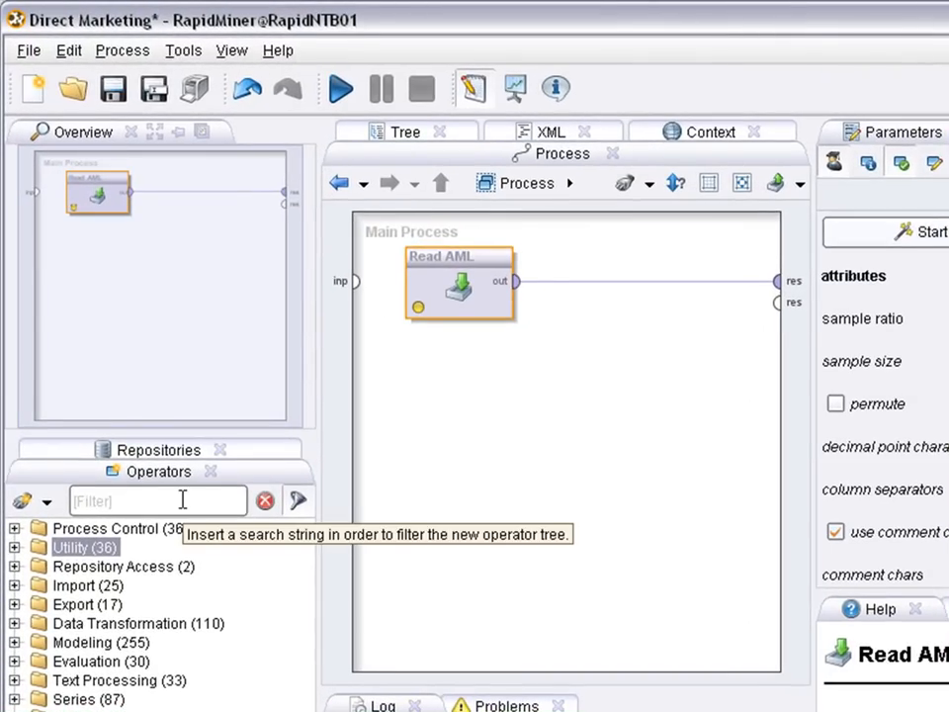
{"action": "mouse_move", "coordinate": [172, 516]}
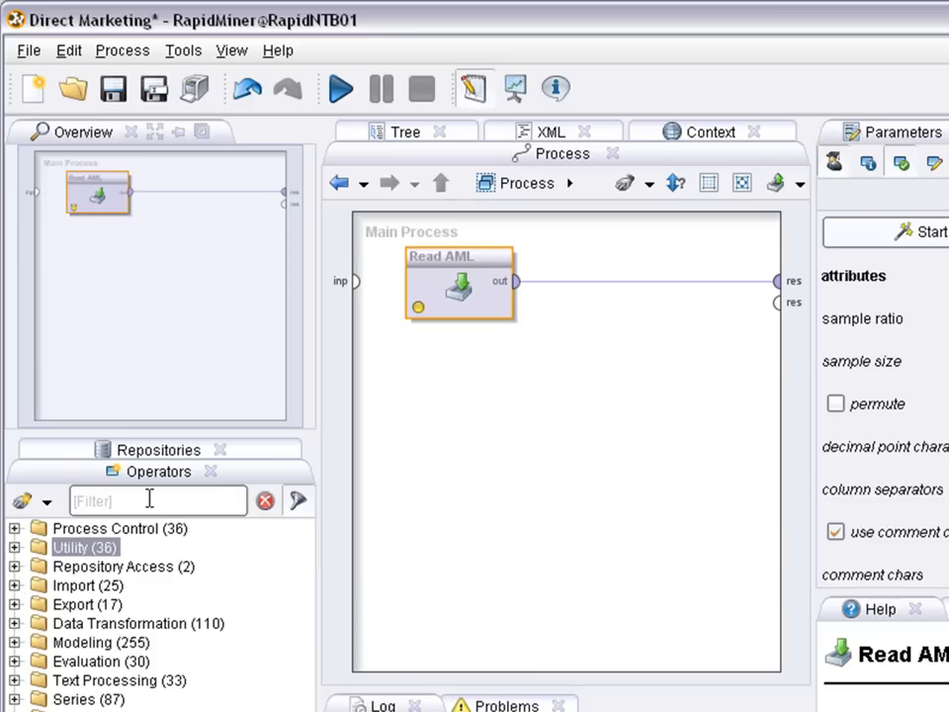
- Add Select Attributes filtering by regular expression 'name' with inverted selection
{"action": "type", "text": "select"}
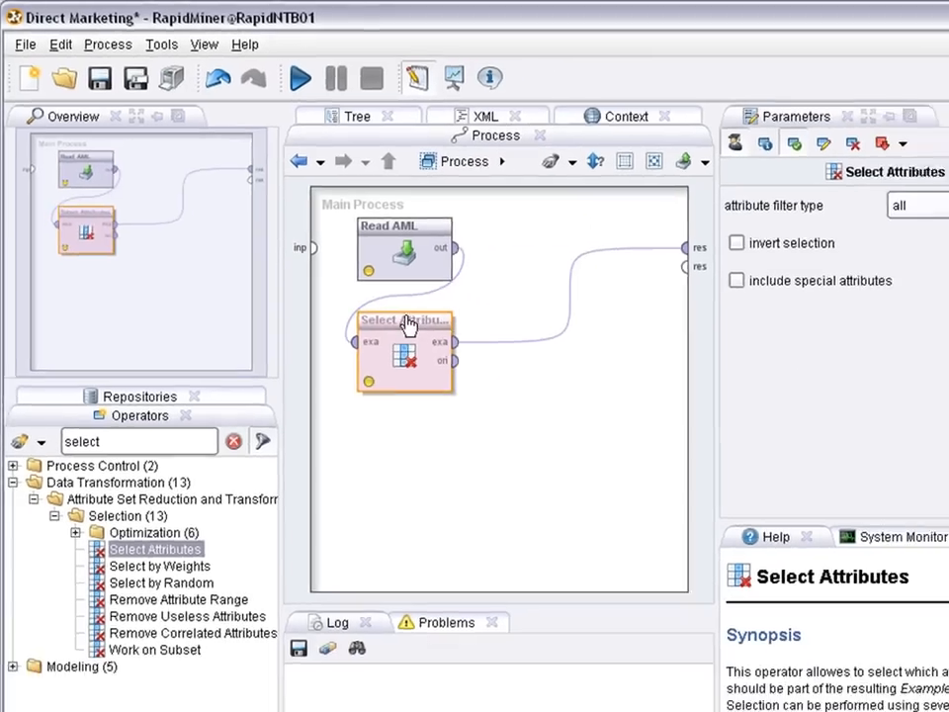
{"action": "left_click", "coordinate": [920, 184]}
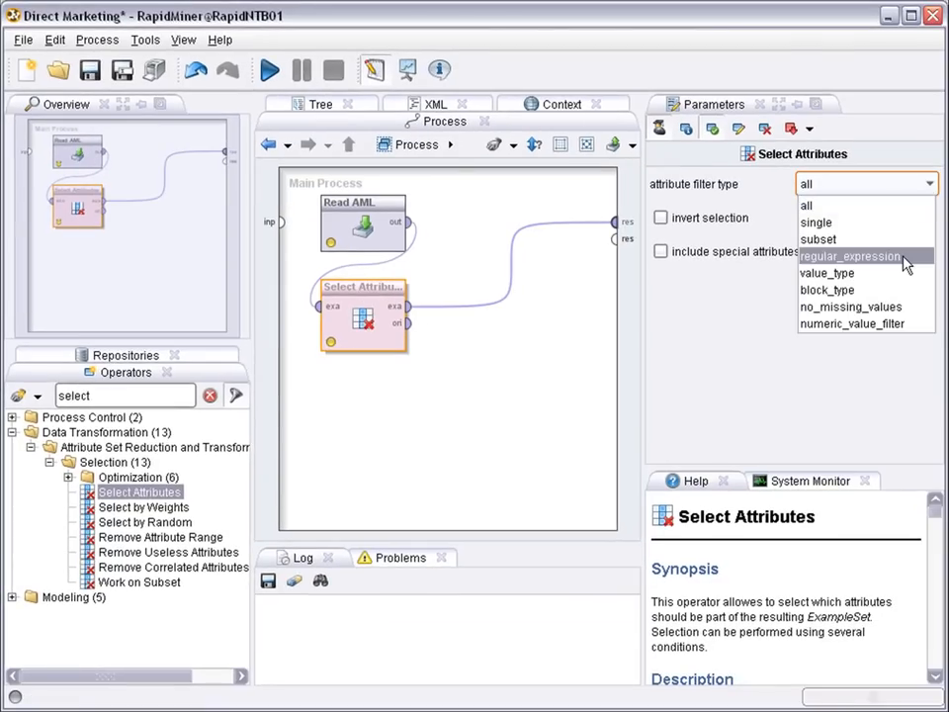
{"action": "left_click", "coordinate": [851, 258]}
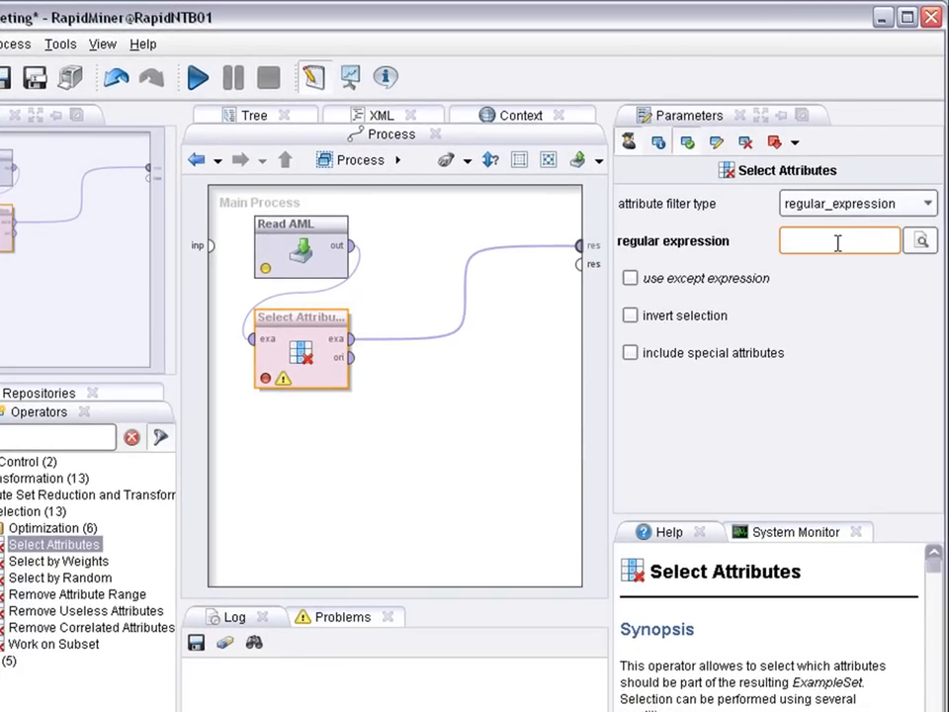
{"action": "left_click", "coordinate": [629, 316]}
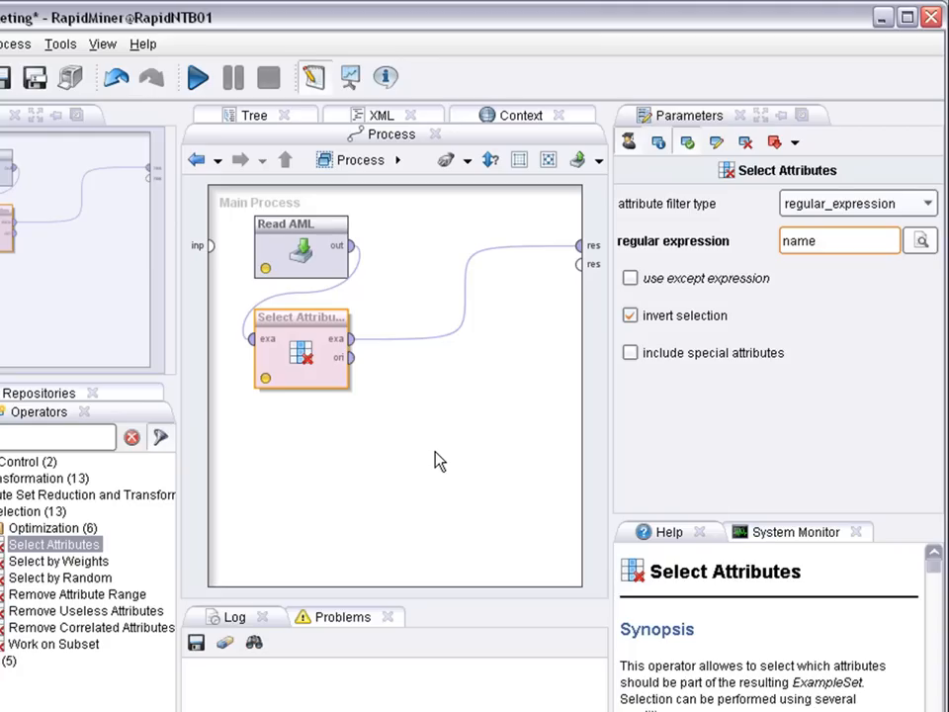
{"action": "mouse_move", "coordinate": [771, 352]}
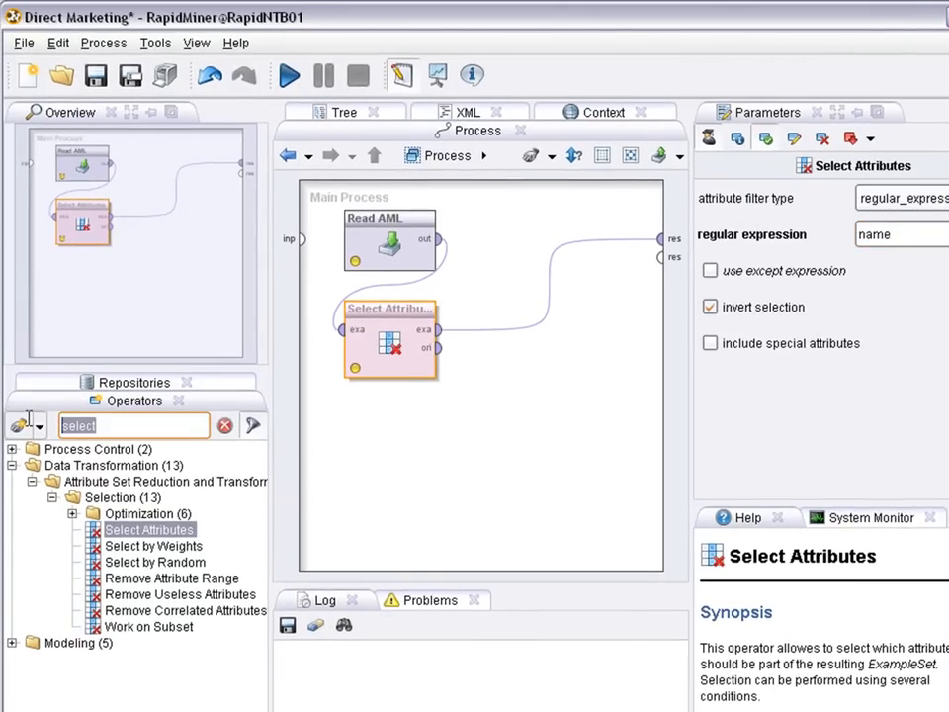
- Add Compare ROCs after Select Attributes and enter its Model Generation subprocess
{"action": "type", "text": "roc"}
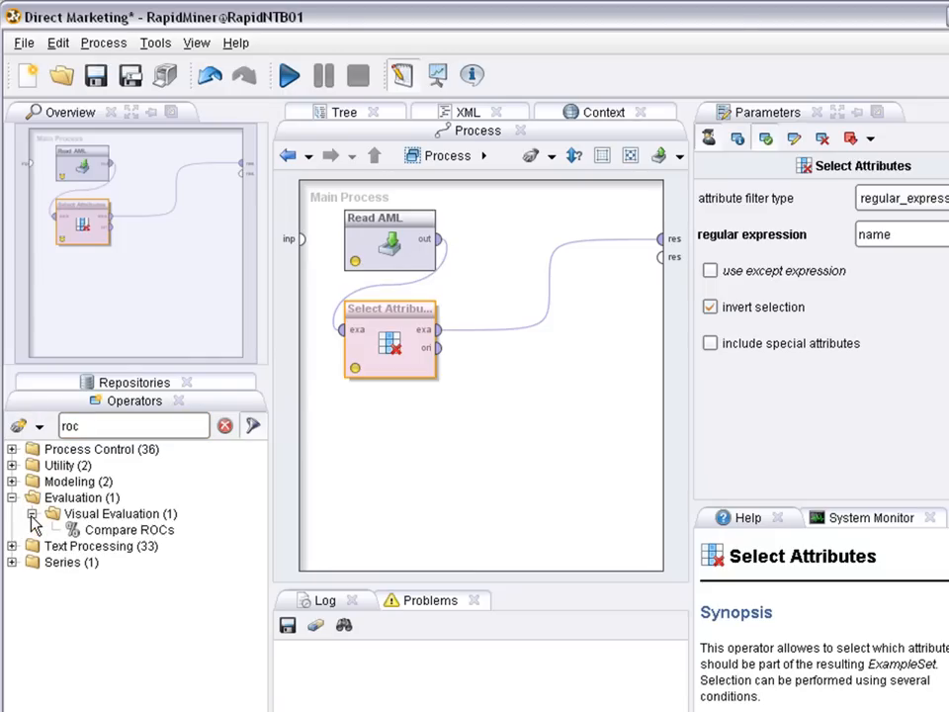
{"action": "left_click", "coordinate": [131, 530]}
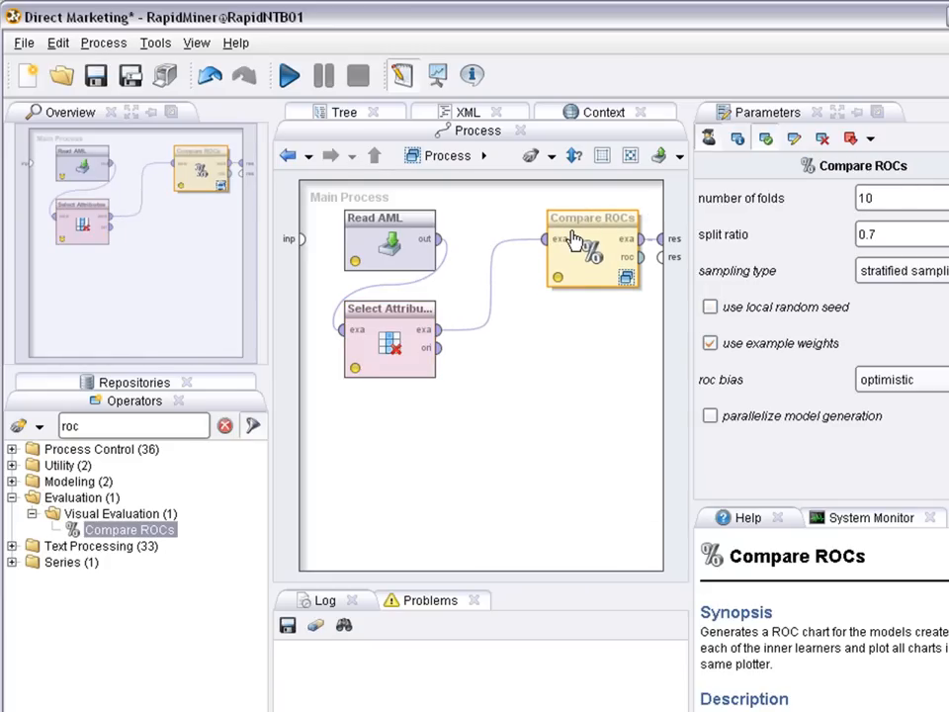
{"action": "mouse_move", "coordinate": [589, 226]}
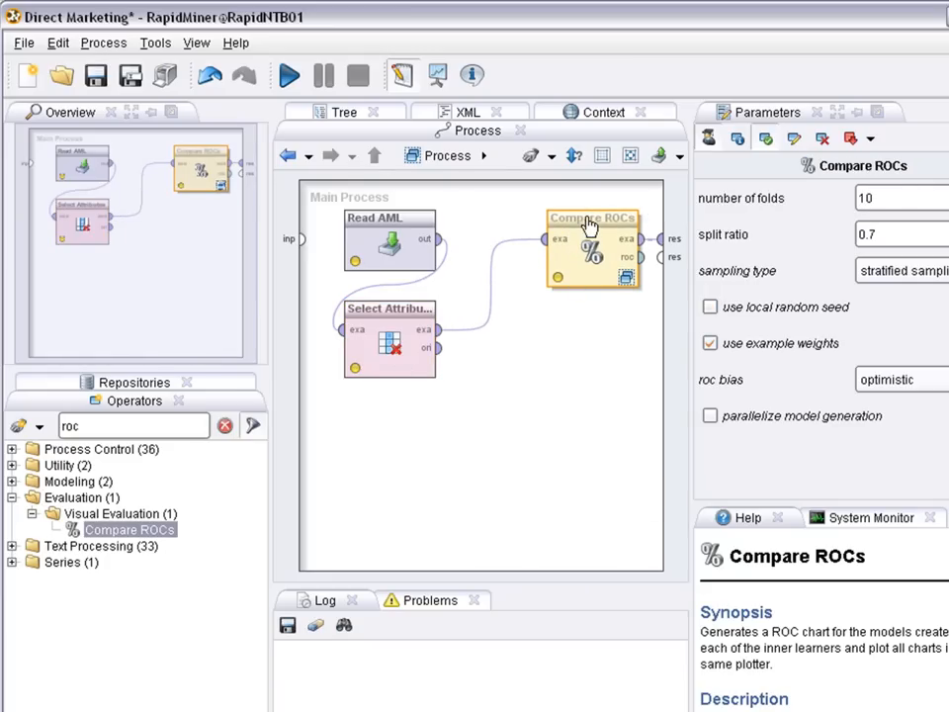
{"action": "double_click", "coordinate": [593, 247]}
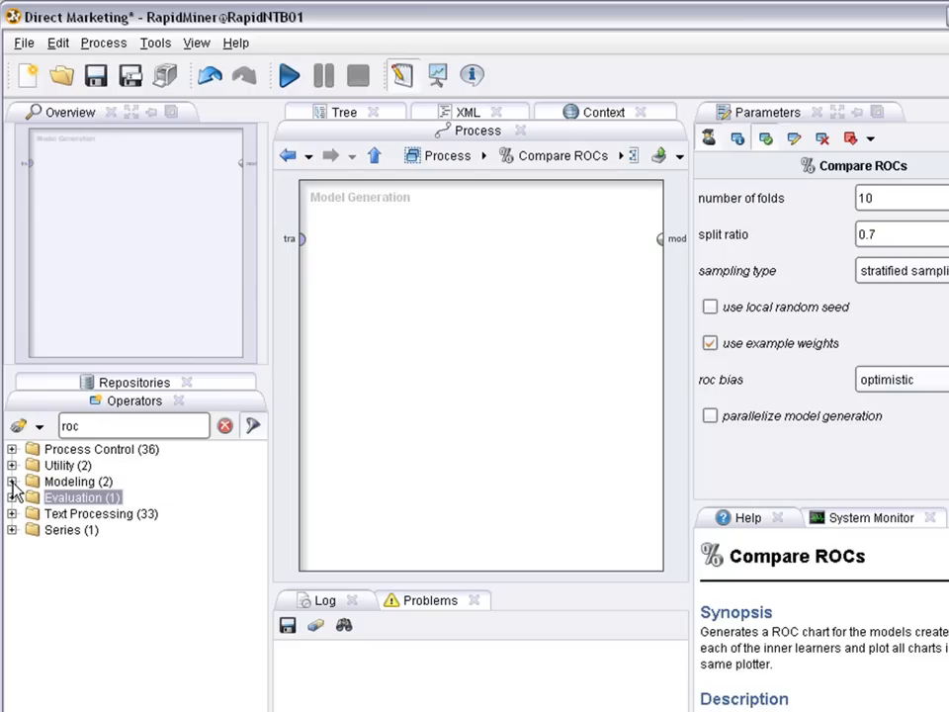
- Place Naive Bayes and Decision Tree learners inside the Compare ROCs subprocess
{"action": "left_click", "coordinate": [14, 482]}
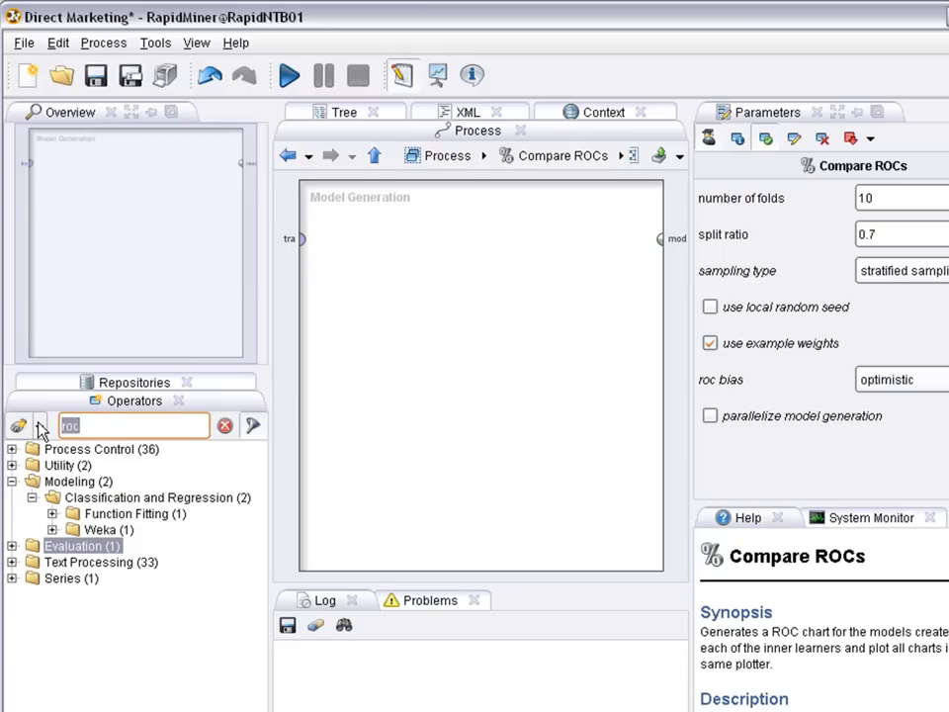
{"action": "left_click", "coordinate": [225, 425]}
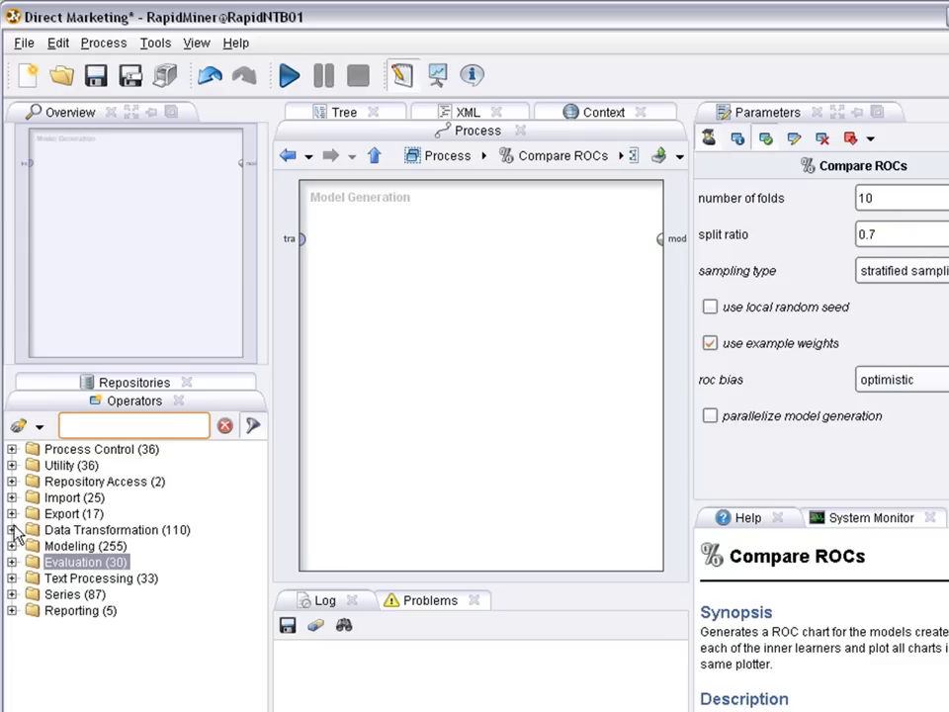
{"action": "left_click", "coordinate": [14, 546]}
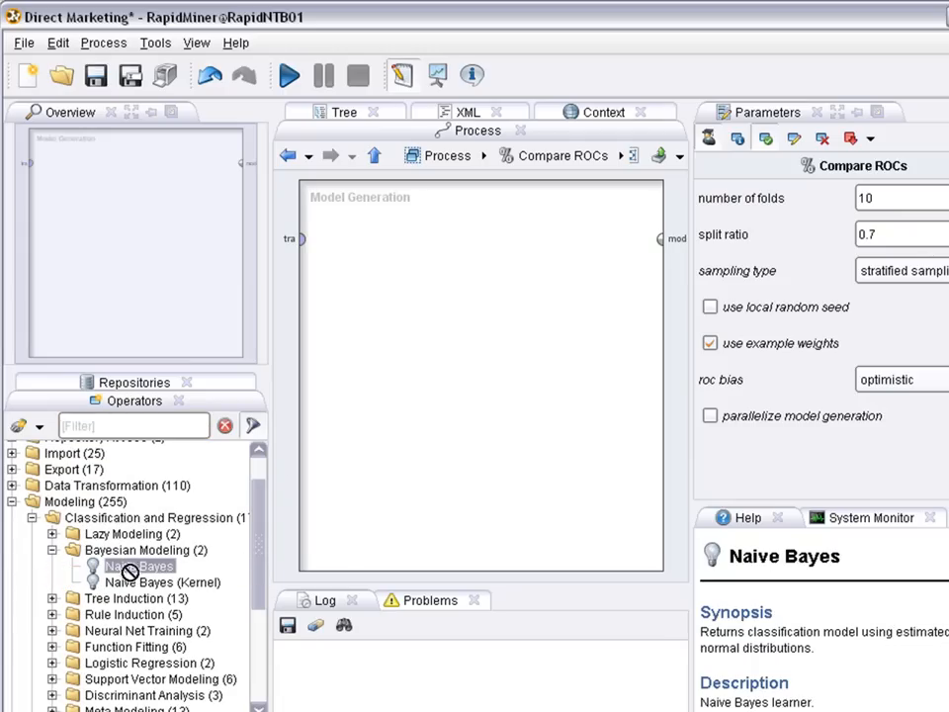
{"action": "left_click_drag", "start_coordinate": [139, 566], "coordinate": [388, 245]}
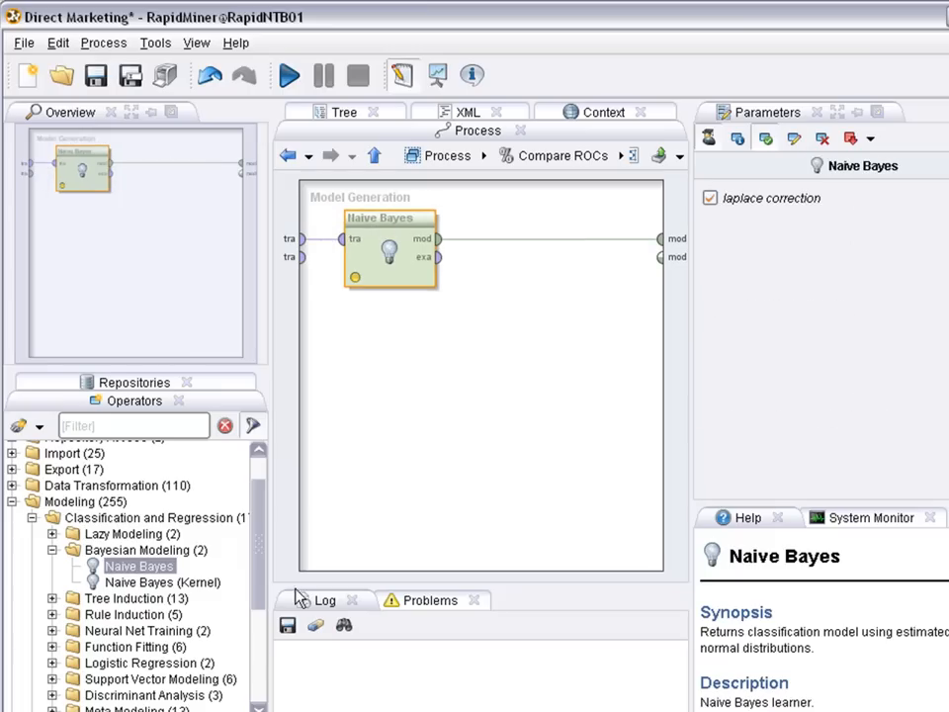
{"action": "left_click", "coordinate": [53, 550]}
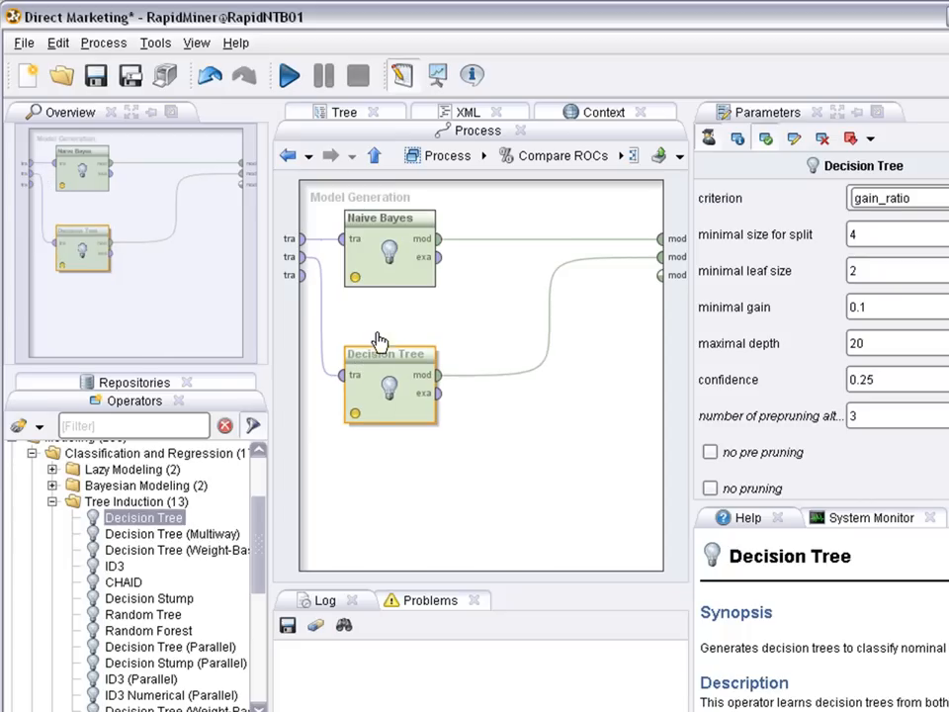
{"action": "left_click_drag", "start_coordinate": [388, 386], "coordinate": [388, 340]}
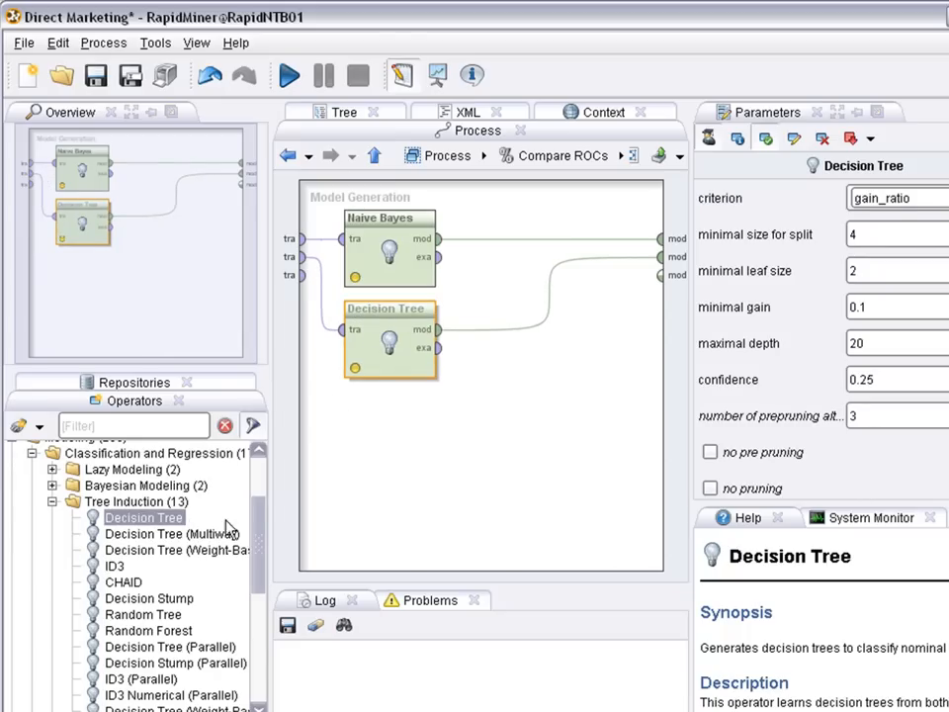
{"action": "left_click", "coordinate": [51, 502]}
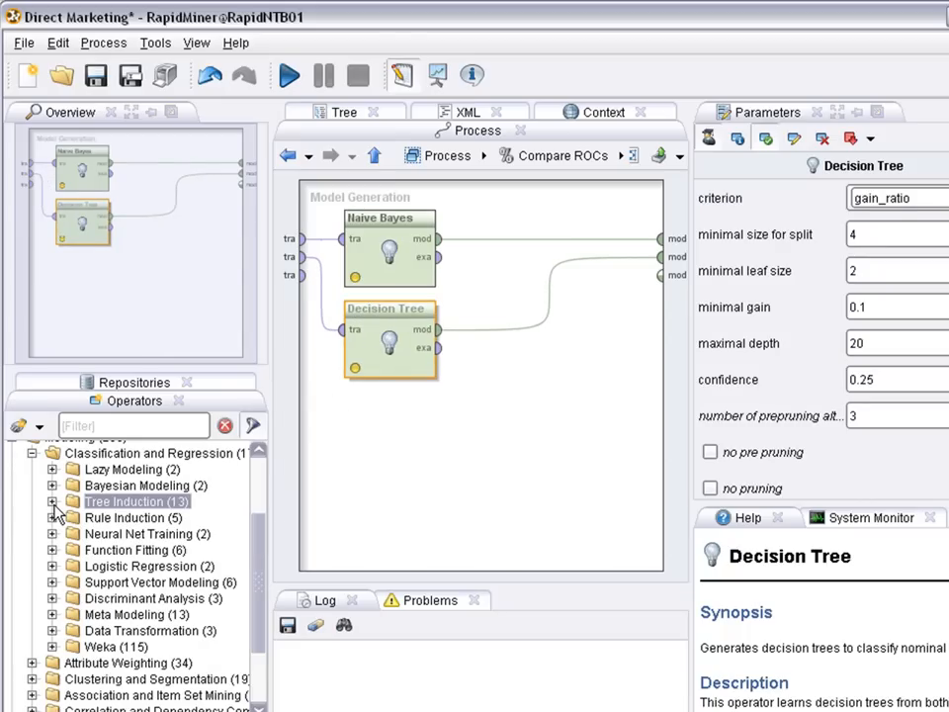
{"action": "scroll", "scroll_direction": "up", "scroll_amount": 3}
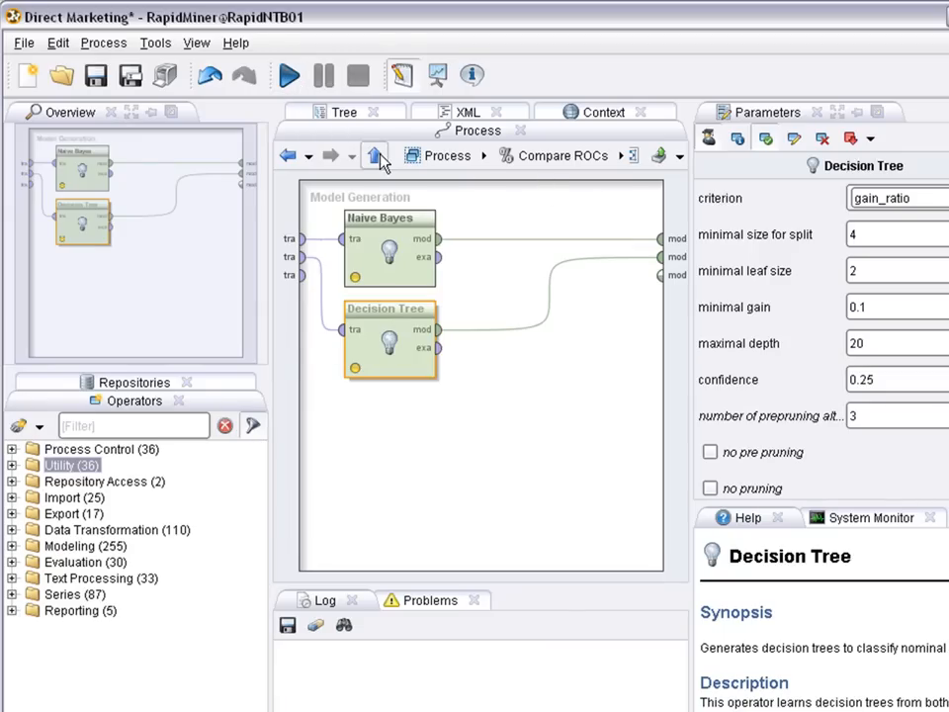
- Wire the roc output to the process result port, then save and run the process
{"action": "left_click", "coordinate": [375, 154]}
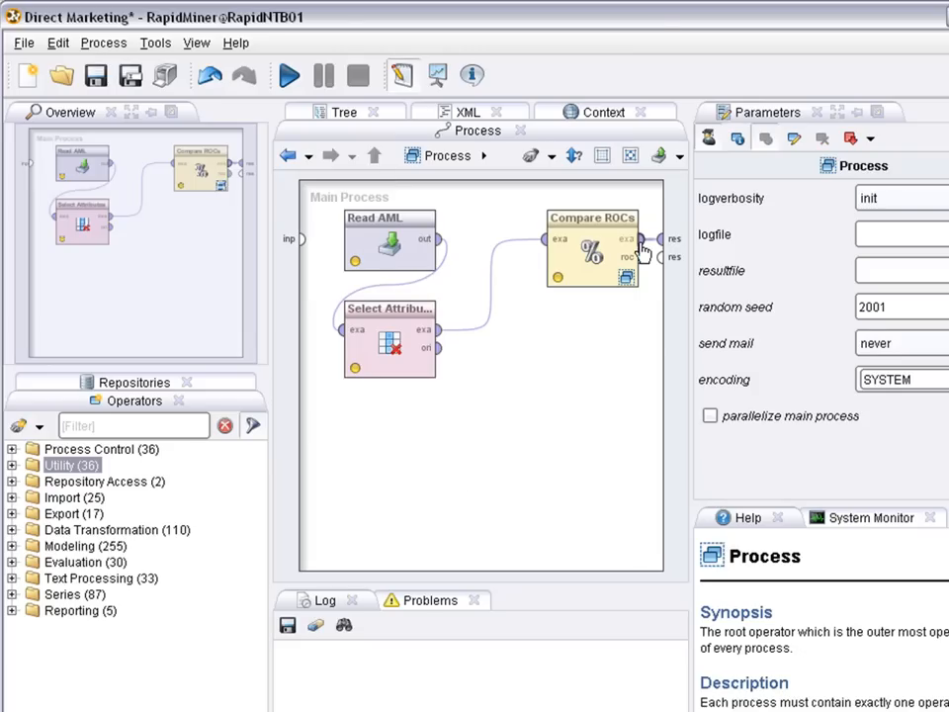
{"action": "left_click", "coordinate": [592, 247]}
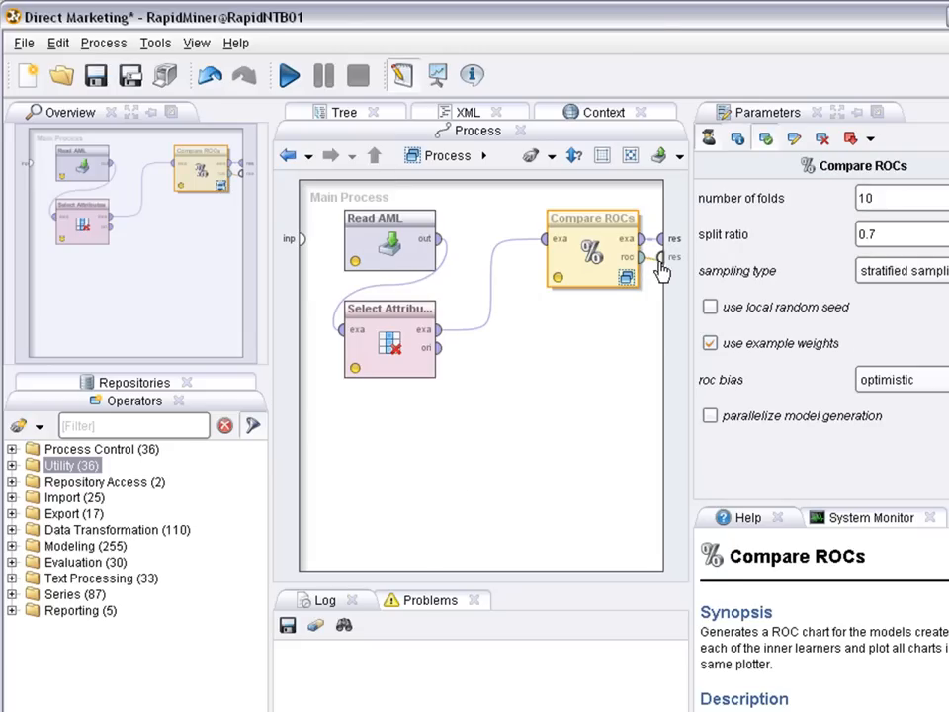
{"action": "left_click", "coordinate": [493, 404]}
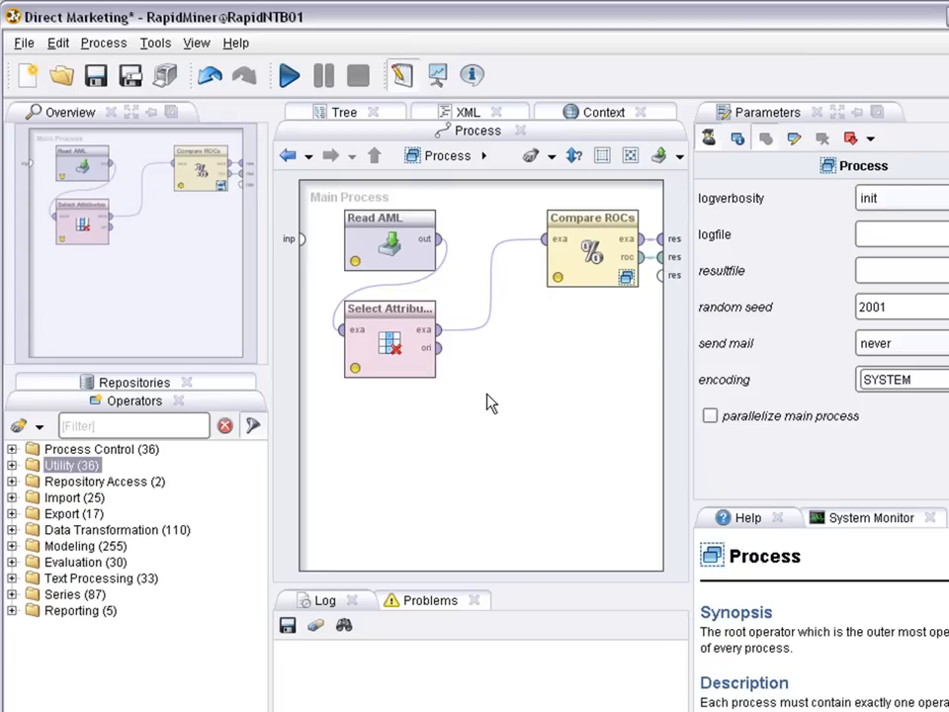
{"action": "left_click", "coordinate": [289, 75]}
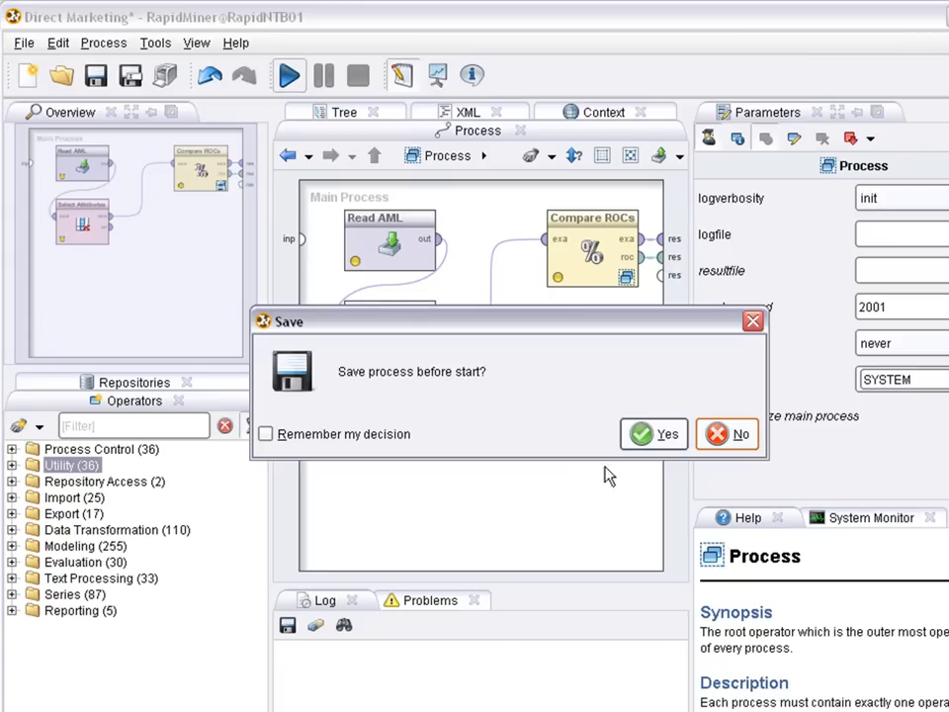
{"action": "left_click", "coordinate": [652, 435]}
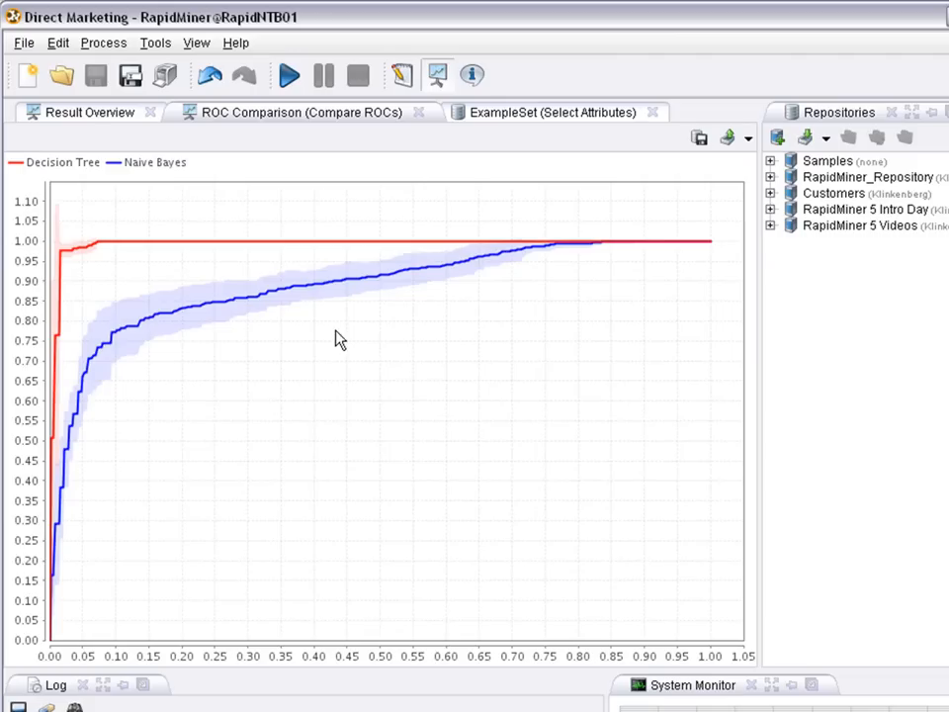
{"action": "mouse_move", "coordinate": [134, 649]}
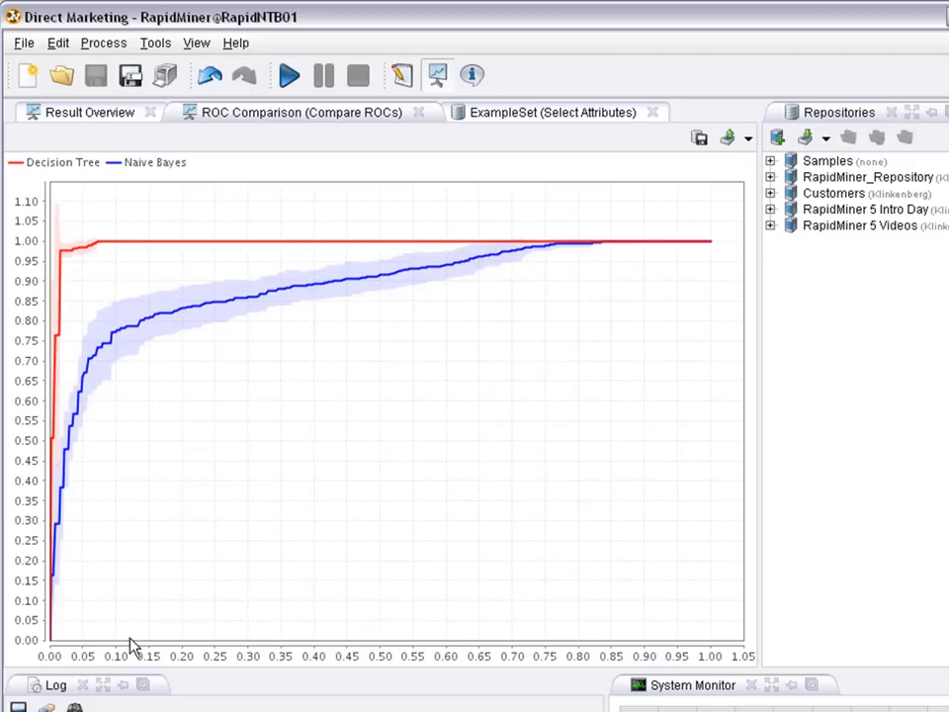
{"action": "mouse_move", "coordinate": [712, 643]}
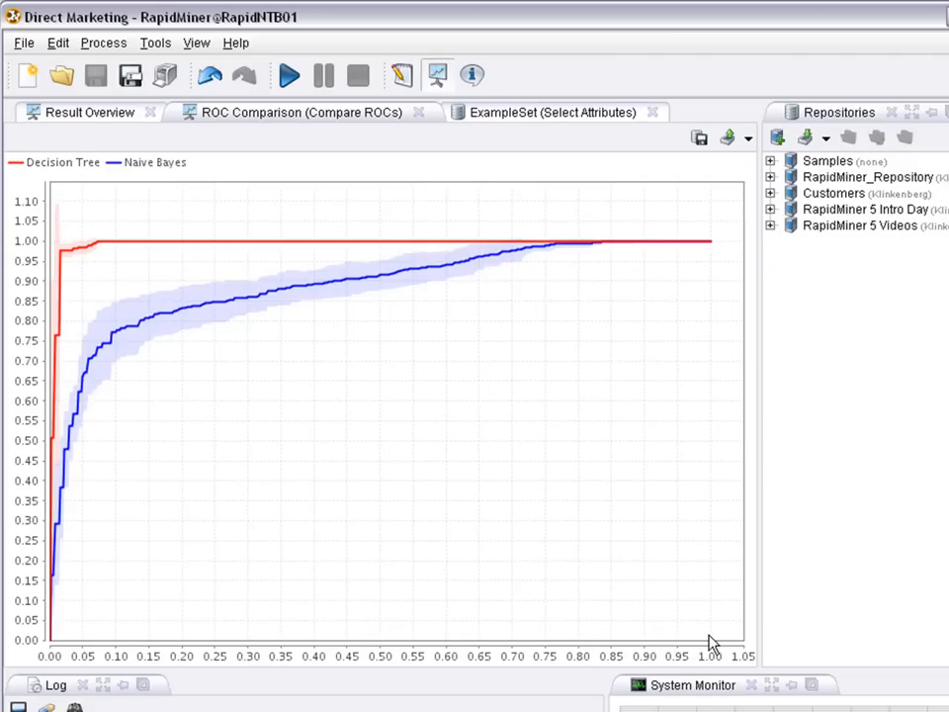
{"action": "mouse_move", "coordinate": [649, 645]}
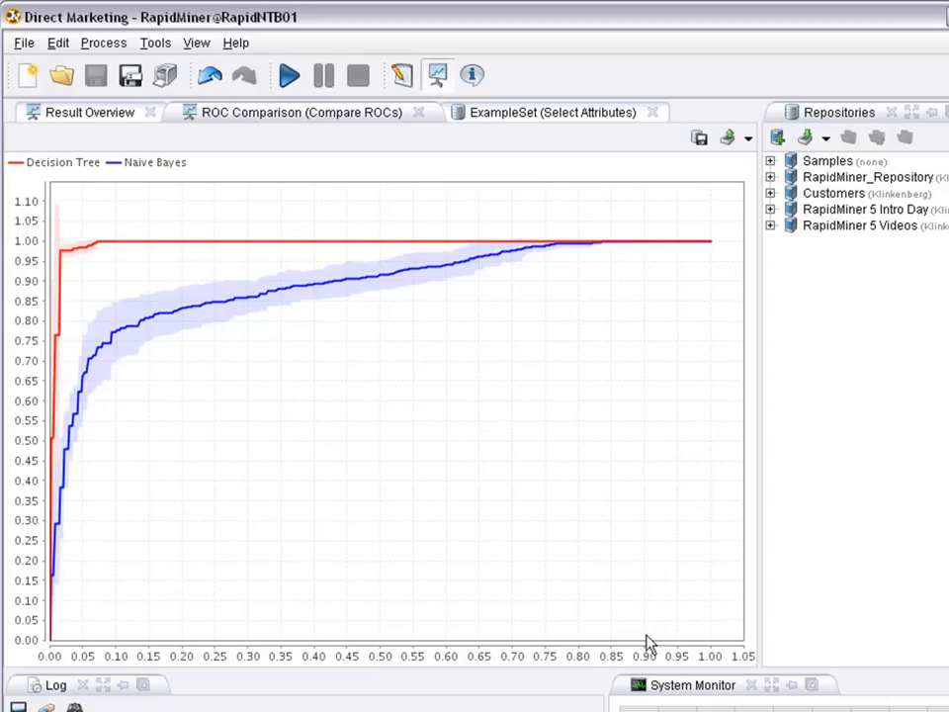
{"action": "mouse_move", "coordinate": [691, 637]}
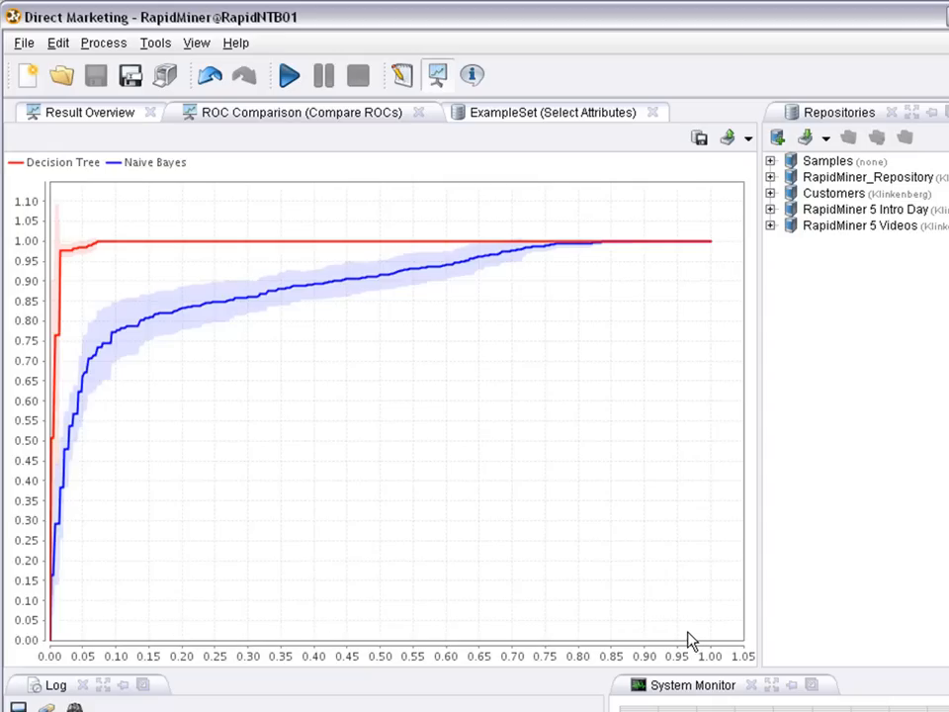
{"action": "mouse_move", "coordinate": [124, 459]}
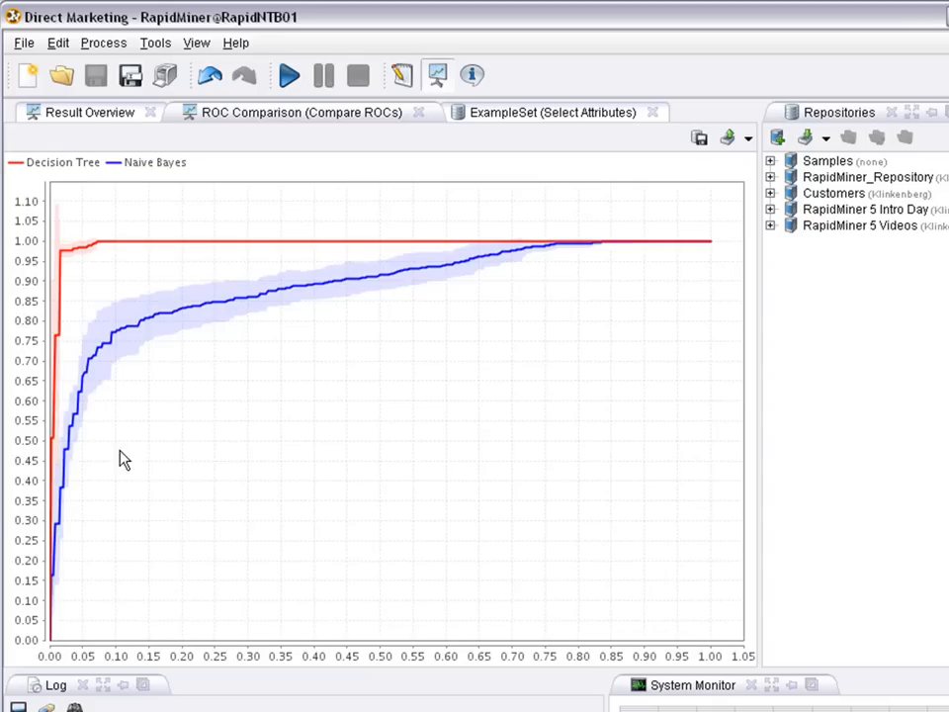
{"action": "mouse_move", "coordinate": [83, 581]}
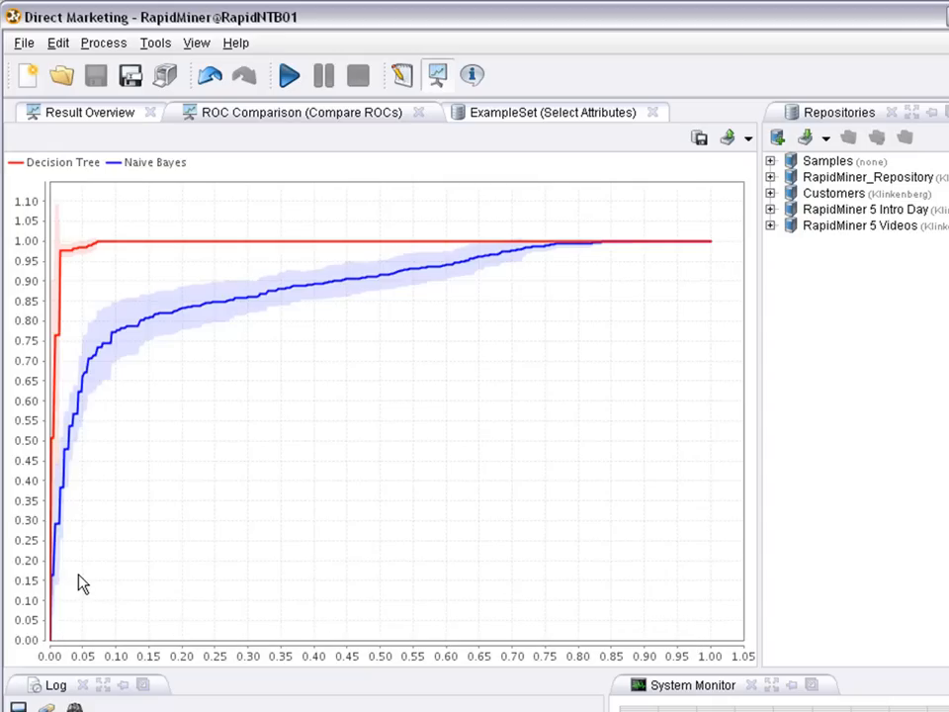
{"action": "mouse_move", "coordinate": [704, 621]}
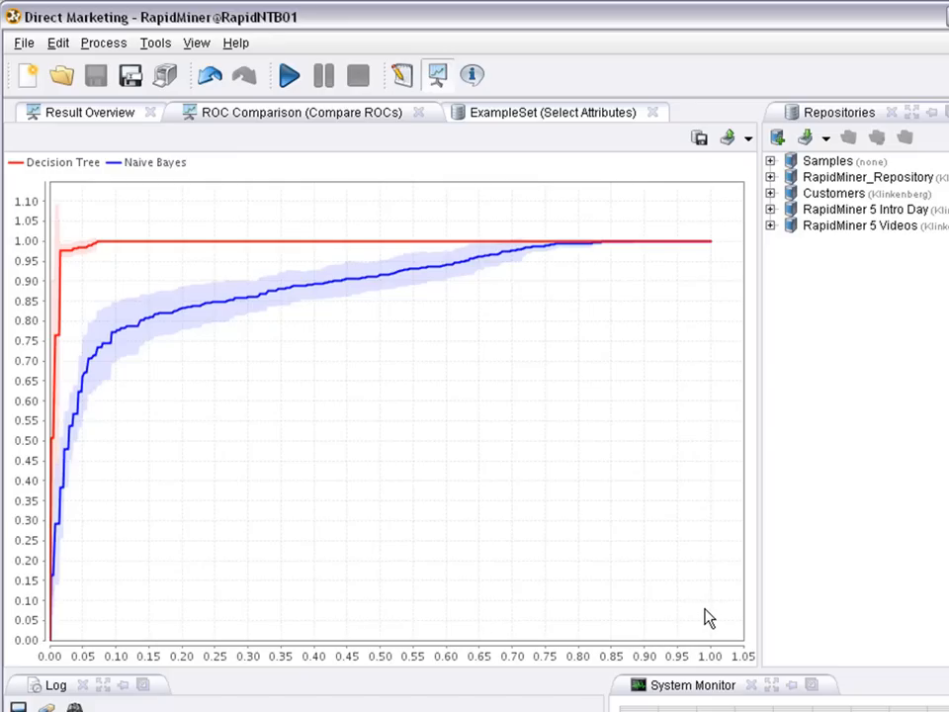
{"action": "mouse_move", "coordinate": [506, 477]}
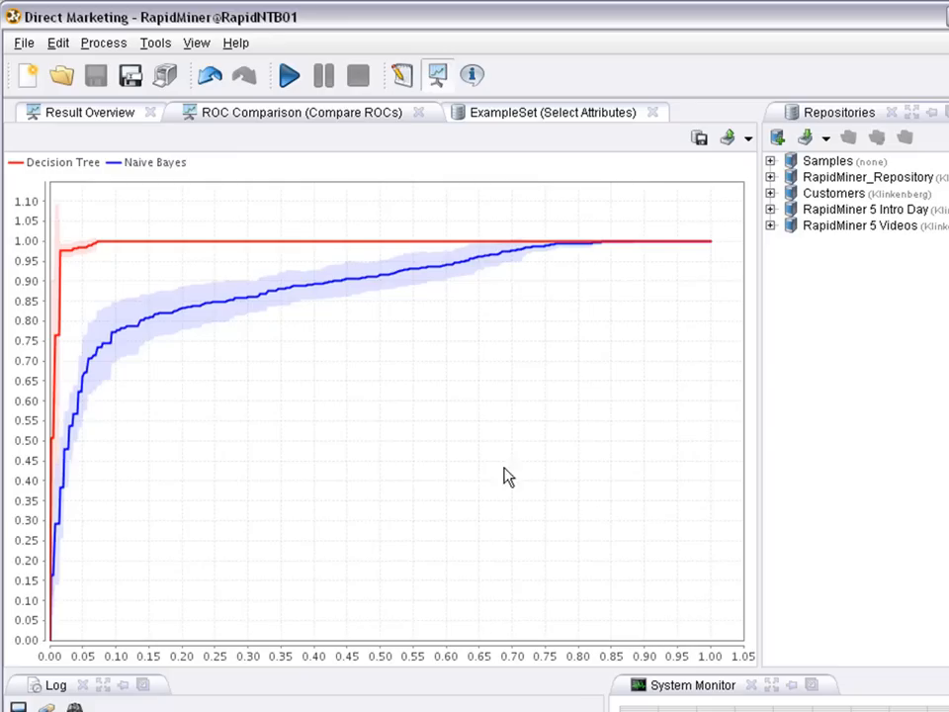
{"action": "mouse_move", "coordinate": [48, 292]}
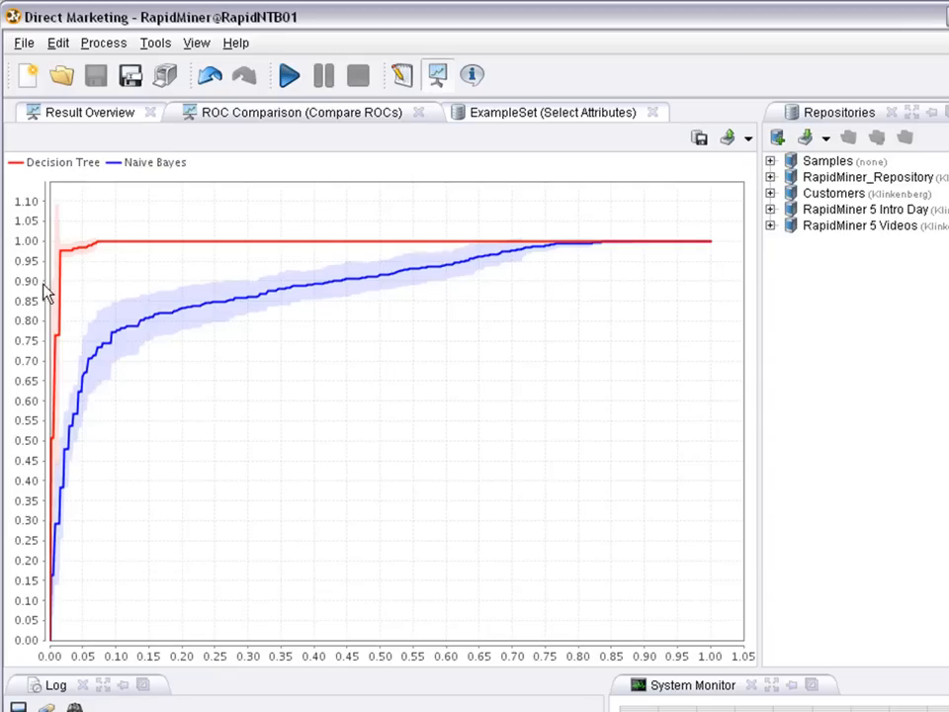
{"action": "mouse_move", "coordinate": [79, 338]}
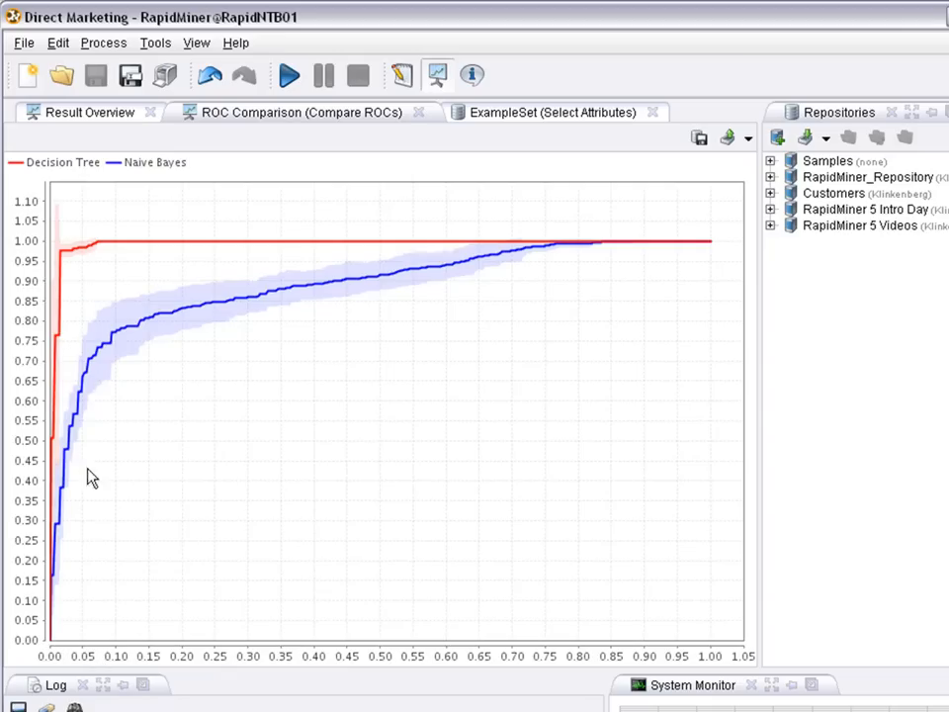
{"action": "mouse_move", "coordinate": [116, 340]}
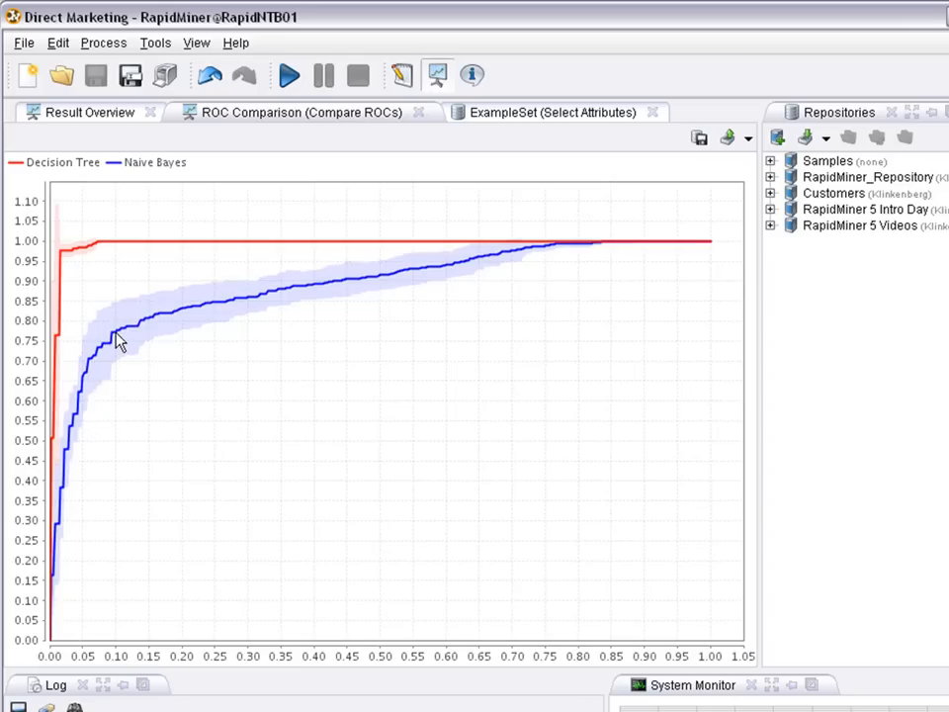
{"action": "mouse_move", "coordinate": [154, 196]}
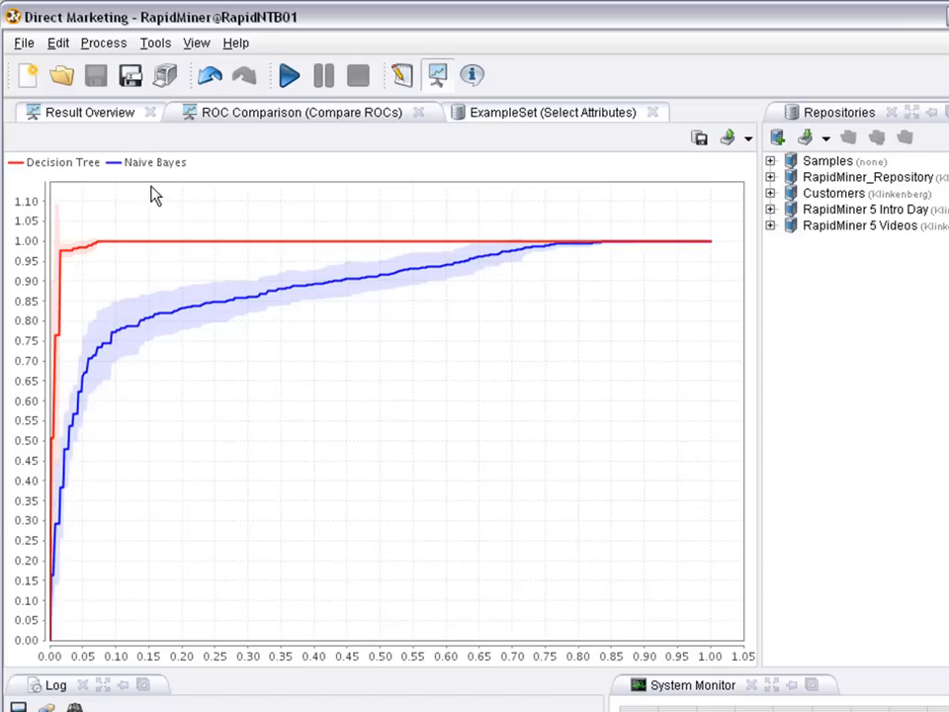
{"action": "mouse_move", "coordinate": [109, 358]}
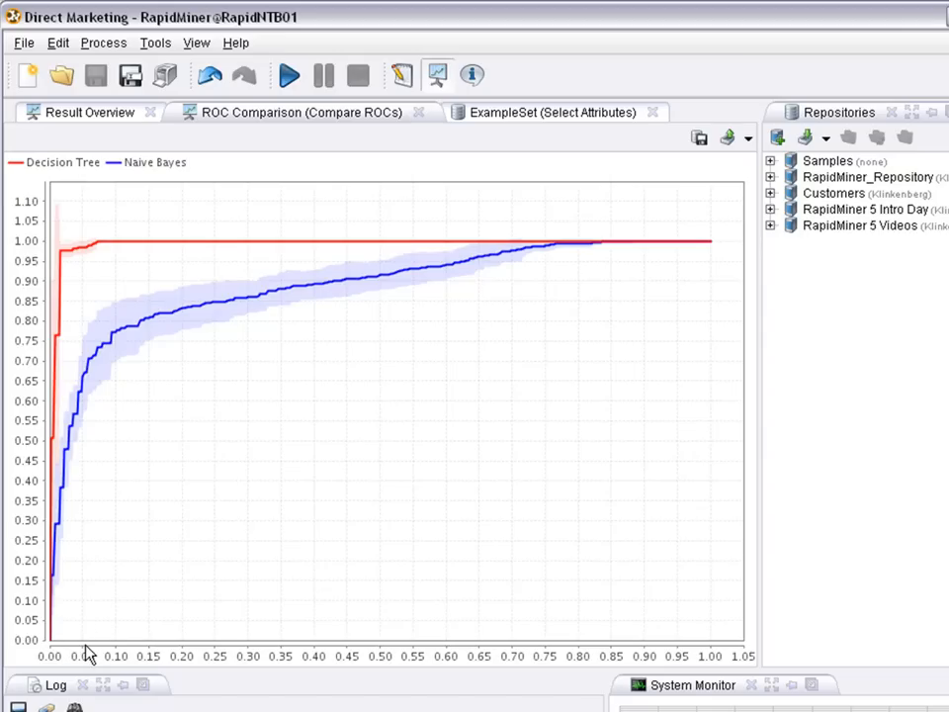
{"action": "mouse_move", "coordinate": [87, 400]}
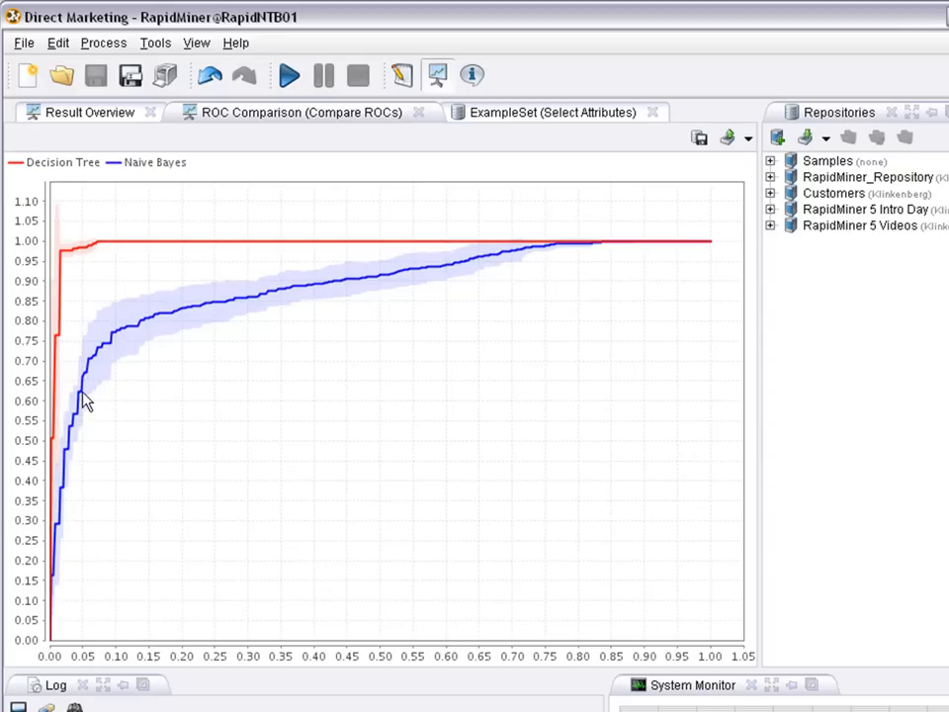
{"action": "mouse_move", "coordinate": [91, 374]}
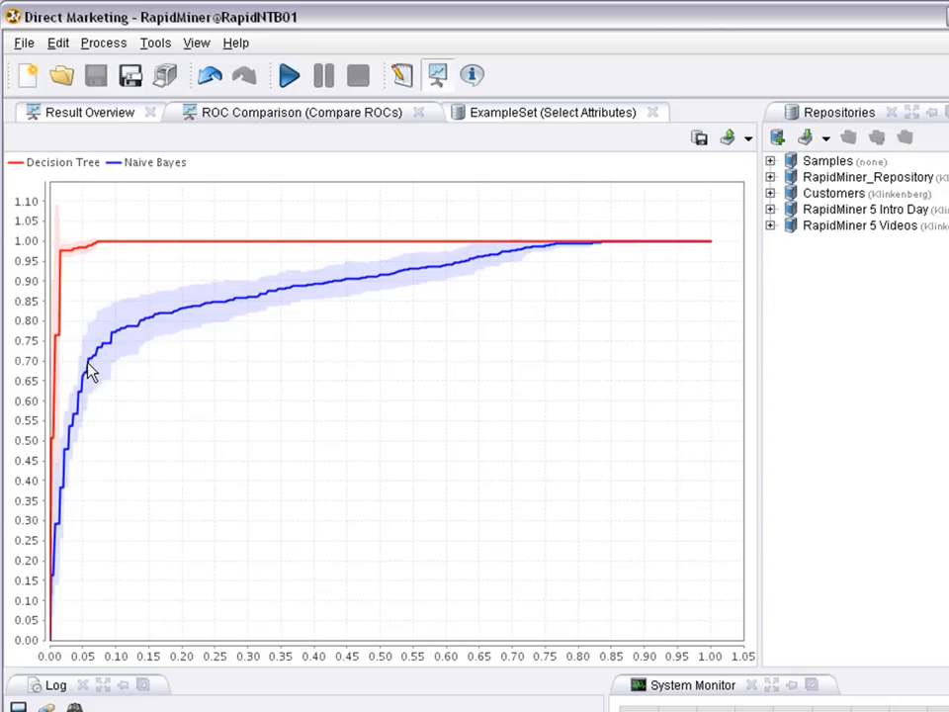
{"action": "mouse_move", "coordinate": [105, 419]}
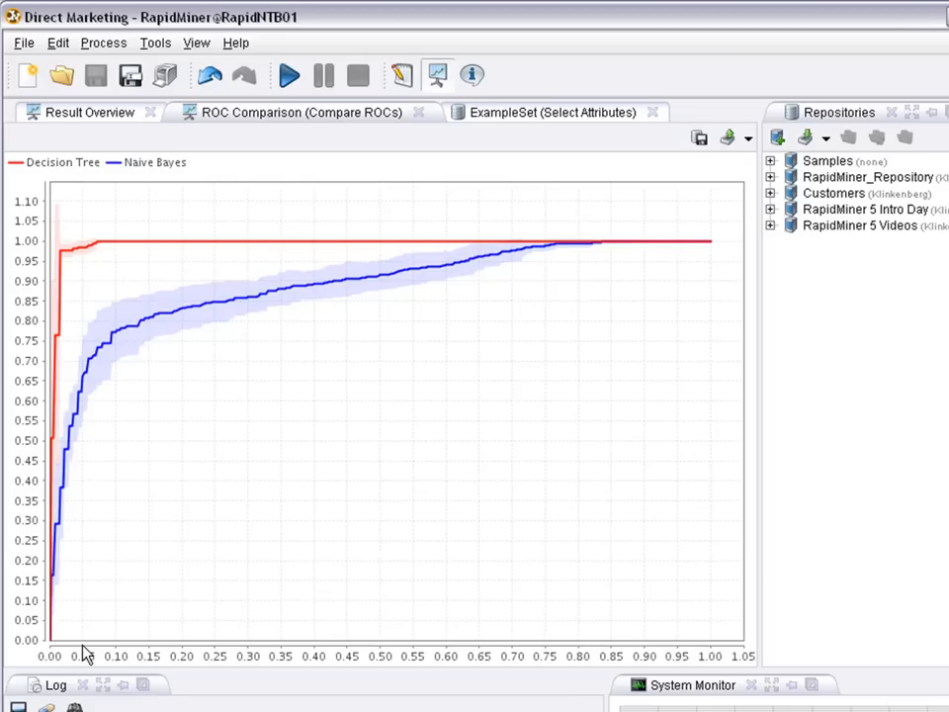
{"action": "mouse_move", "coordinate": [89, 388]}
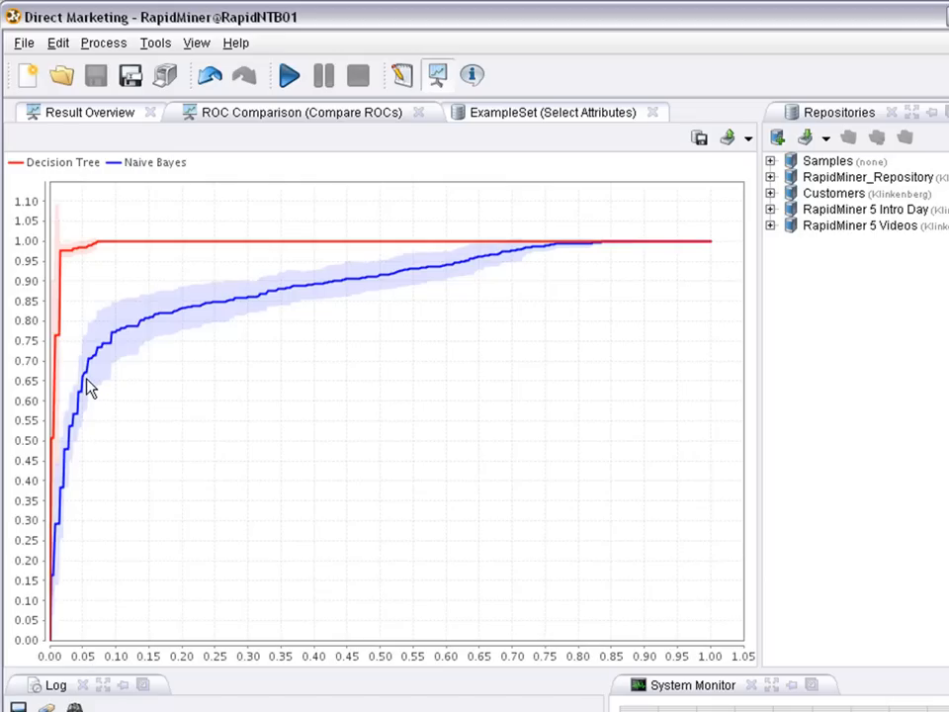
{"action": "mouse_move", "coordinate": [89, 372]}
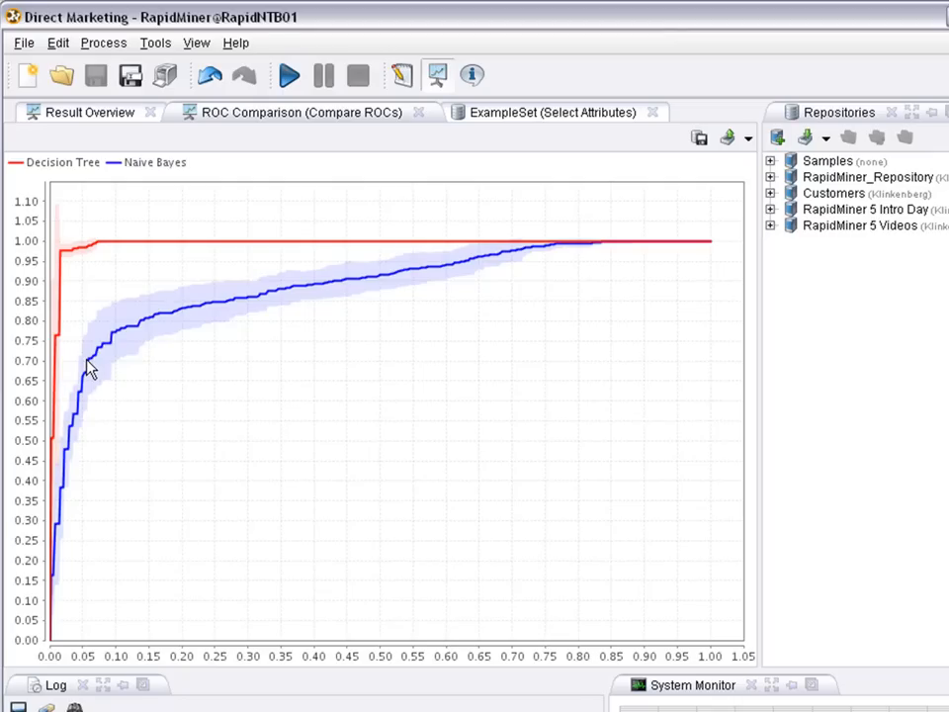
{"action": "mouse_move", "coordinate": [117, 340]}
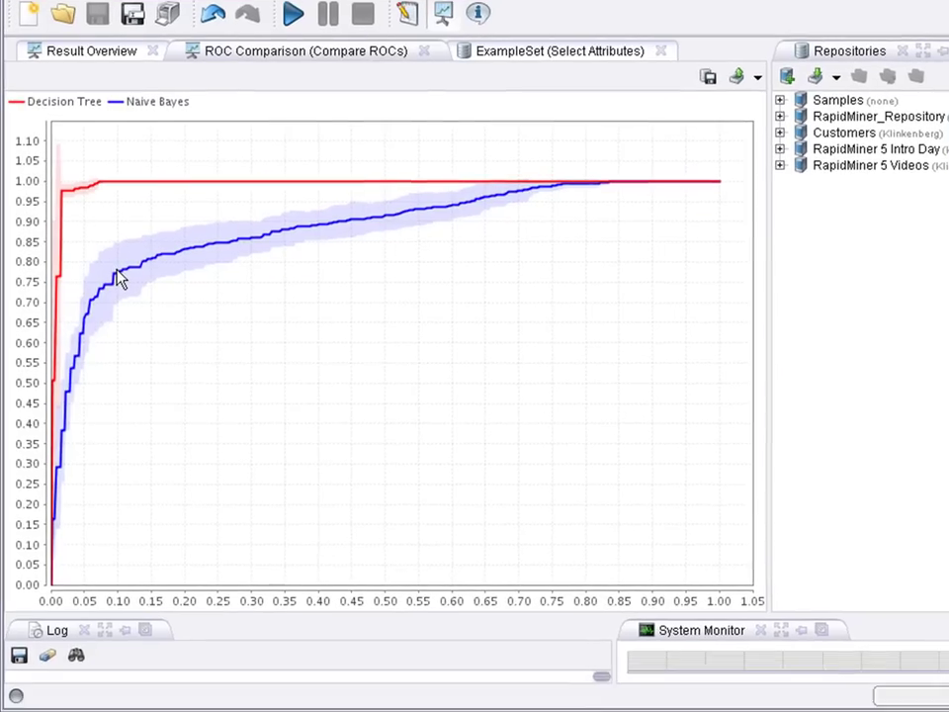
{"action": "mouse_move", "coordinate": [55, 601]}
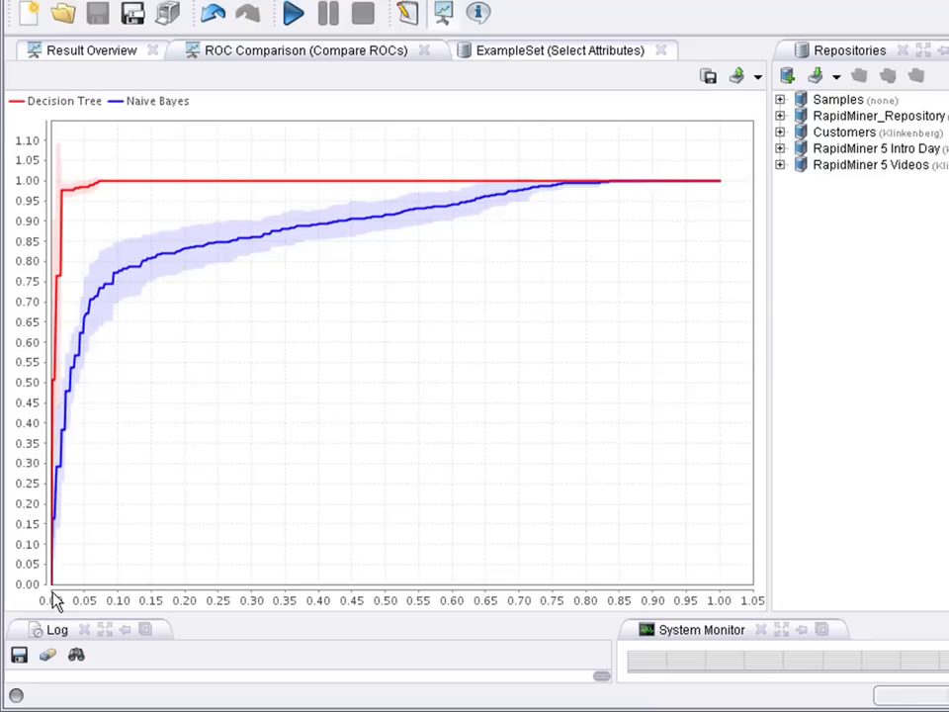
{"action": "mouse_move", "coordinate": [55, 593]}
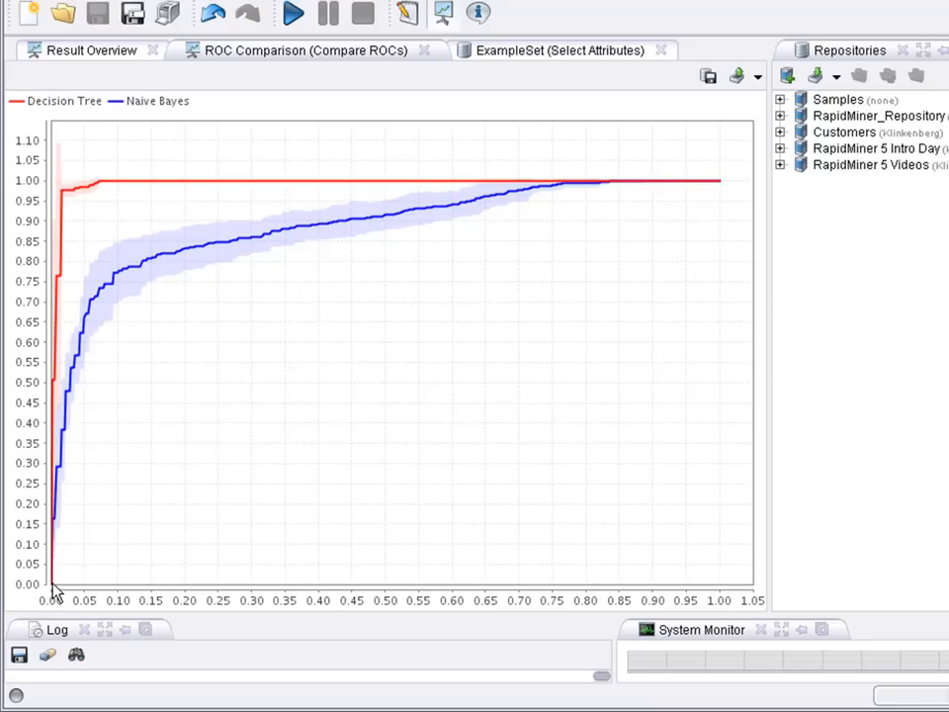
{"action": "mouse_move", "coordinate": [628, 233]}
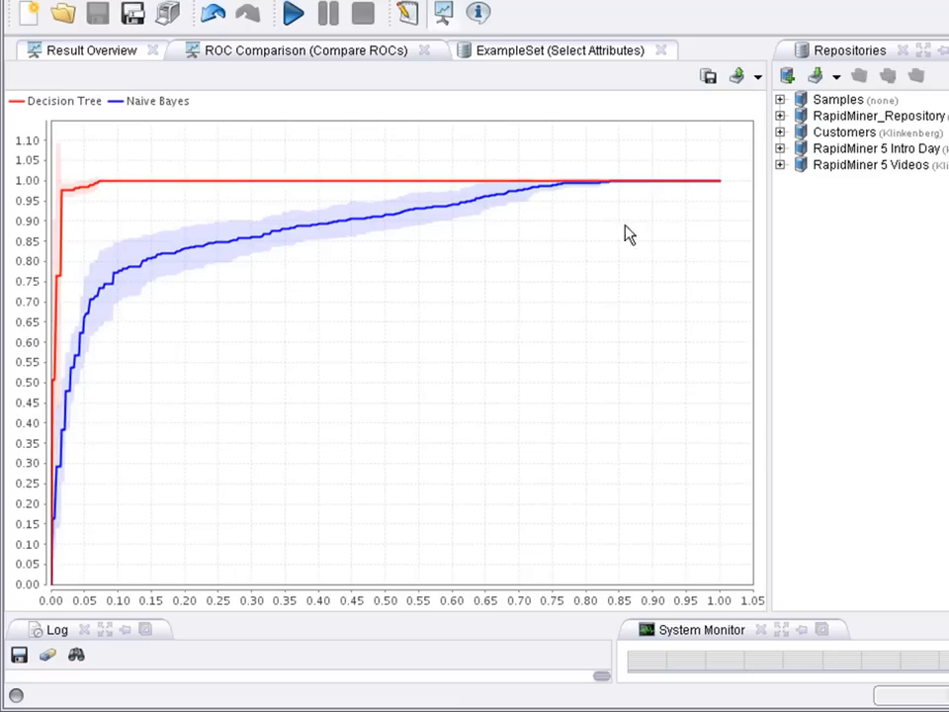
{"action": "mouse_move", "coordinate": [237, 514]}
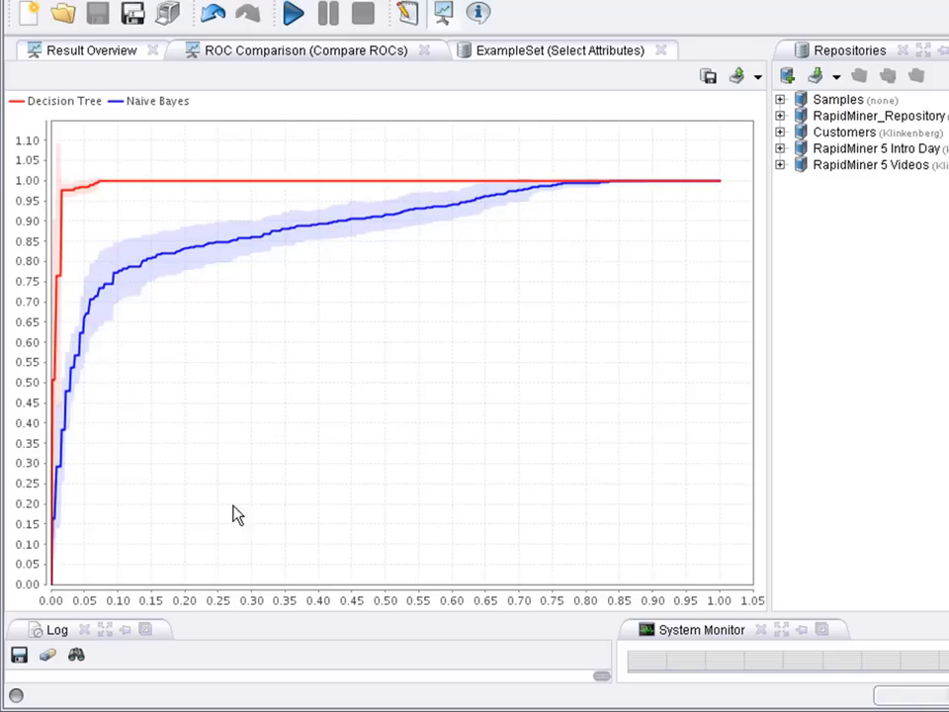
{"action": "mouse_move", "coordinate": [56, 589]}
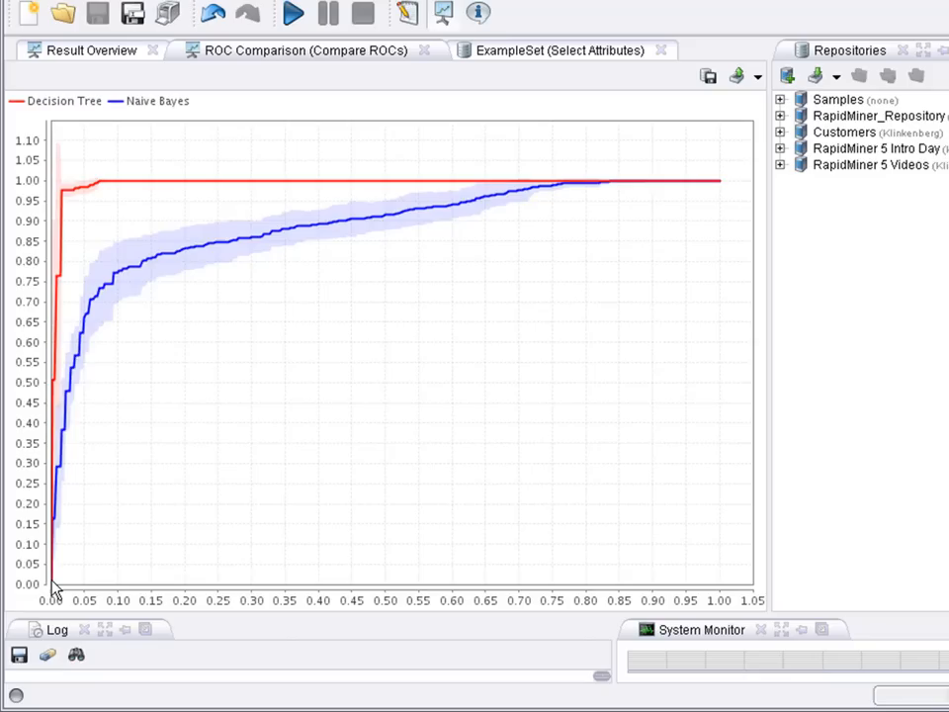
{"action": "mouse_move", "coordinate": [290, 441]}
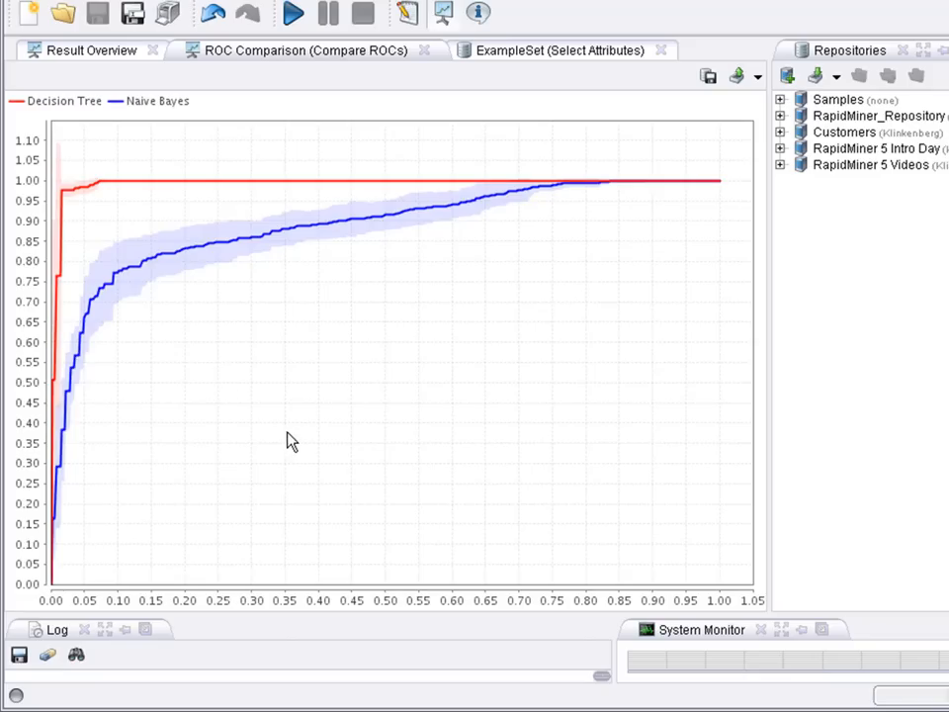
{"action": "mouse_move", "coordinate": [126, 317]}
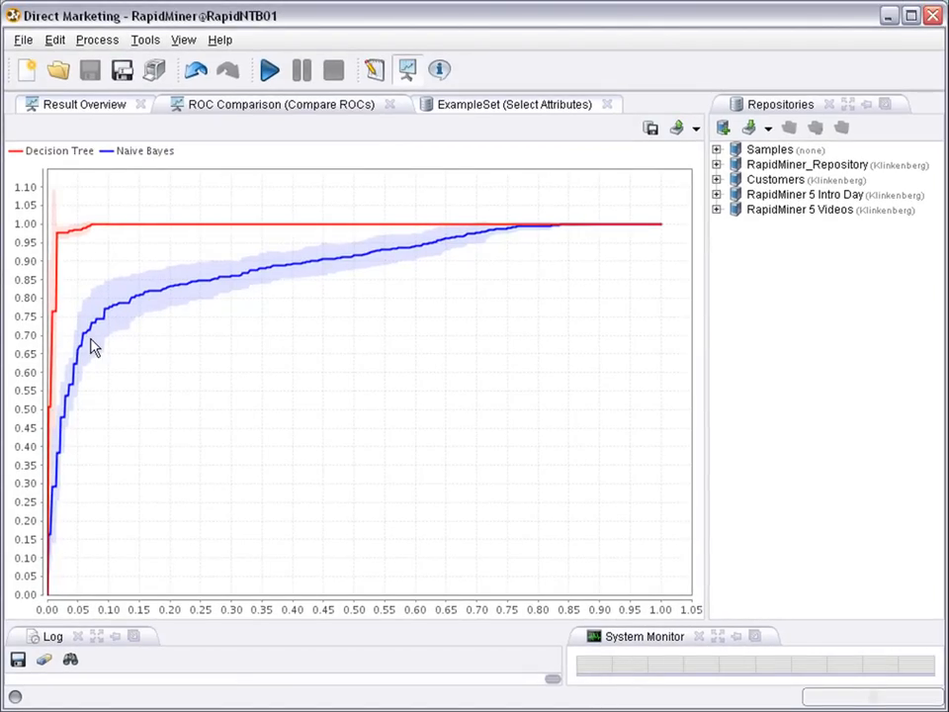
{"action": "mouse_move", "coordinate": [111, 329]}
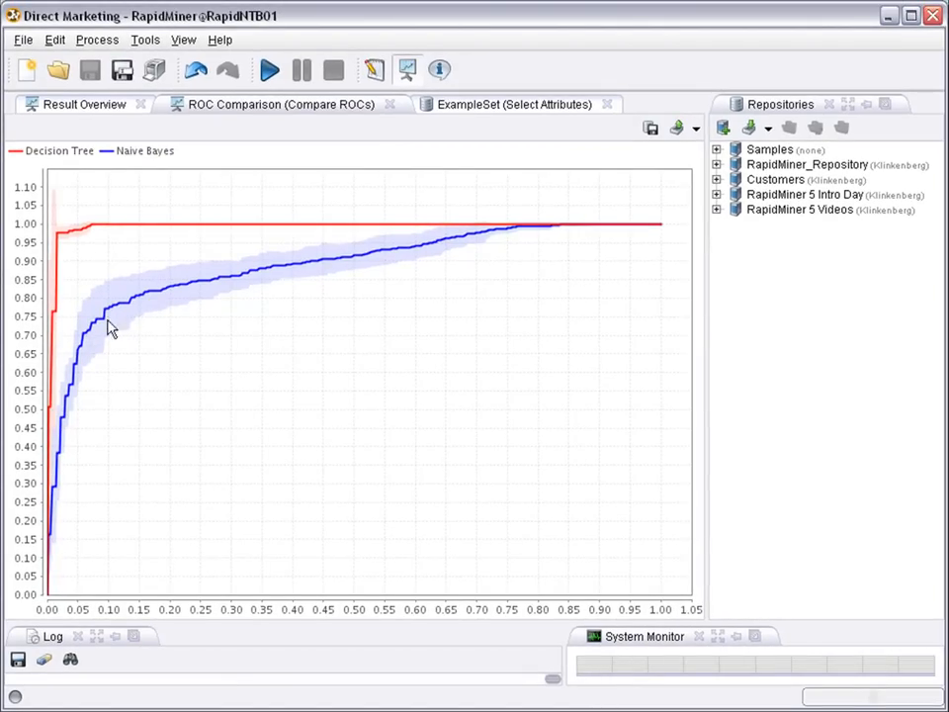
{"action": "mouse_move", "coordinate": [310, 281]}
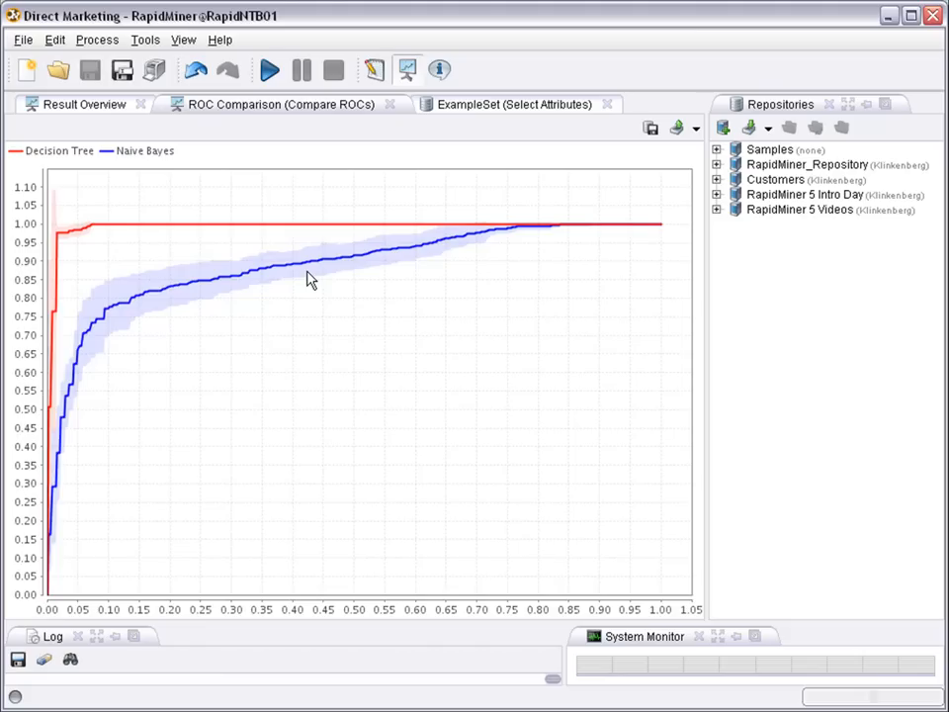
{"action": "mouse_move", "coordinate": [68, 372]}
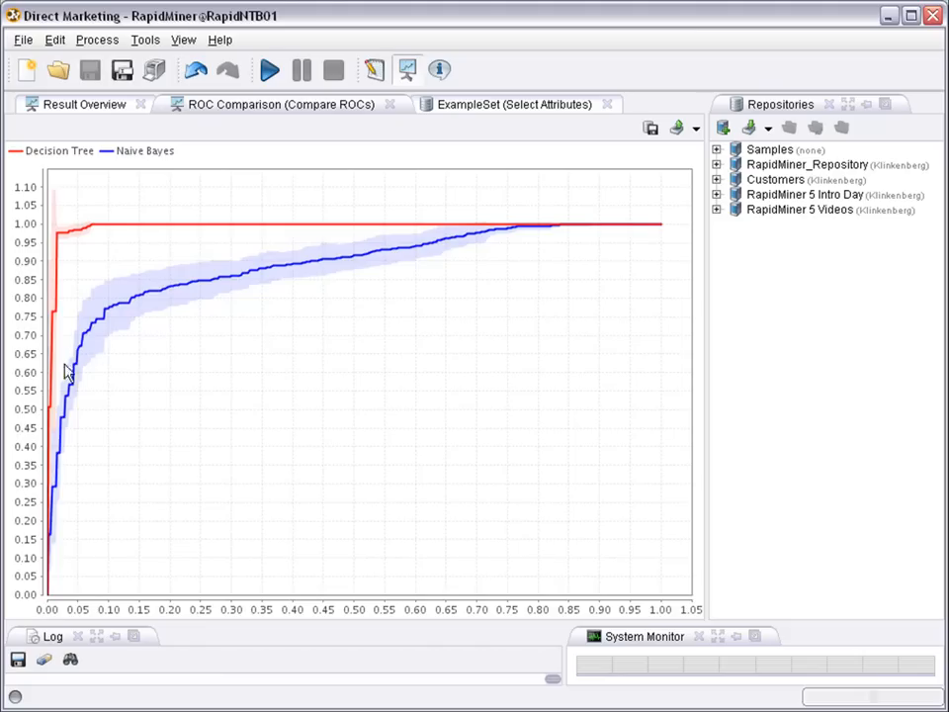
{"action": "mouse_move", "coordinate": [107, 230]}
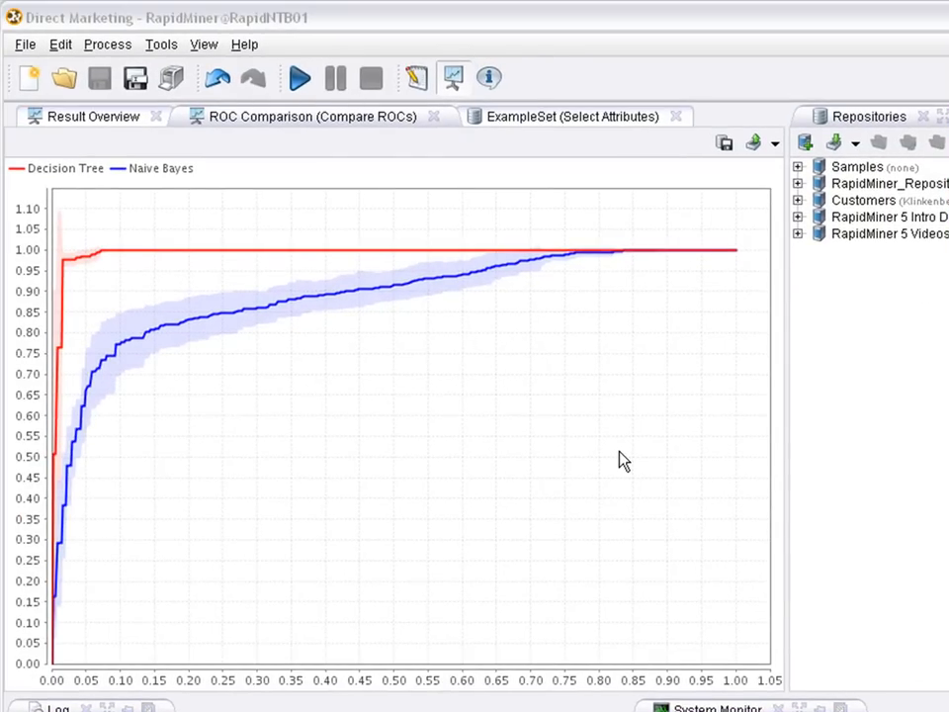
{"action": "mouse_move", "coordinate": [595, 390]}
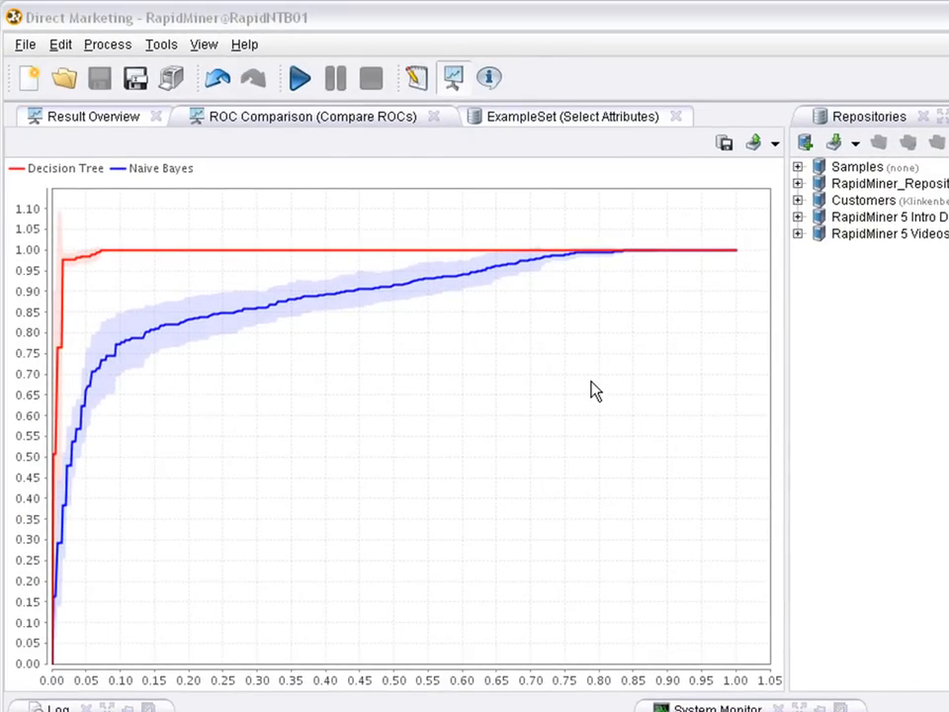
{"action": "mouse_move", "coordinate": [412, 103]}
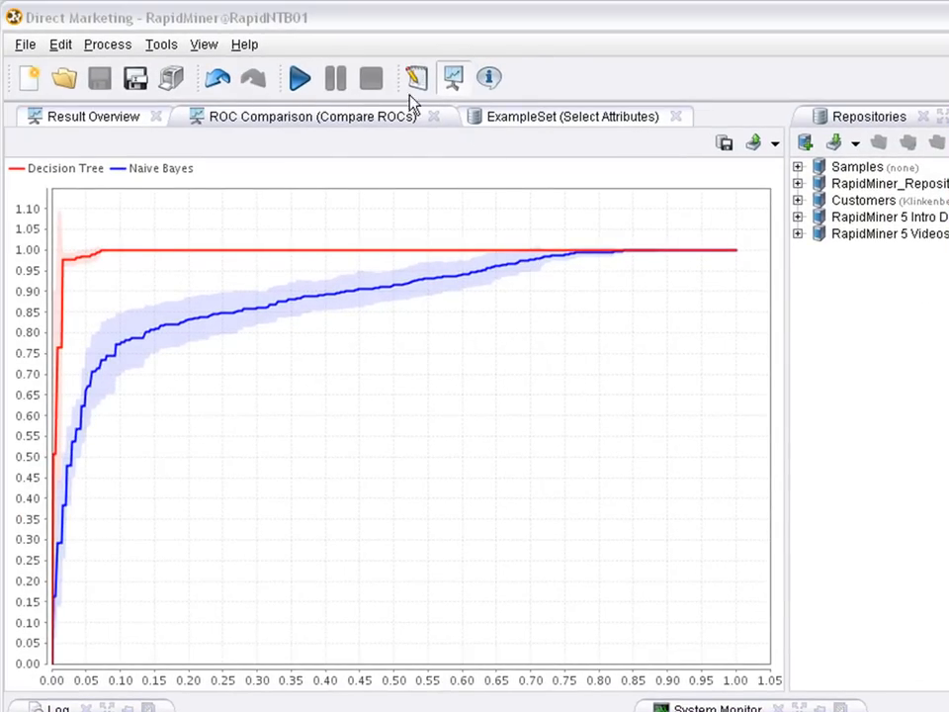
- Return to Design and add a second Naive Bayes operator found via the 'bayes' search
{"action": "left_click", "coordinate": [416, 77]}
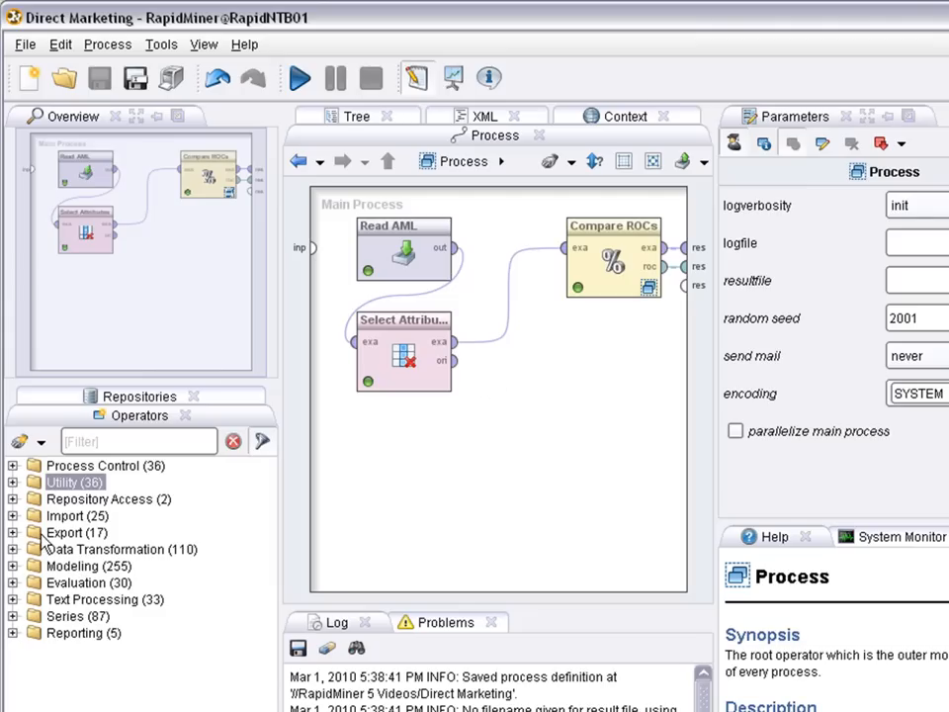
{"action": "type", "text": "a"}
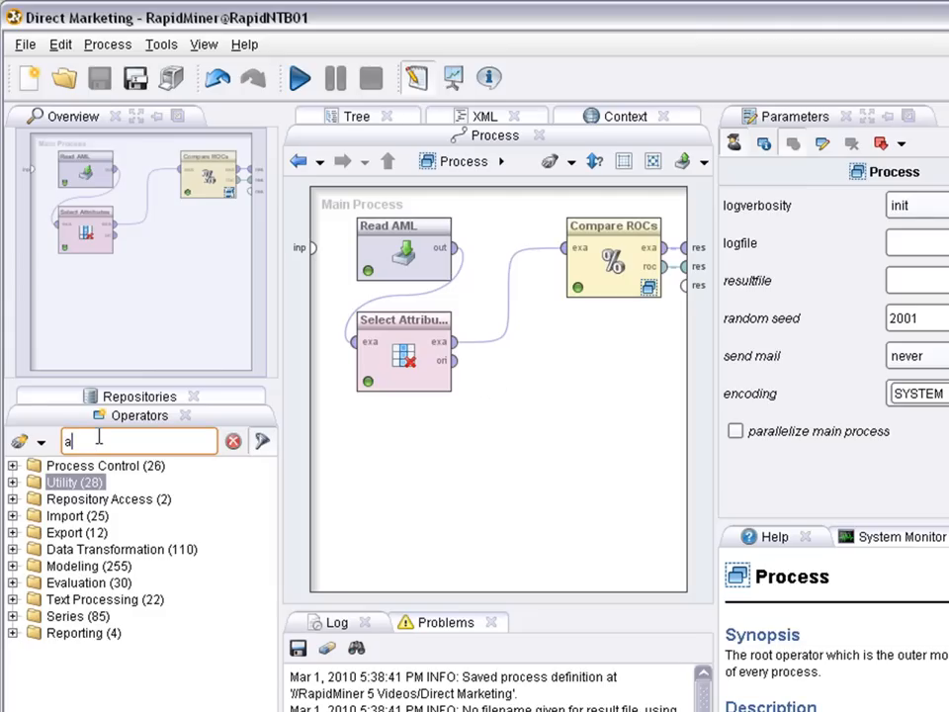
{"action": "left_click", "coordinate": [234, 441]}
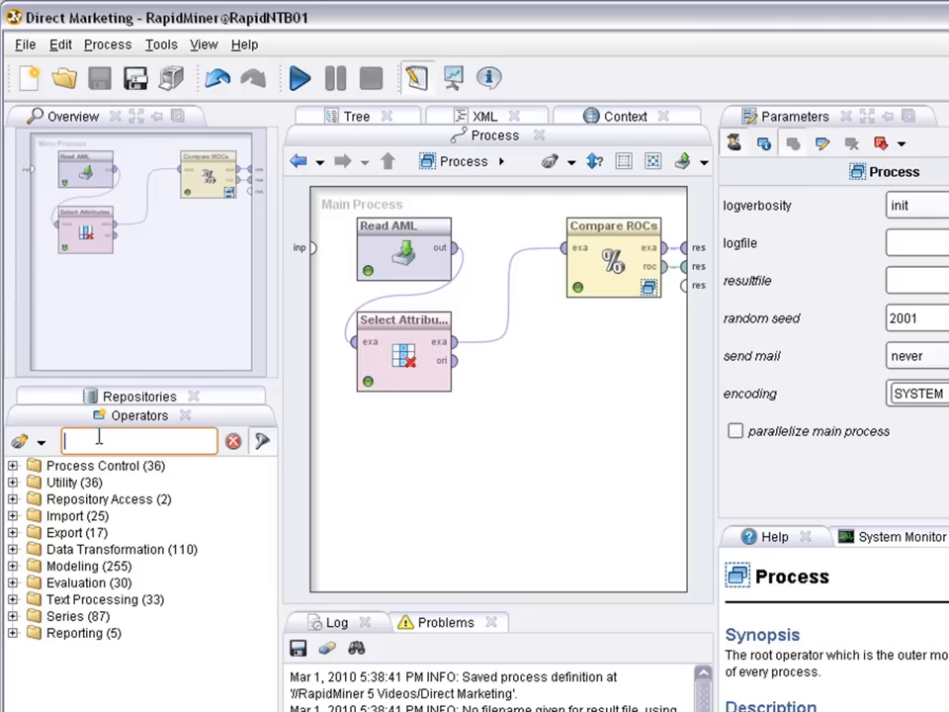
{"action": "type", "text": "bayes"}
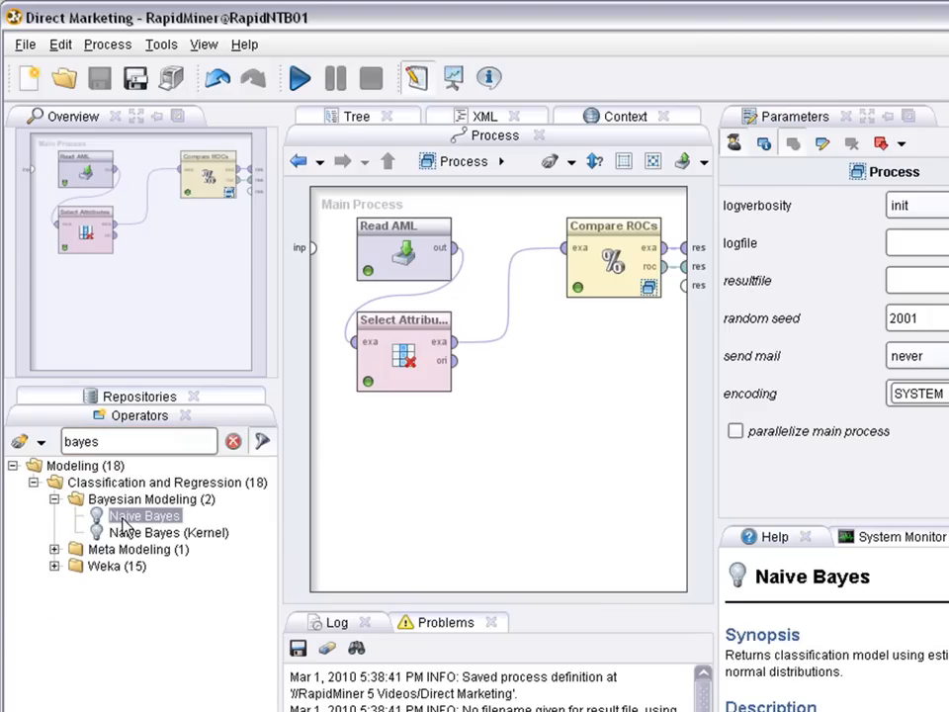
{"action": "left_click_drag", "start_coordinate": [147, 514], "coordinate": [613, 395]}
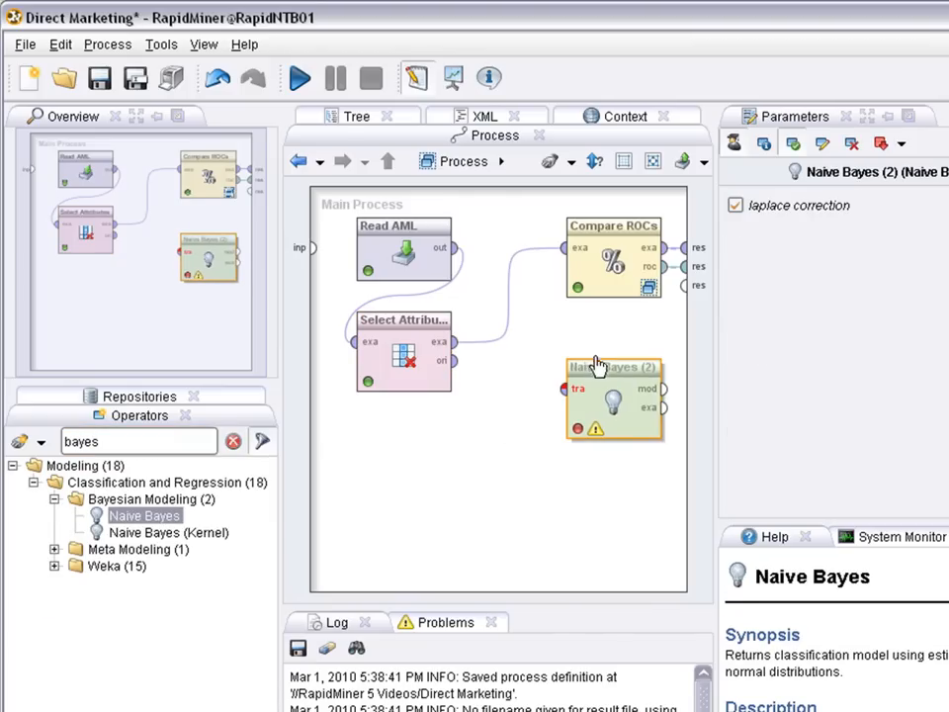
{"action": "left_click_drag", "start_coordinate": [613, 395], "coordinate": [544, 451]}
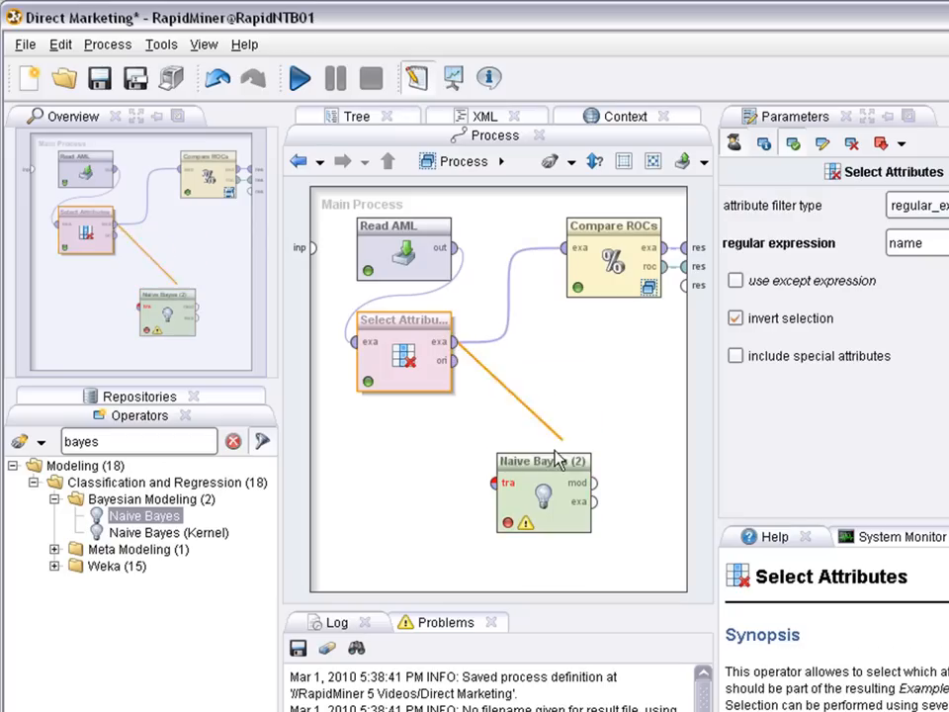
- Feed Select Attributes into it through an inserted Multiply and move it to the lower left
{"action": "left_click_drag", "start_coordinate": [455, 344], "coordinate": [506, 483]}
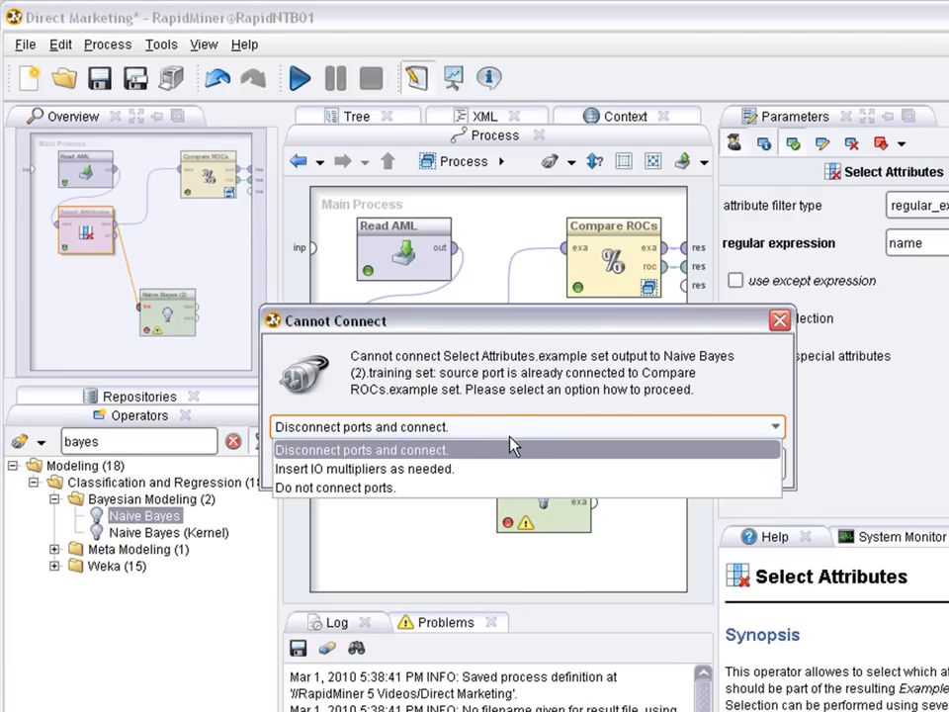
{"action": "left_click", "coordinate": [364, 469]}
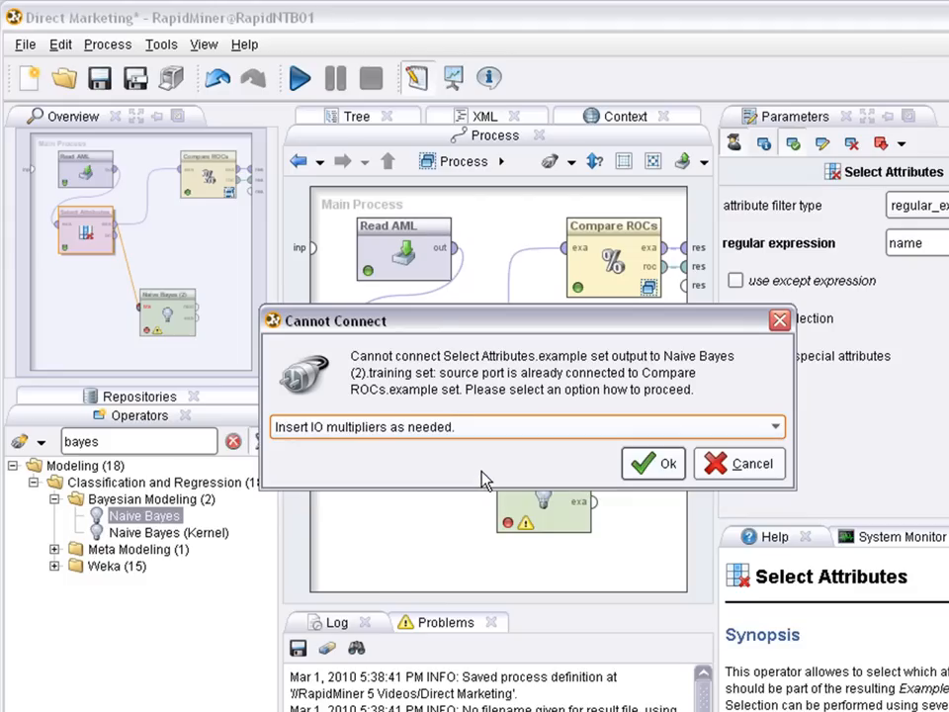
{"action": "left_click", "coordinate": [652, 463]}
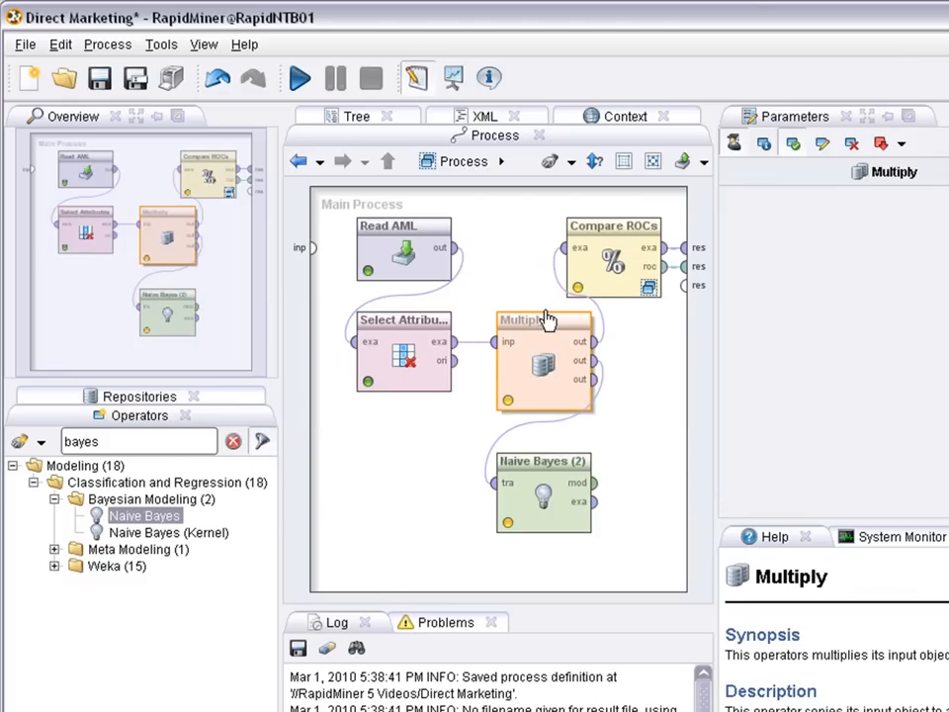
{"action": "left_click", "coordinate": [613, 494]}
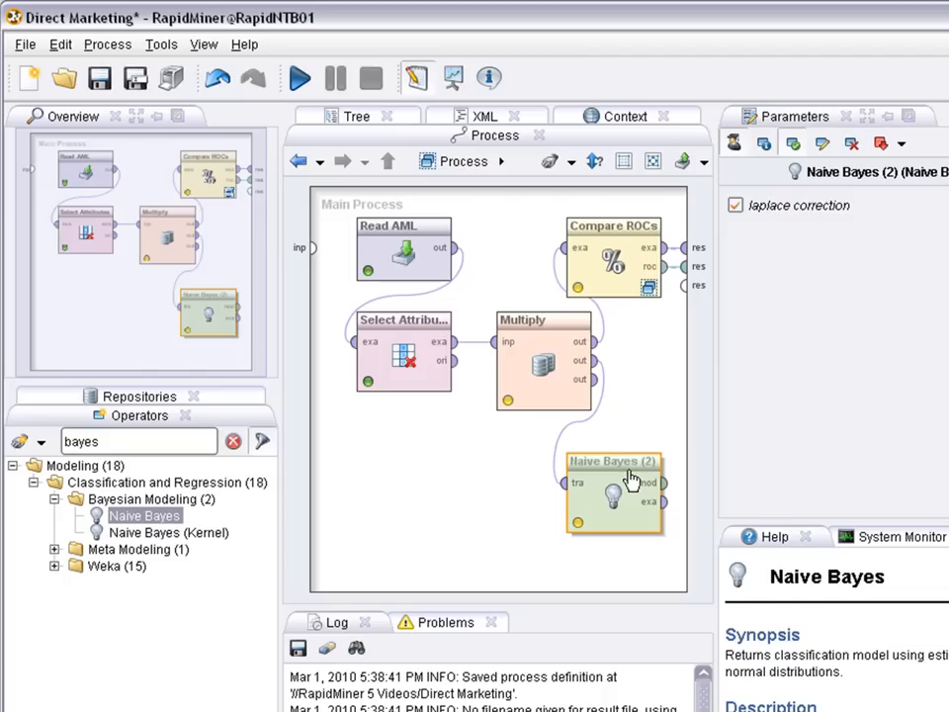
{"action": "left_click_drag", "start_coordinate": [613, 480], "coordinate": [403, 445]}
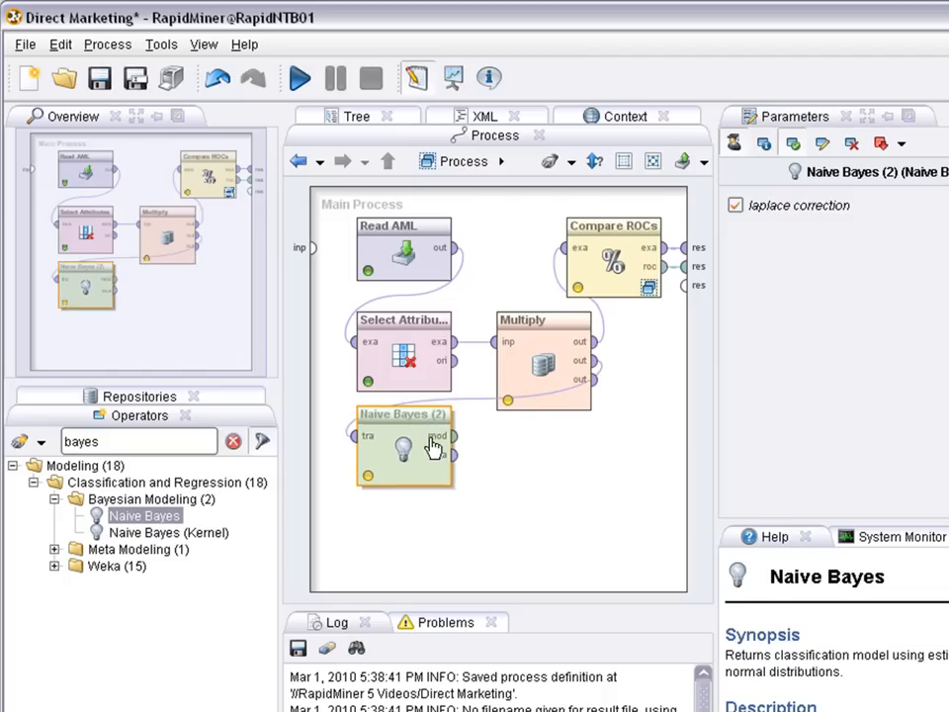
{"action": "left_click", "coordinate": [613, 247]}
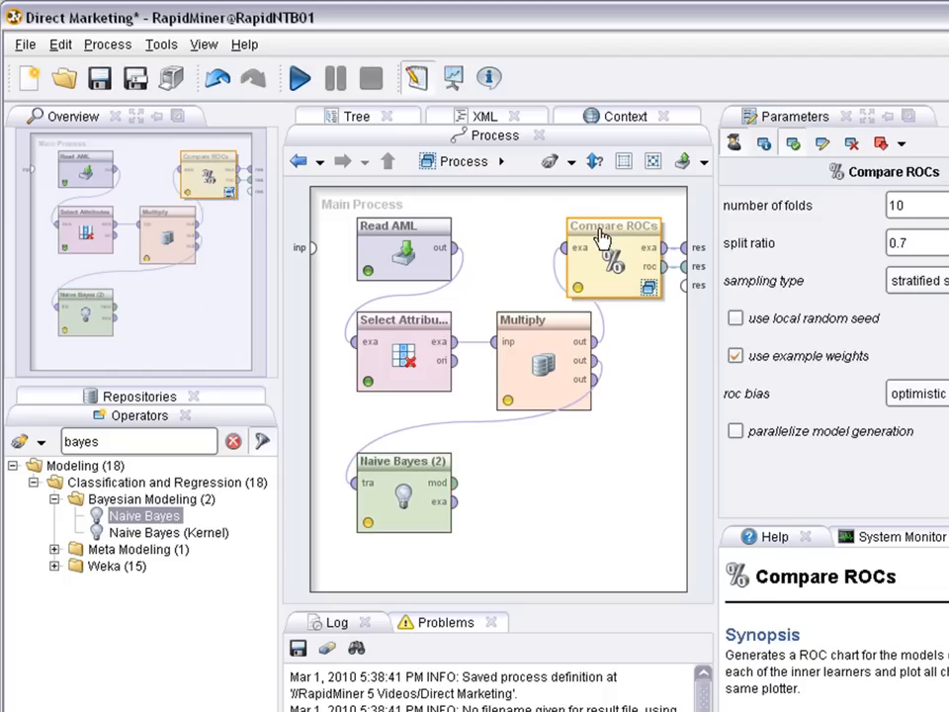
{"action": "mouse_move", "coordinate": [433, 502]}
{"action": "type", "text": "apply"}
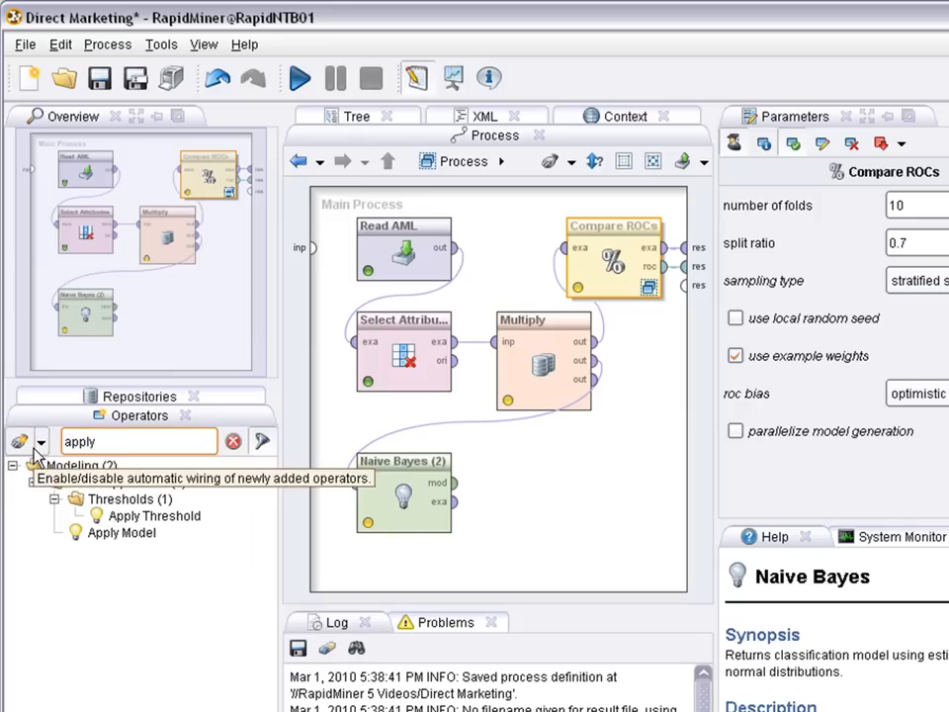
- Chain Apply Model and Create Lift Chart after the second Naive Bayes learner
{"action": "double_click", "coordinate": [121, 532]}
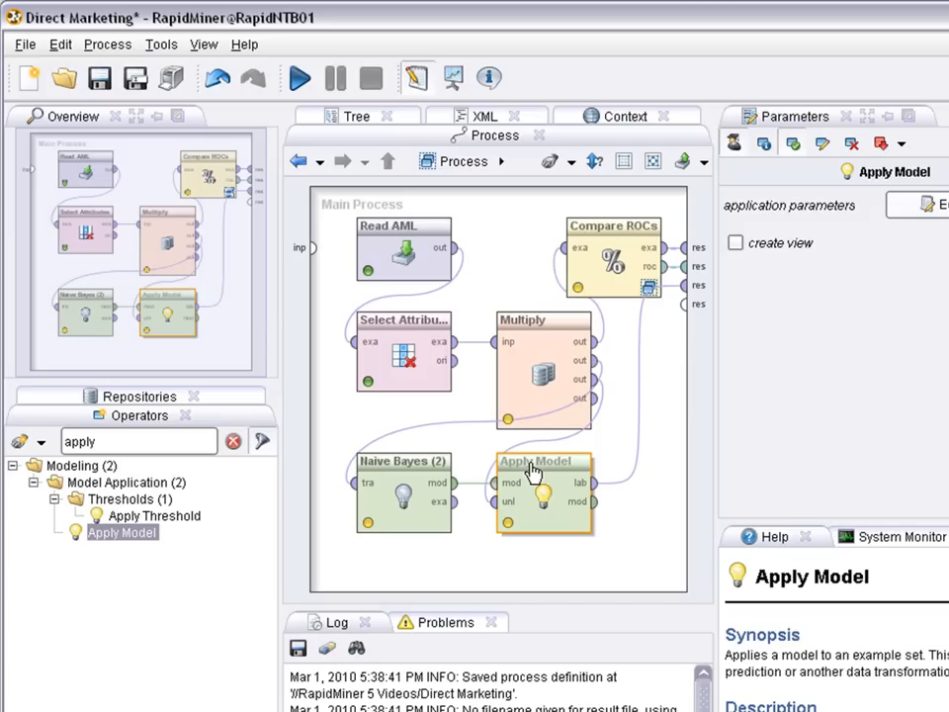
{"action": "mouse_move", "coordinate": [514, 475]}
{"action": "type", "text": "lift"}
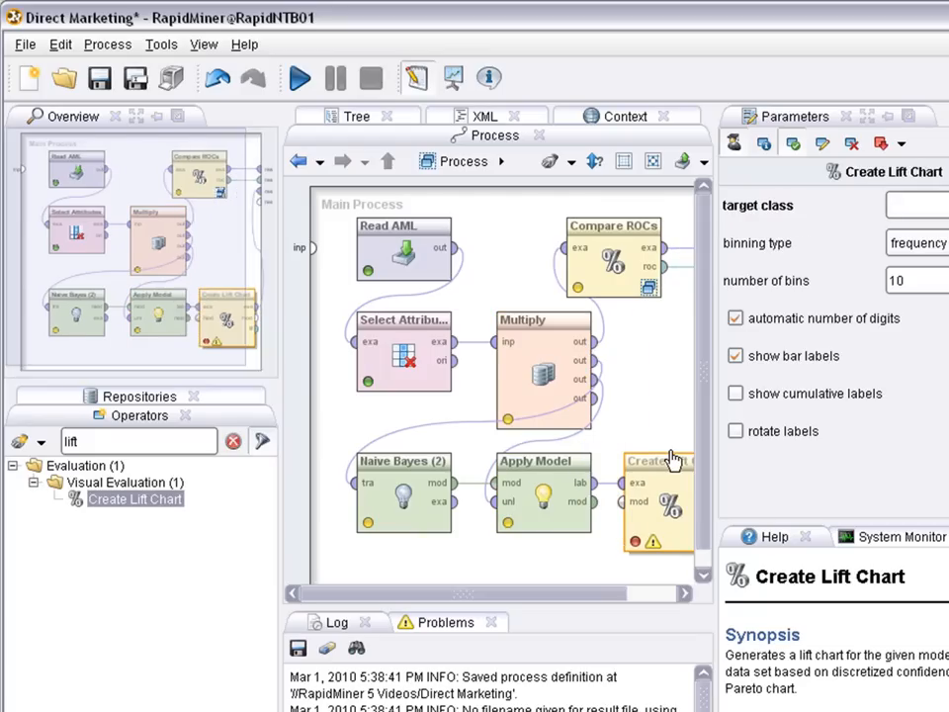
{"action": "left_click", "coordinate": [542, 495]}
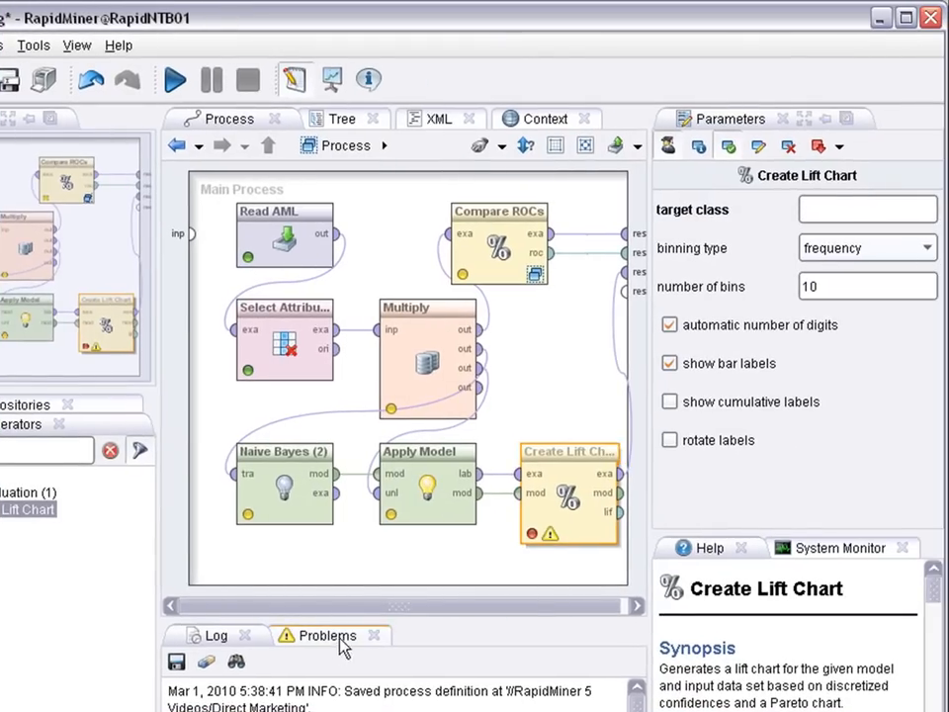
- Set Create Lift Chart's target class to 'response', clearing the problems, and show Results
{"action": "left_click", "coordinate": [325, 635]}
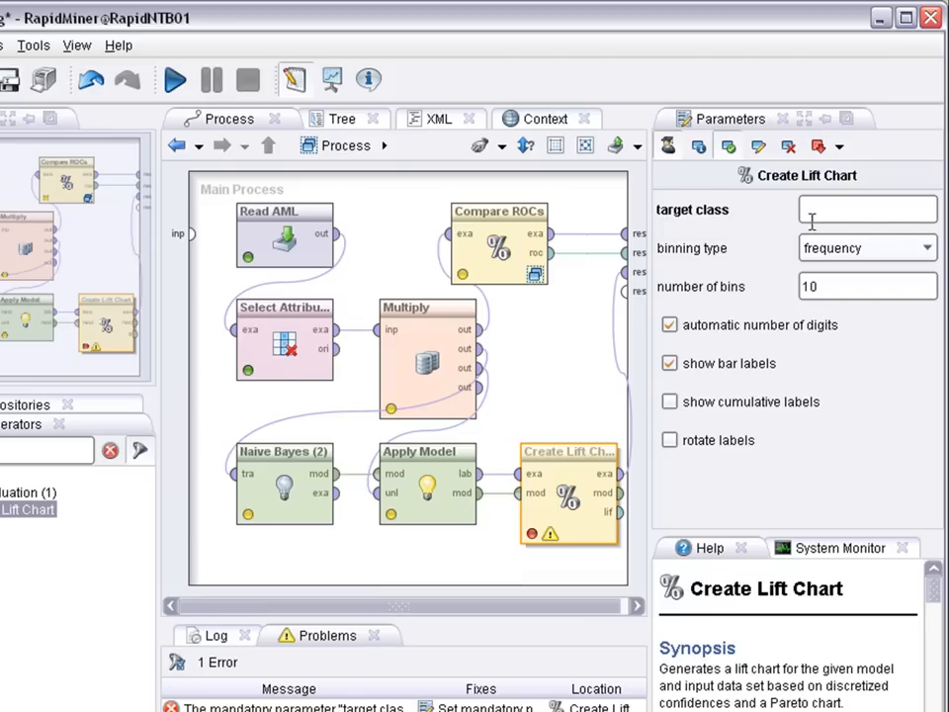
{"action": "type", "text": "re"}
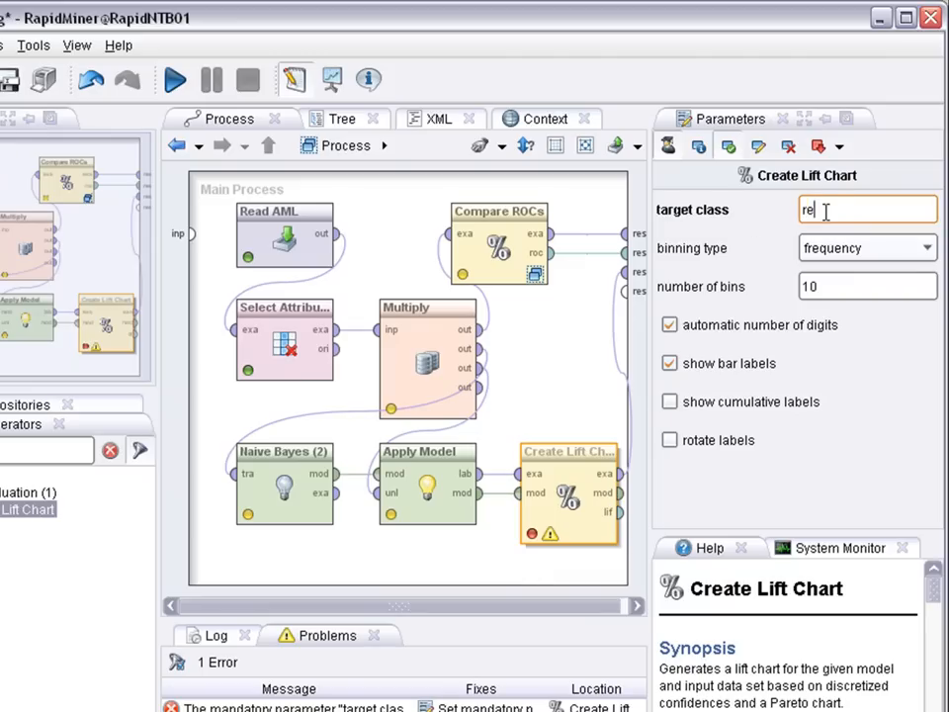
{"action": "type", "text": "sponse"}
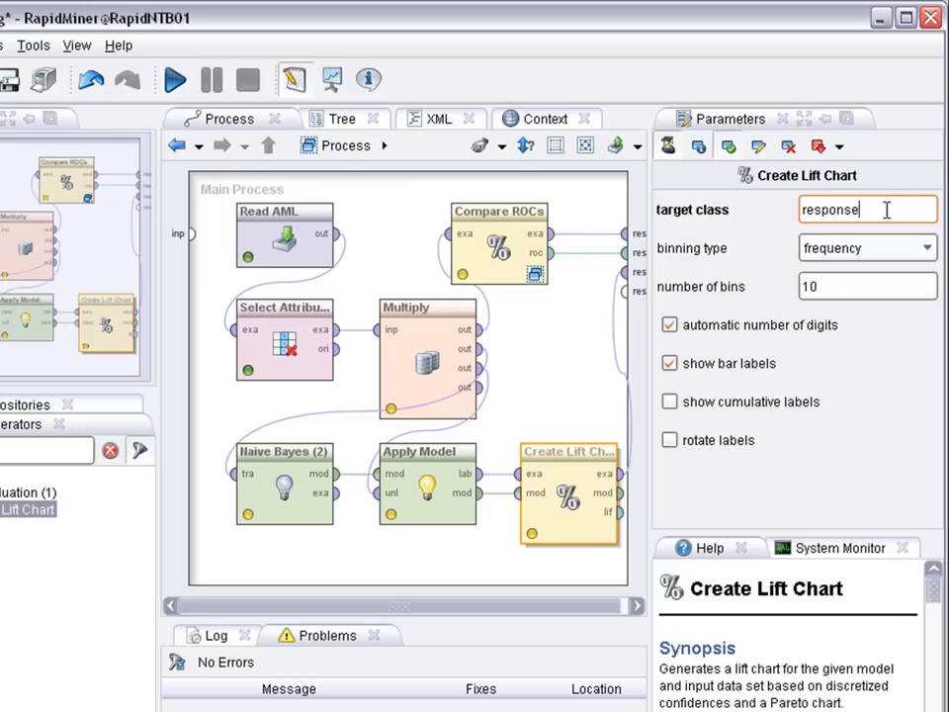
{"action": "left_click", "coordinate": [174, 79]}
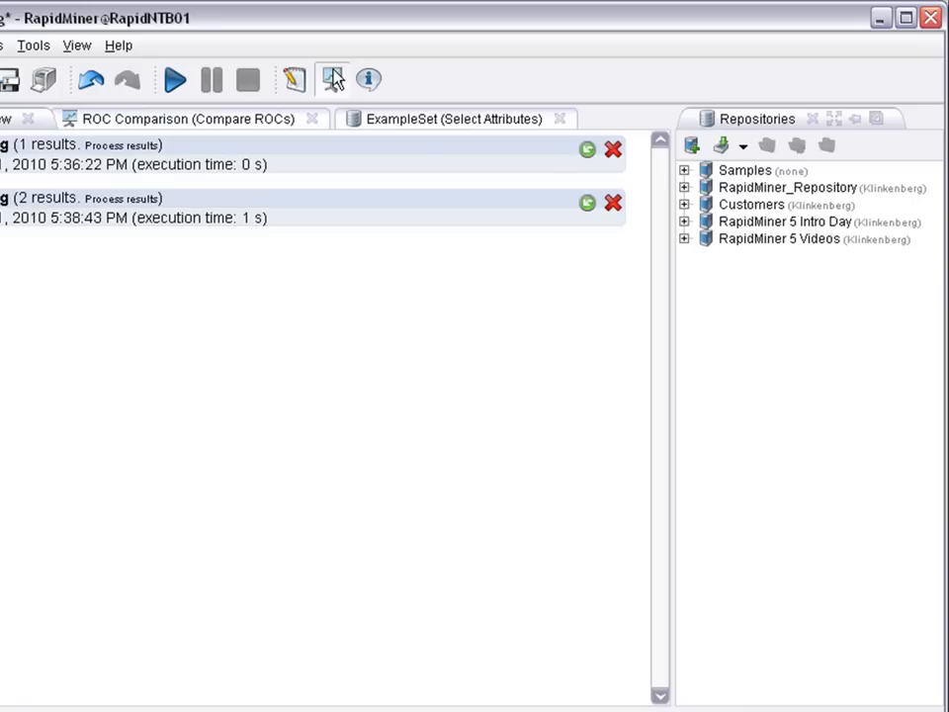
- Return to the process design view before running
{"action": "left_click", "coordinate": [451, 119]}
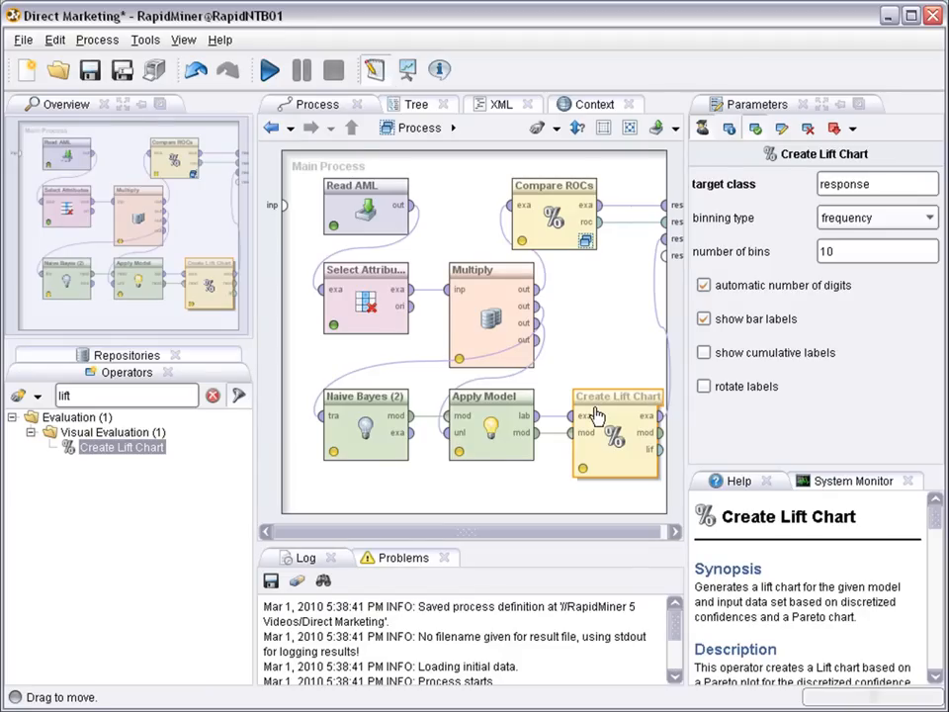
{"action": "mouse_move", "coordinate": [344, 210]}
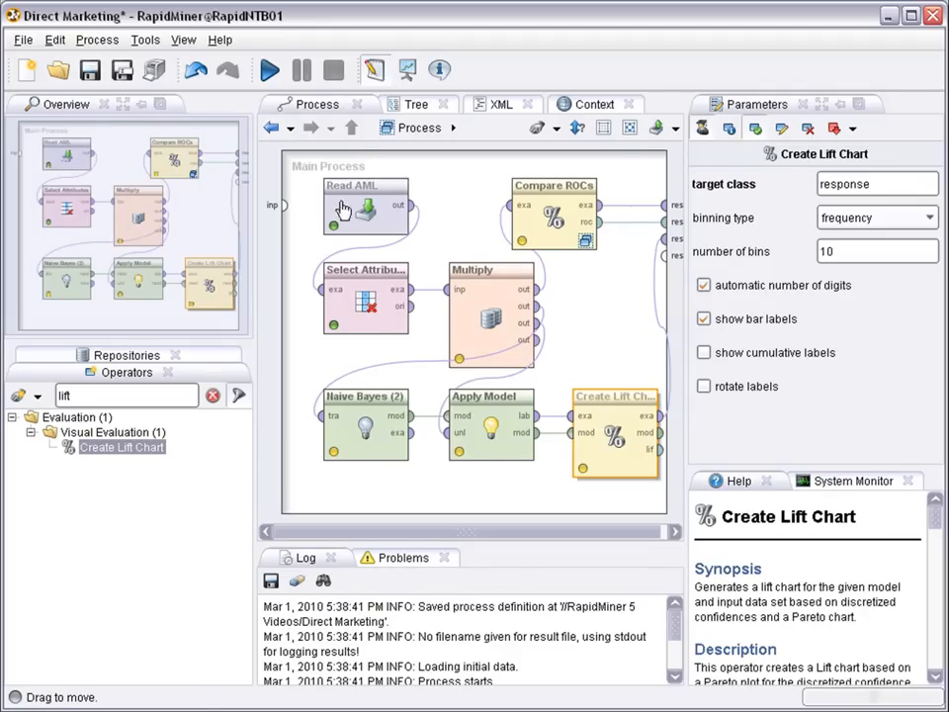
{"action": "mouse_move", "coordinate": [474, 276]}
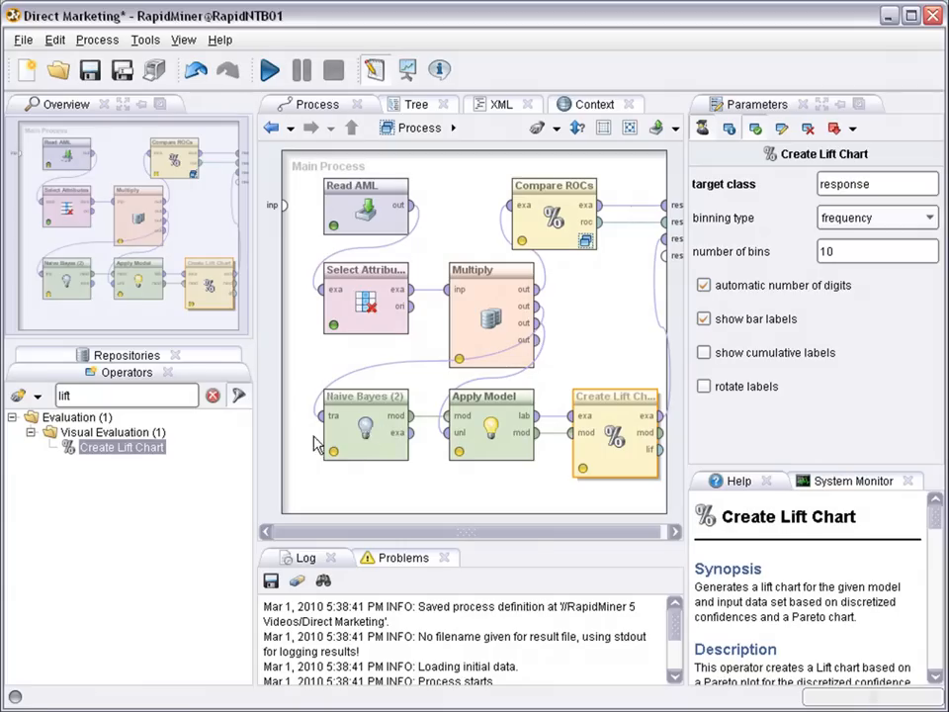
{"action": "mouse_move", "coordinate": [374, 437]}
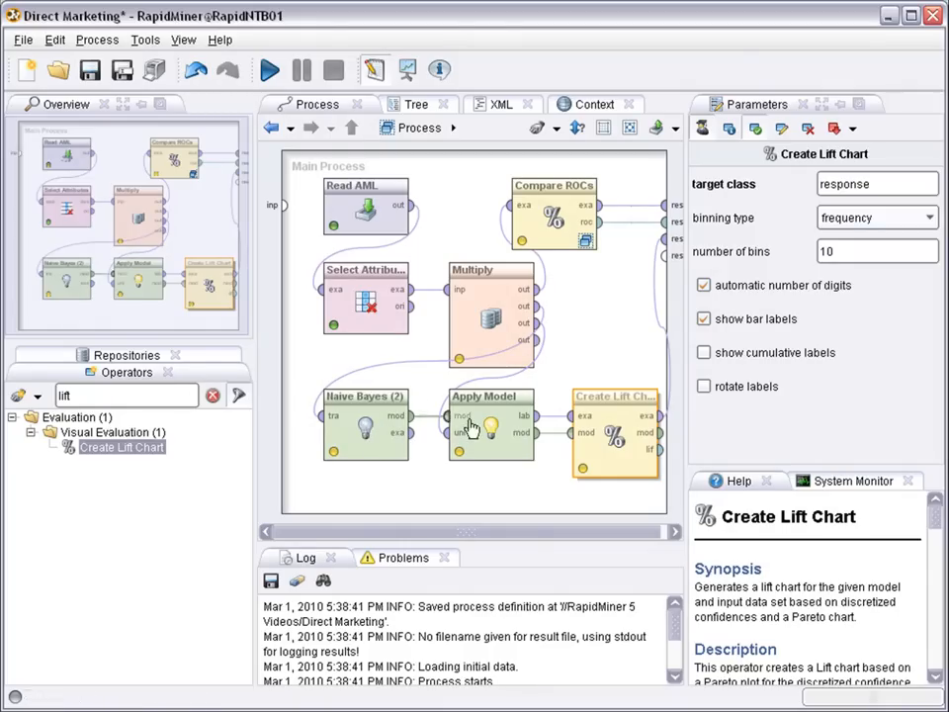
{"action": "mouse_move", "coordinate": [611, 408]}
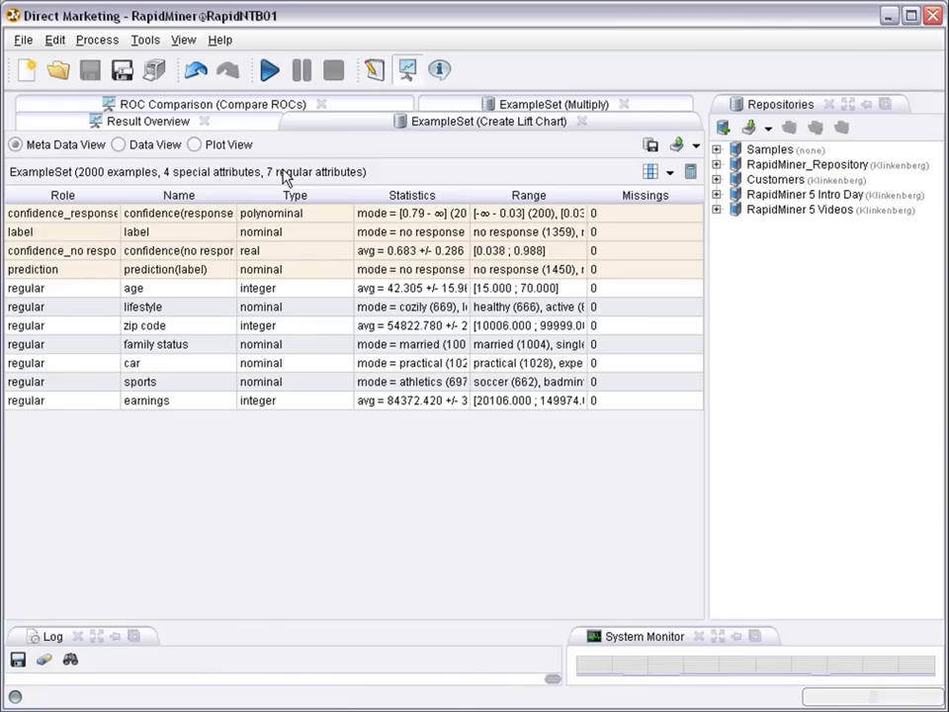
{"action": "mouse_move", "coordinate": [277, 243]}
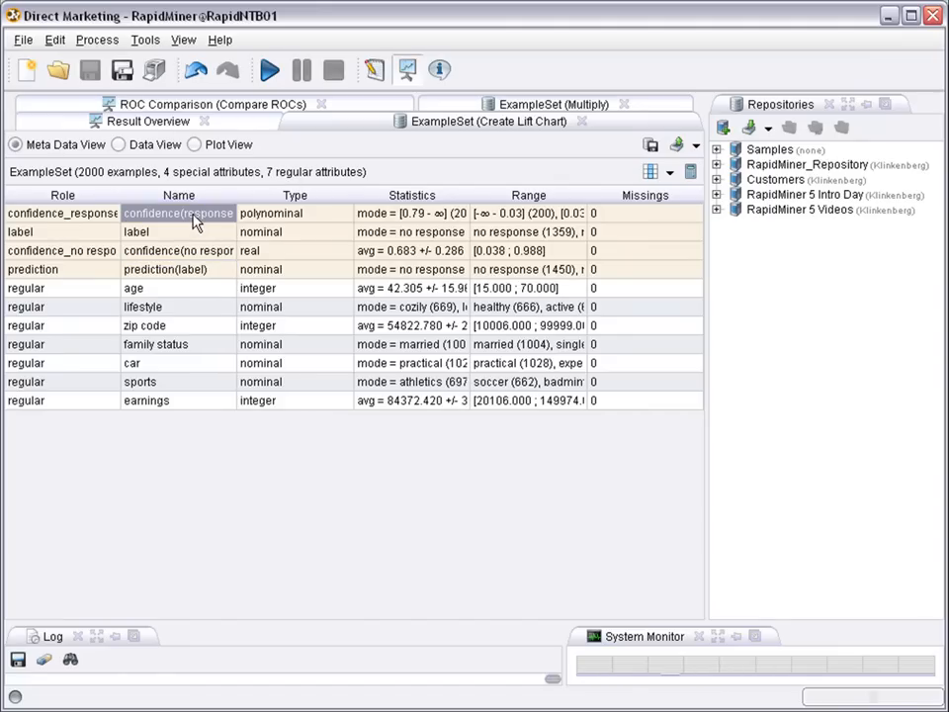
- Show the scored examples in Data View with confidence(response) widened and sorted
{"action": "left_click", "coordinate": [178, 250]}
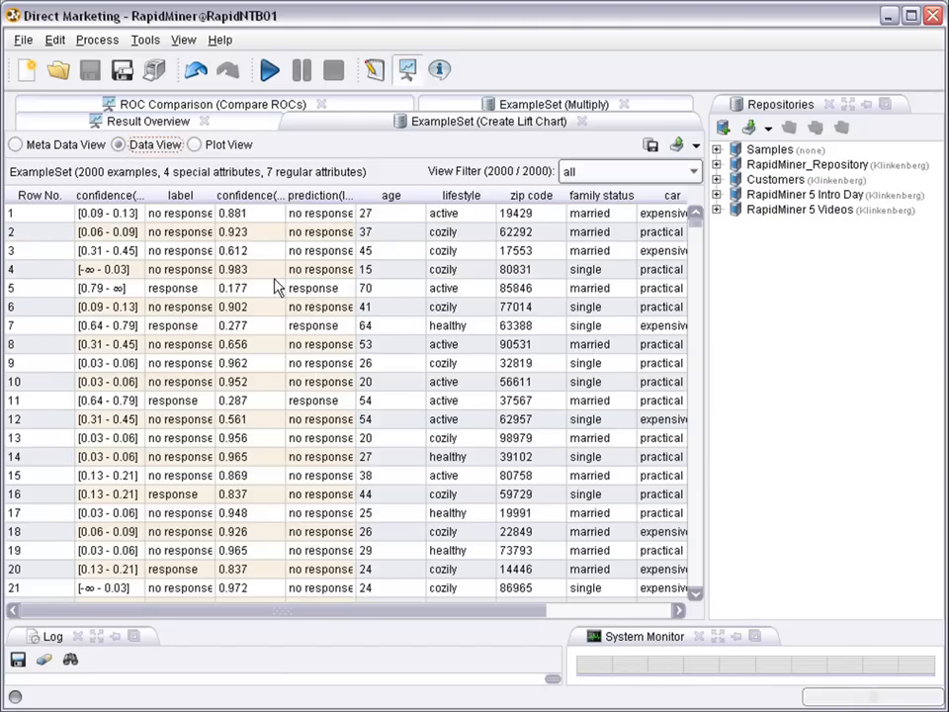
{"action": "left_click_drag", "start_coordinate": [285, 196], "coordinate": [415, 196]}
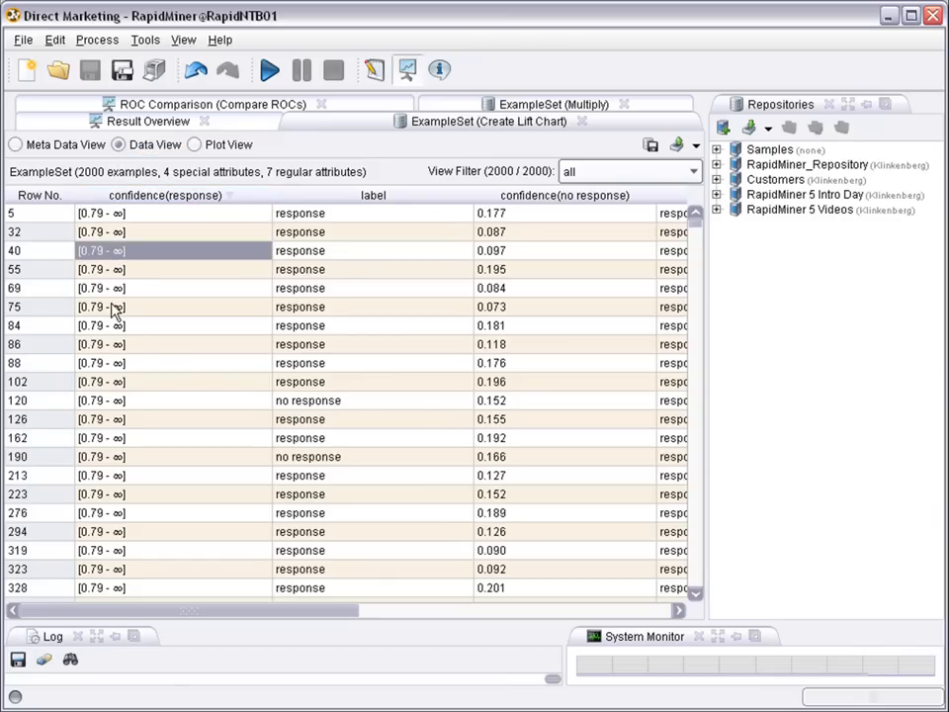
{"action": "left_click", "coordinate": [101, 307]}
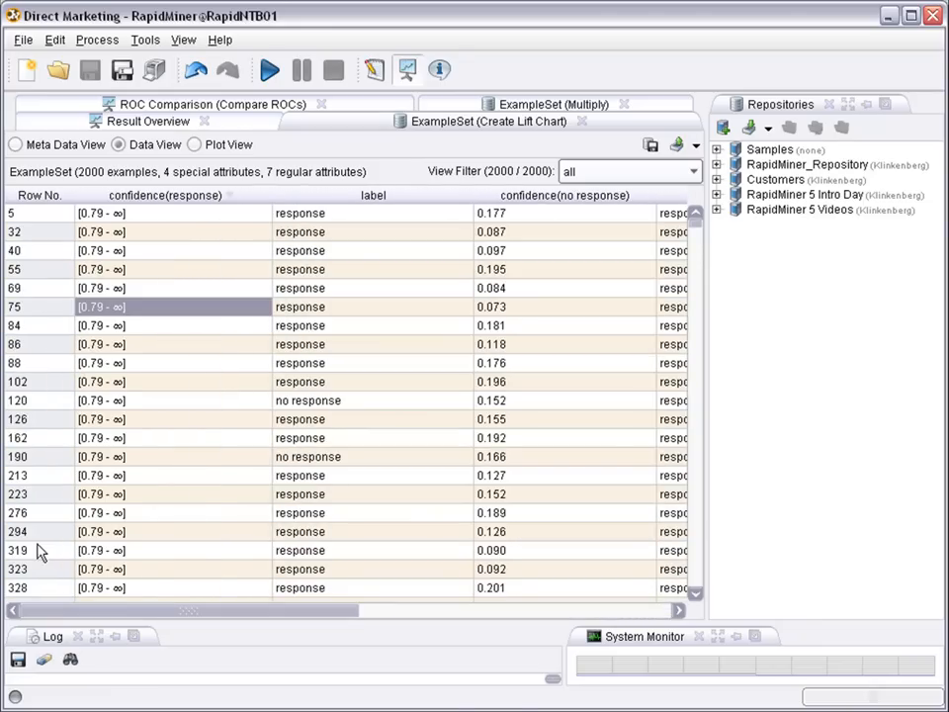
{"action": "mouse_move", "coordinate": [425, 121]}
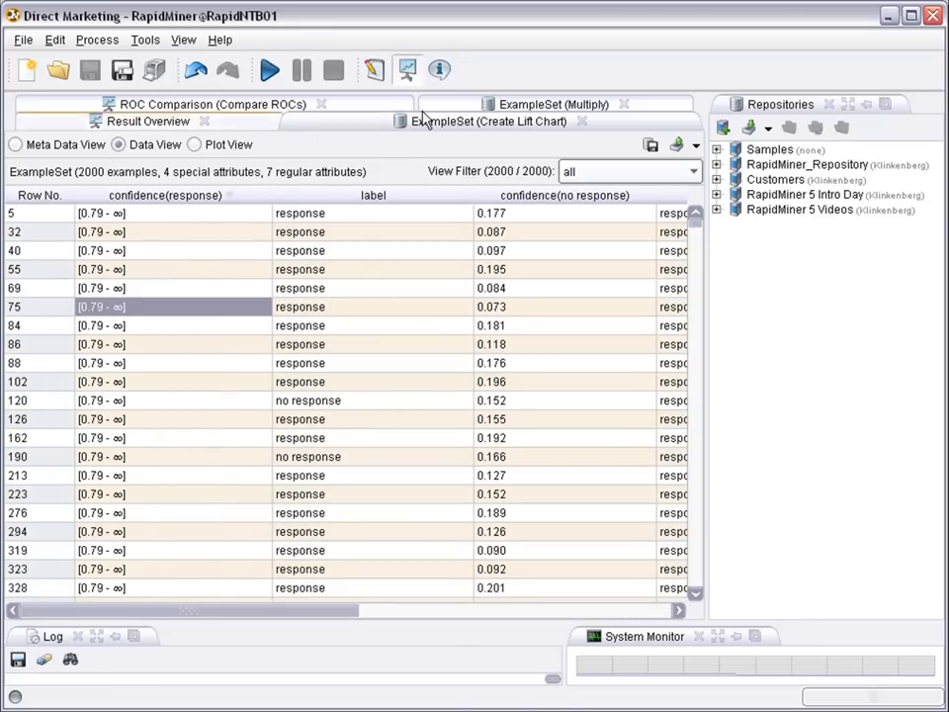
- View the ROC Comparison chart, then the Result Overview
{"action": "left_click", "coordinate": [207, 103]}
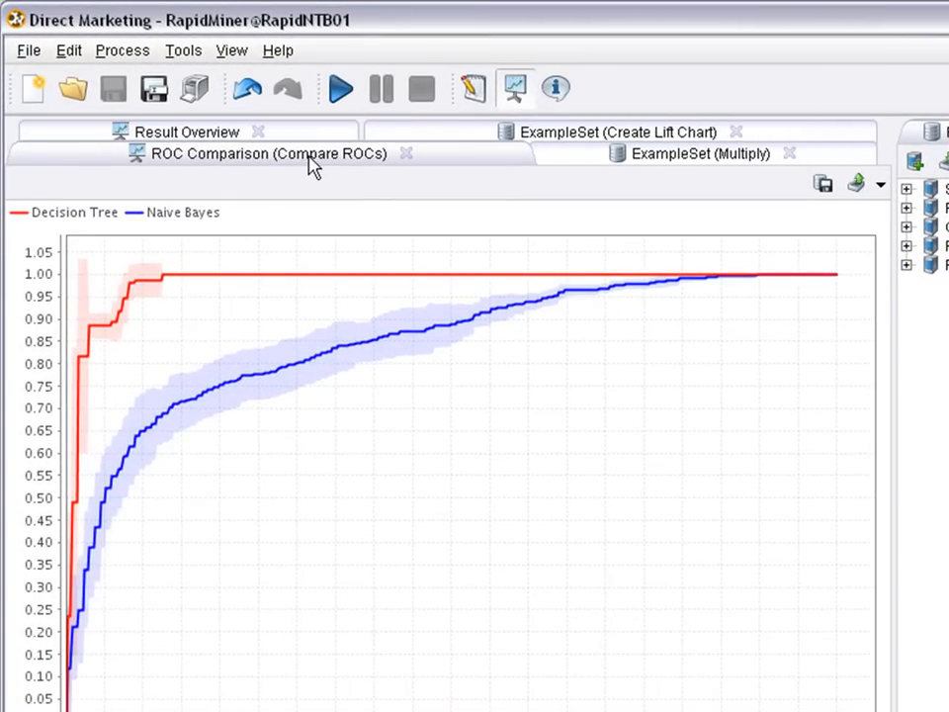
{"action": "left_click", "coordinate": [702, 130]}
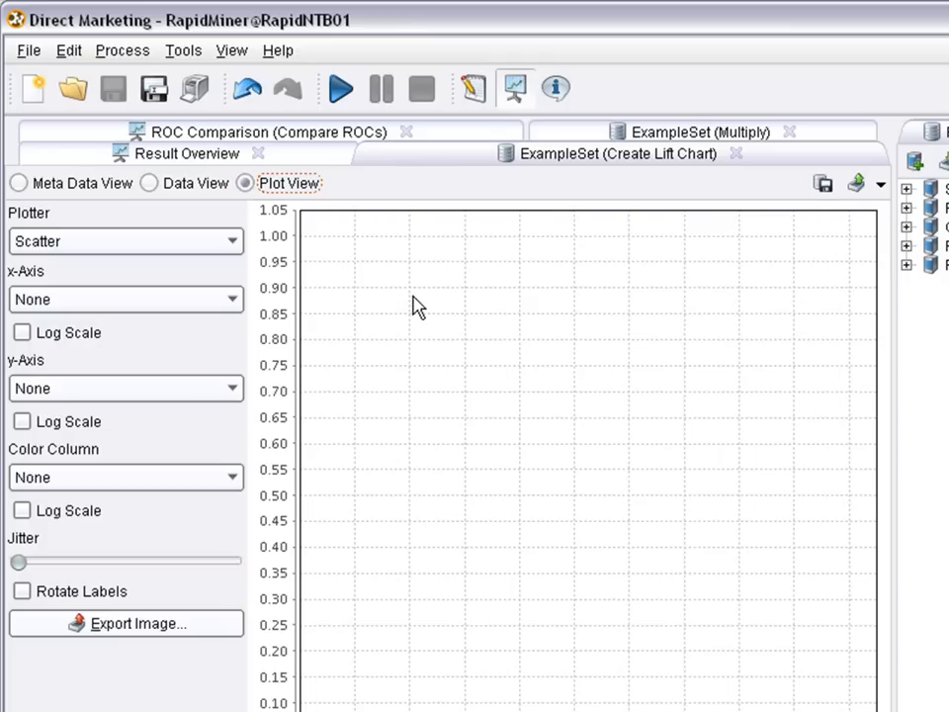
{"action": "mouse_move", "coordinate": [617, 128]}
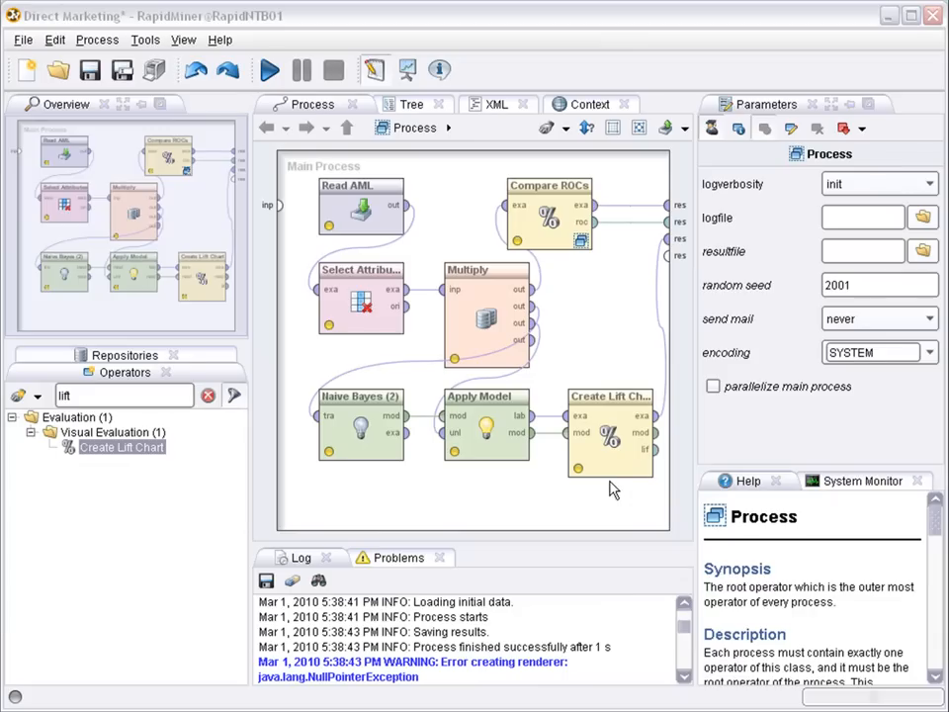
- Check the Create Lift Chart settings and confirm the save prompt to rerun
{"action": "left_click", "coordinate": [609, 425]}
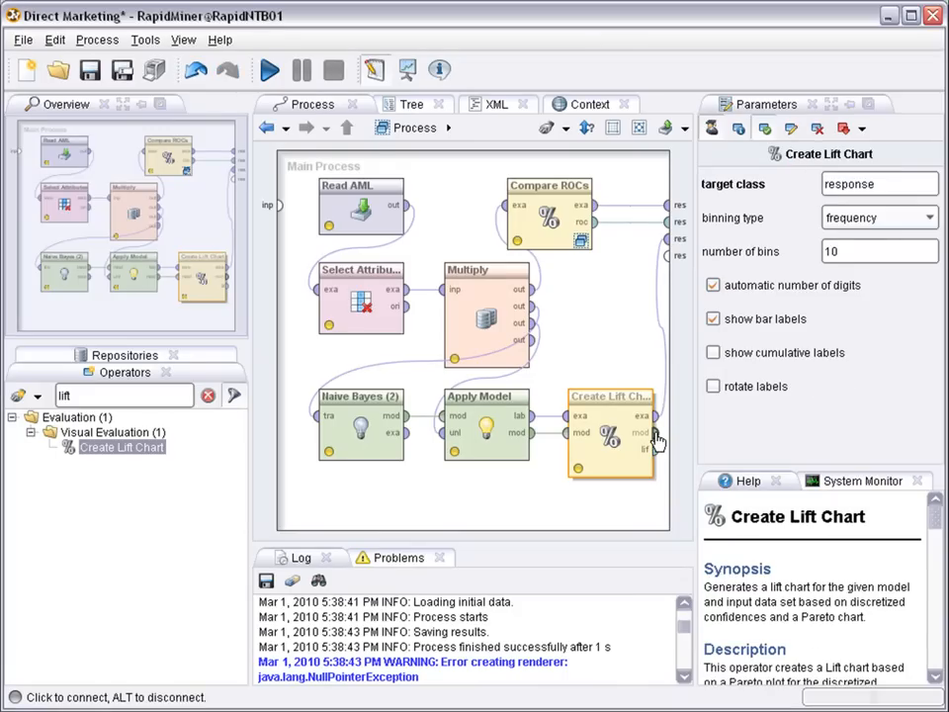
{"action": "mouse_move", "coordinate": [657, 445]}
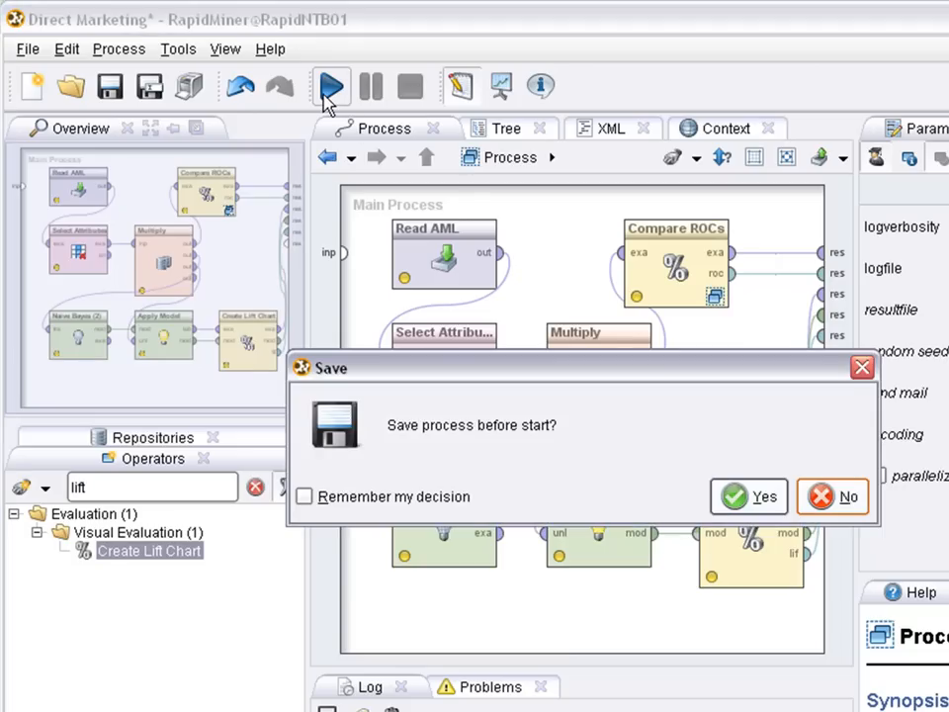
{"action": "left_click", "coordinate": [747, 497]}
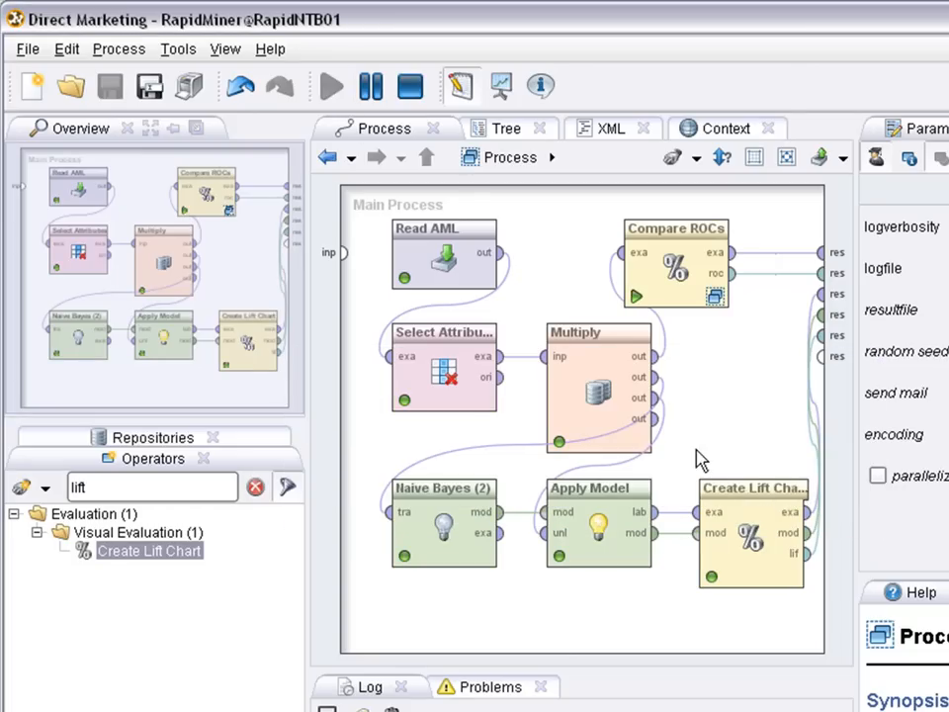